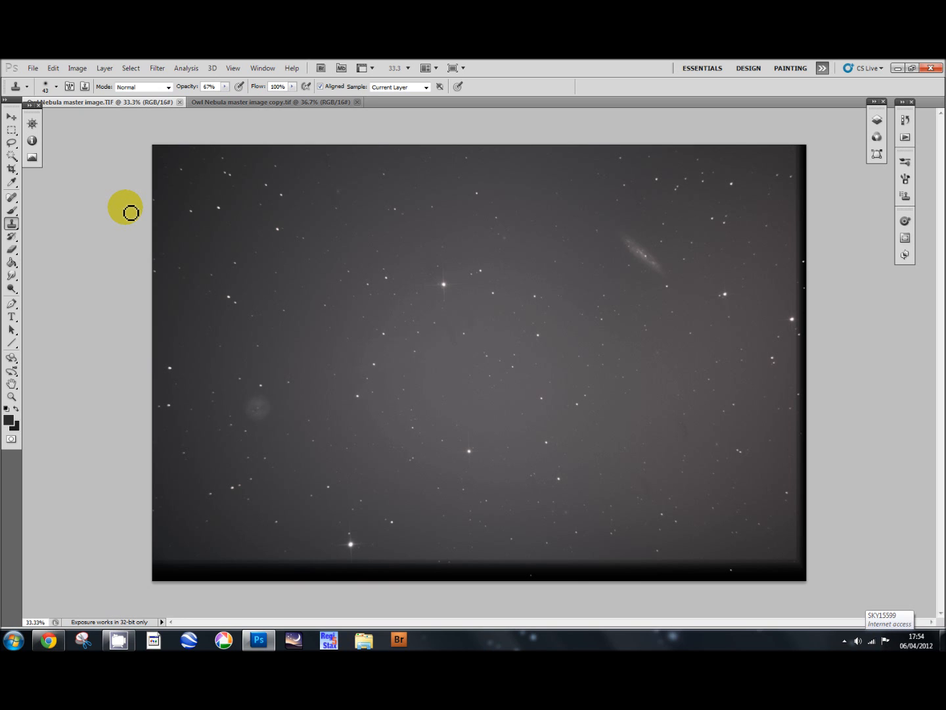
mouse_move(590, 299)
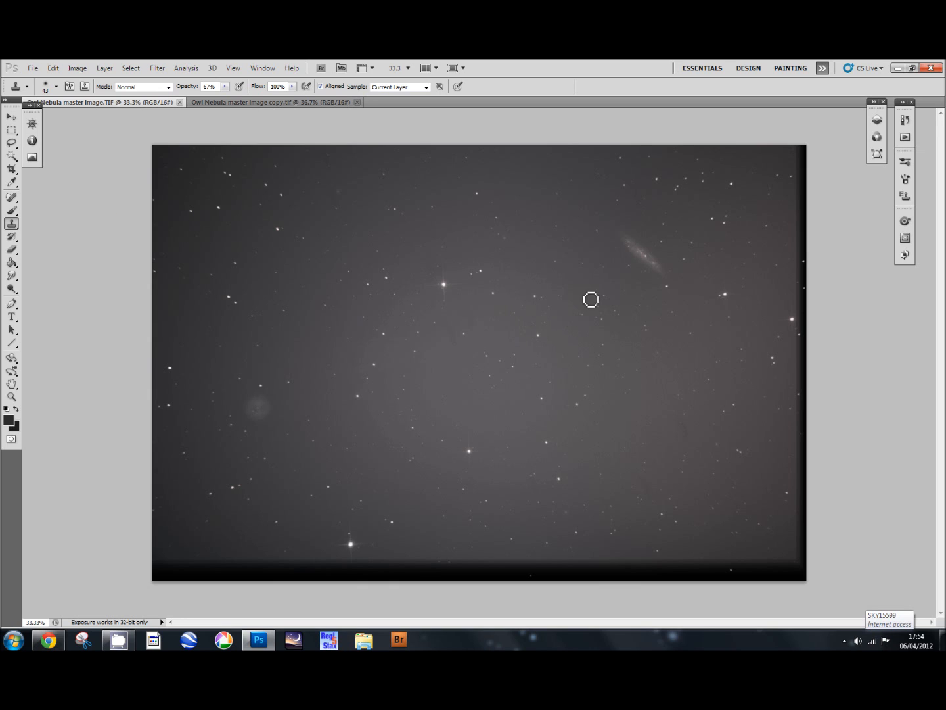
mouse_move(687, 177)
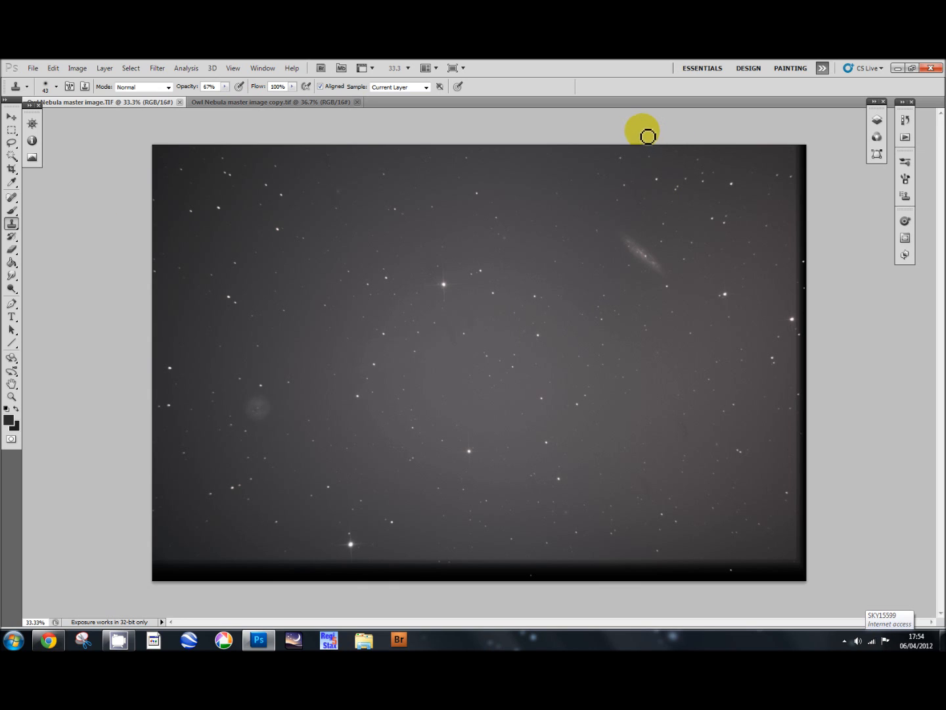
mouse_move(616, 133)
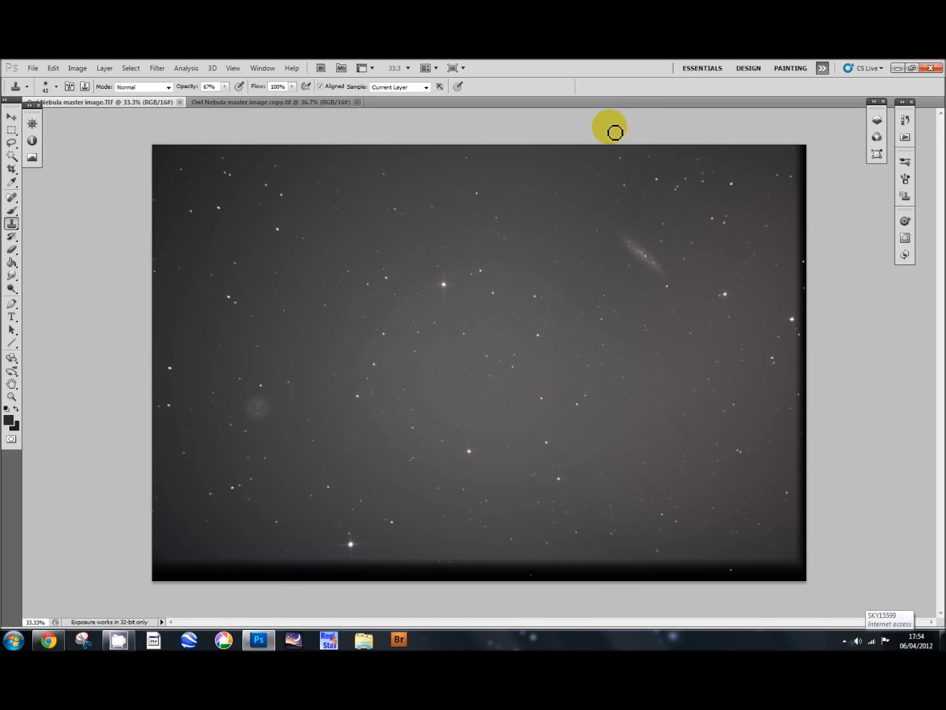
mouse_move(611, 134)
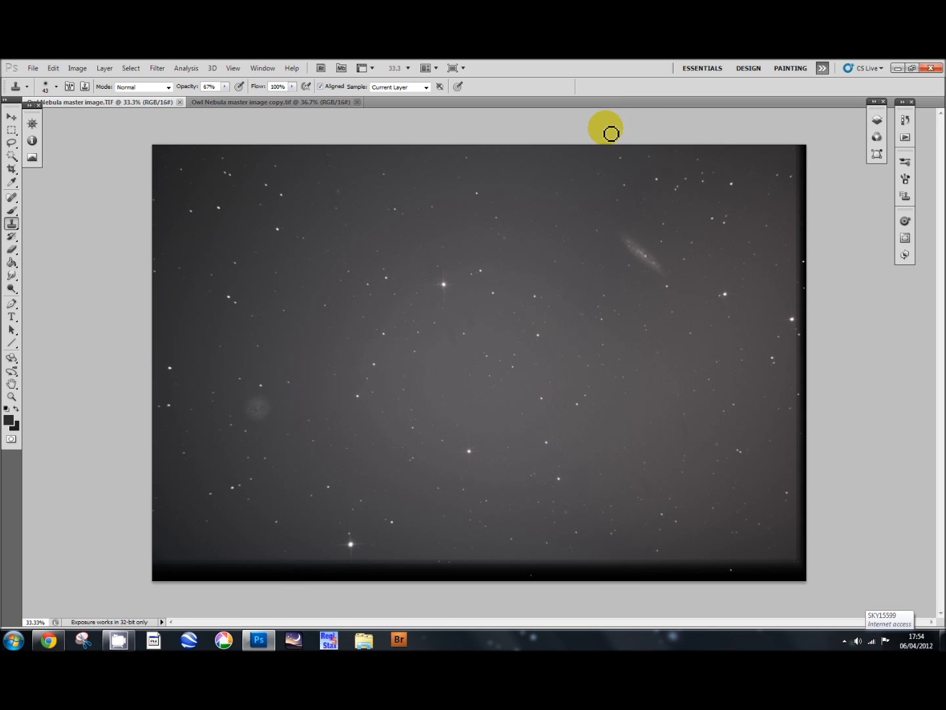
mouse_move(602, 134)
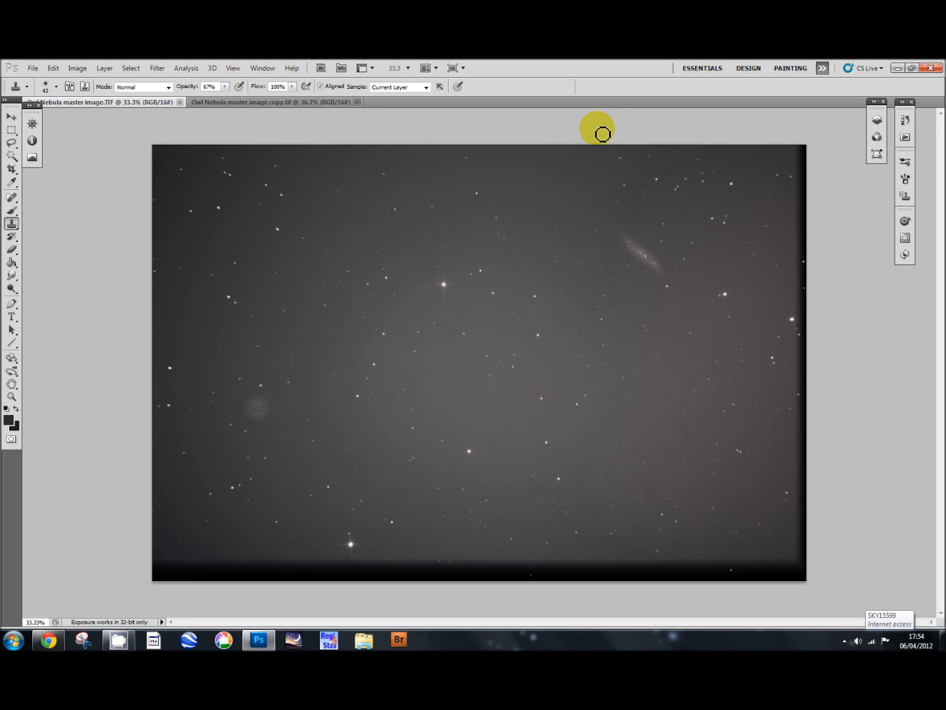
mouse_move(496, 302)
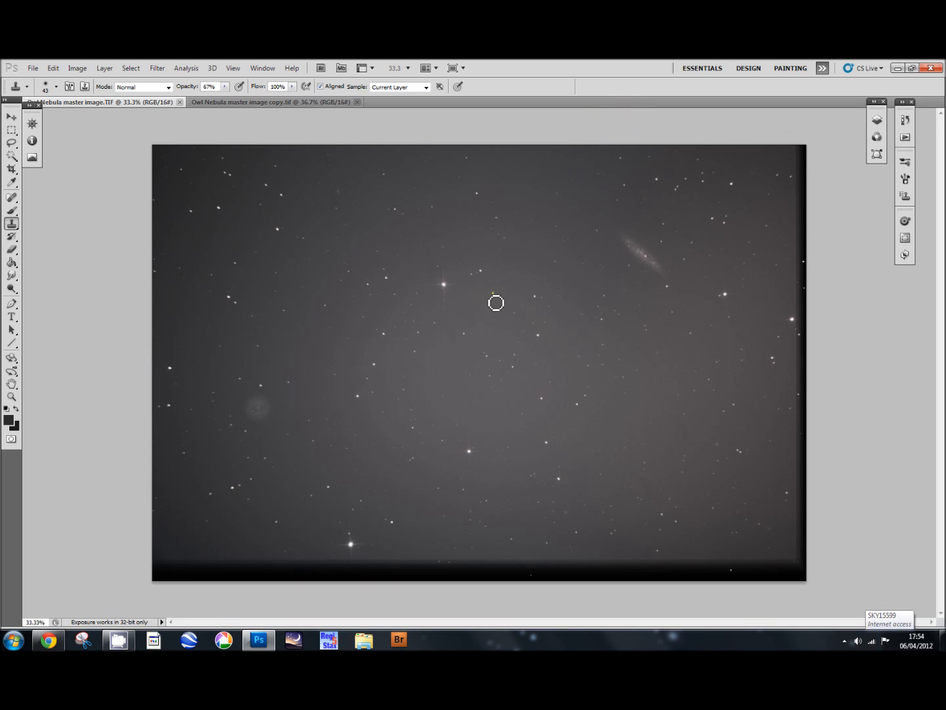
mouse_move(424, 373)
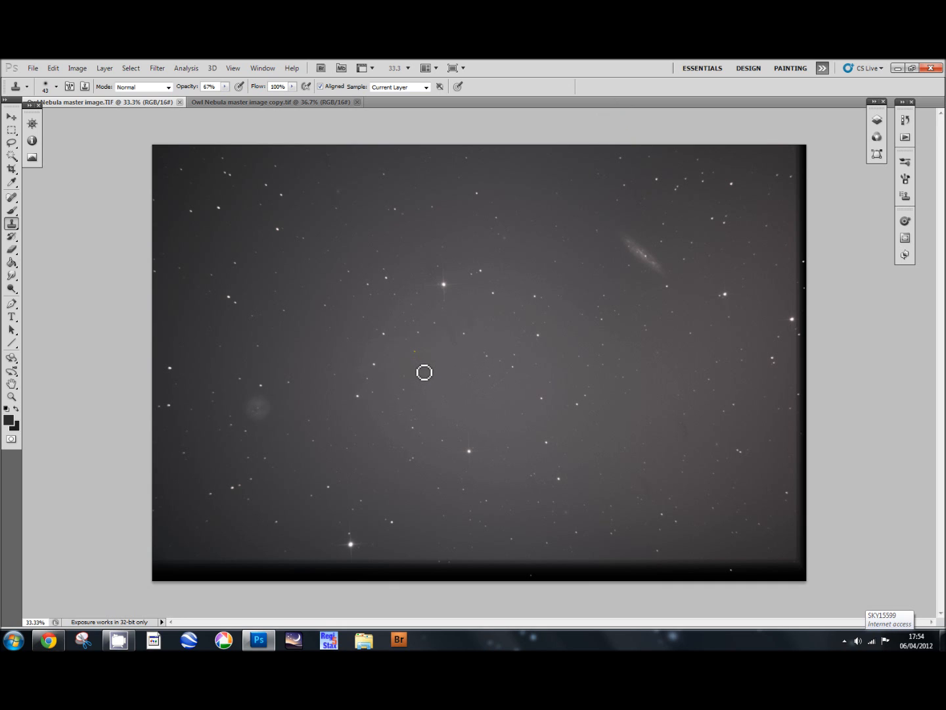
mouse_move(363, 404)
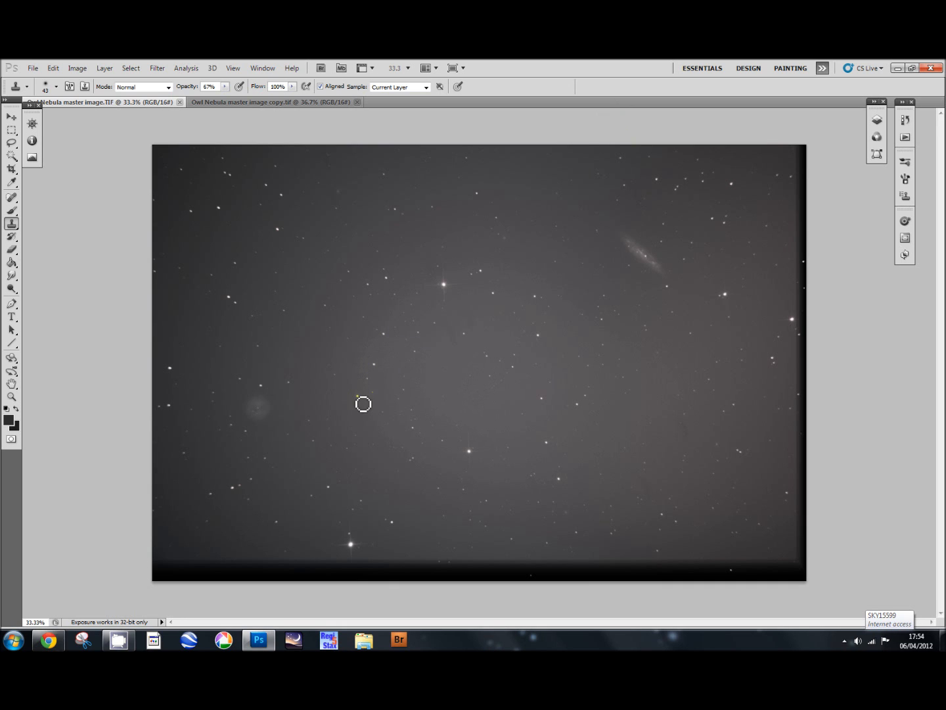
mouse_move(583, 428)
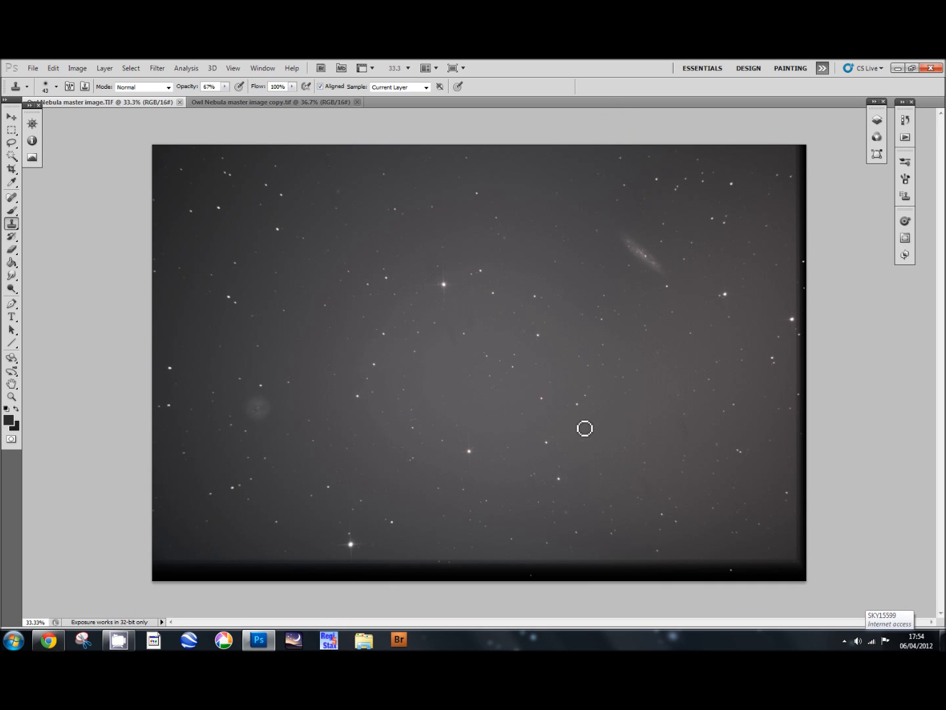
mouse_move(357, 350)
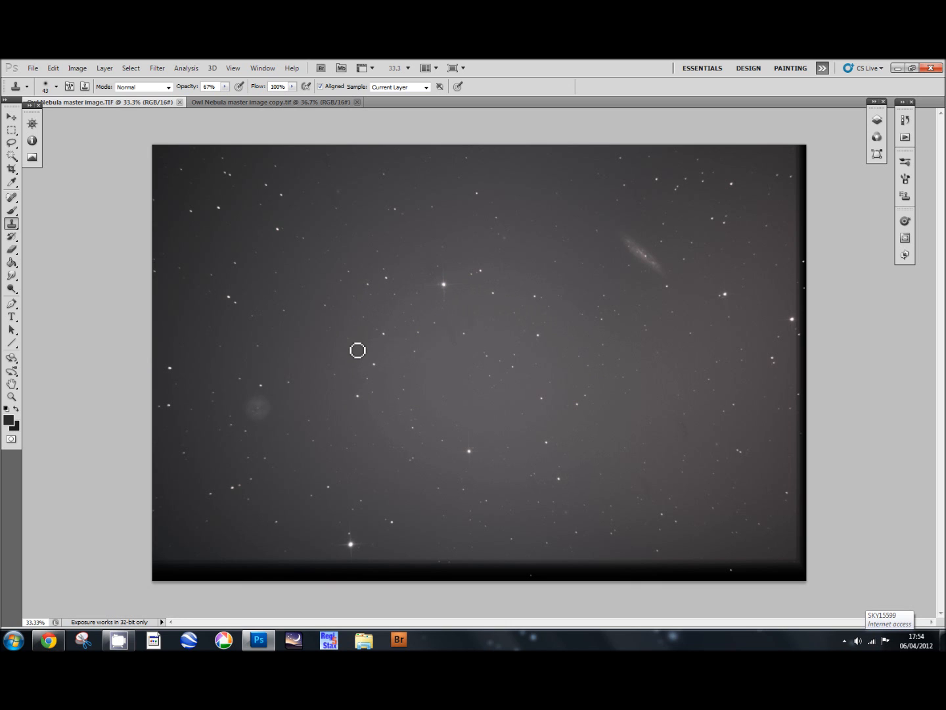
mouse_move(477, 551)
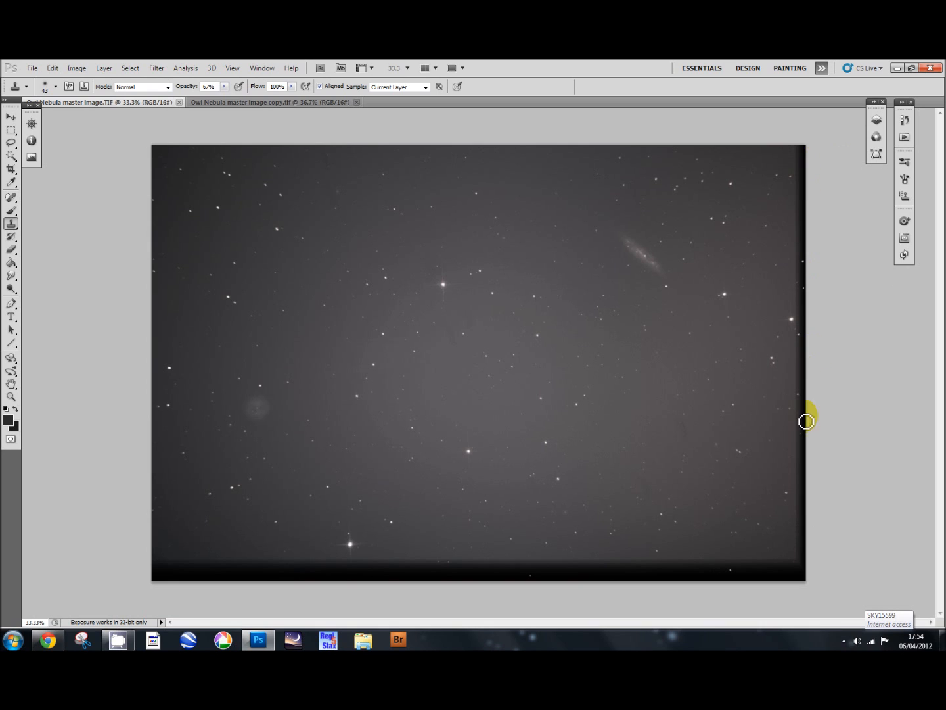
mouse_move(271, 230)
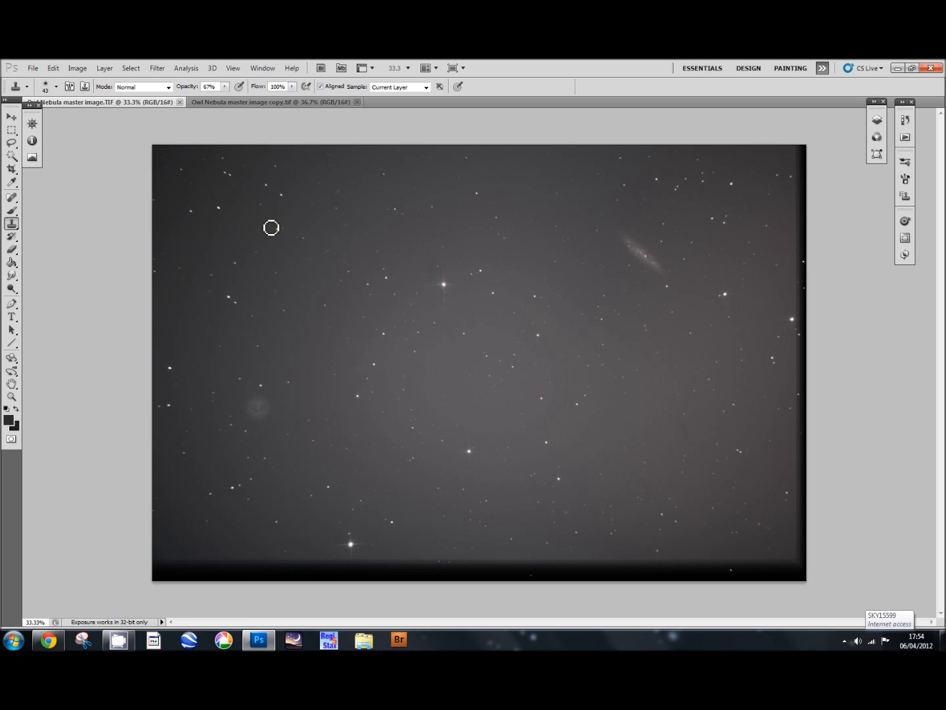
mouse_move(284, 227)
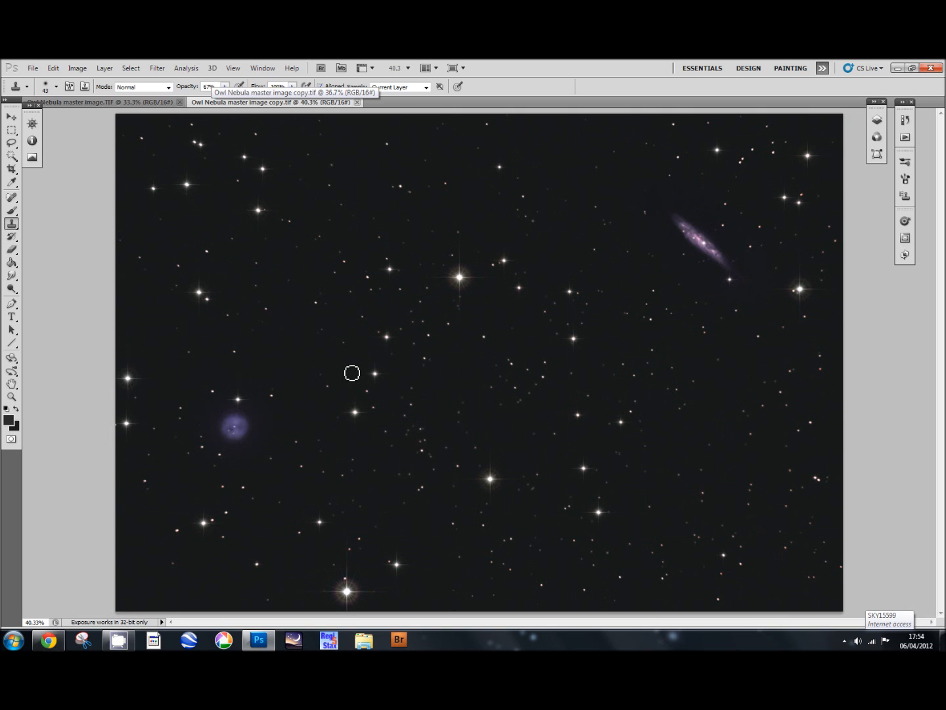
mouse_move(146, 120)
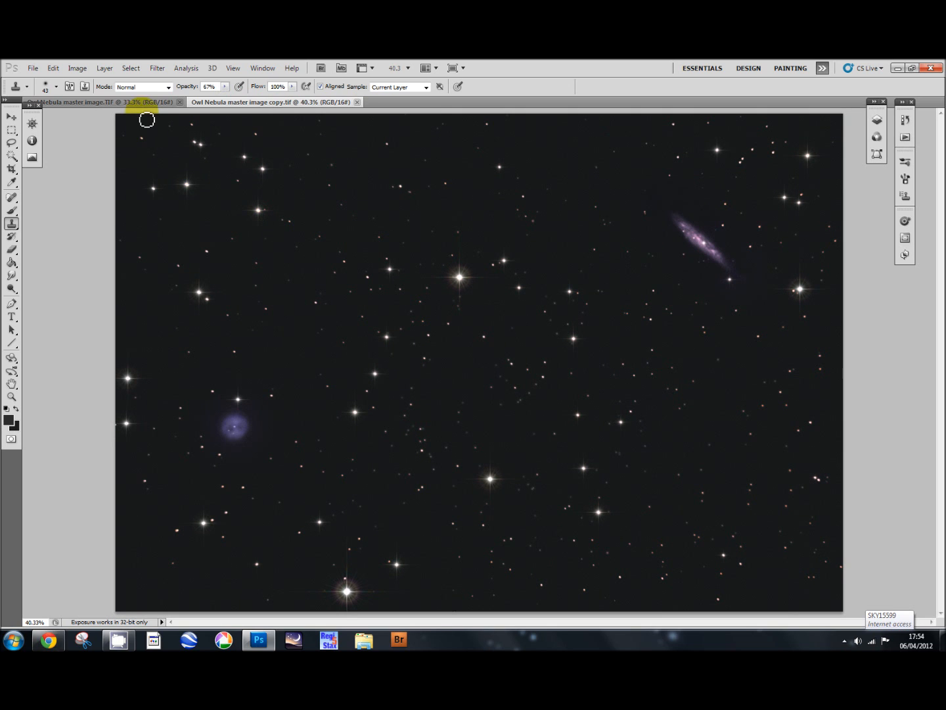
Step: Crop the dark strips off the bottom and right edges of the Owl Nebula master image
left_click(105, 102)
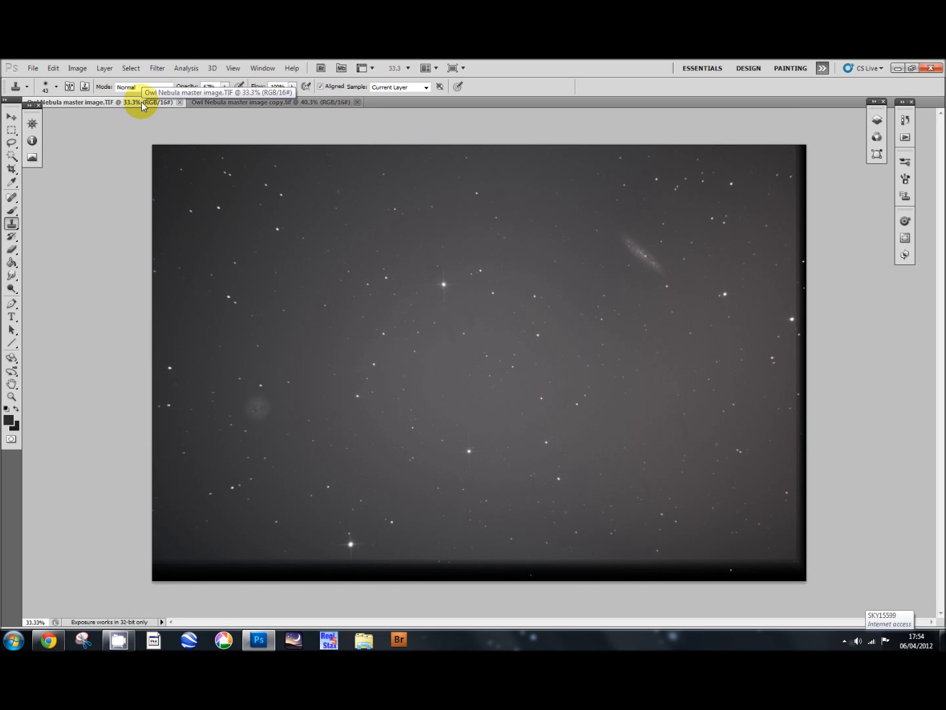
mouse_move(400, 356)
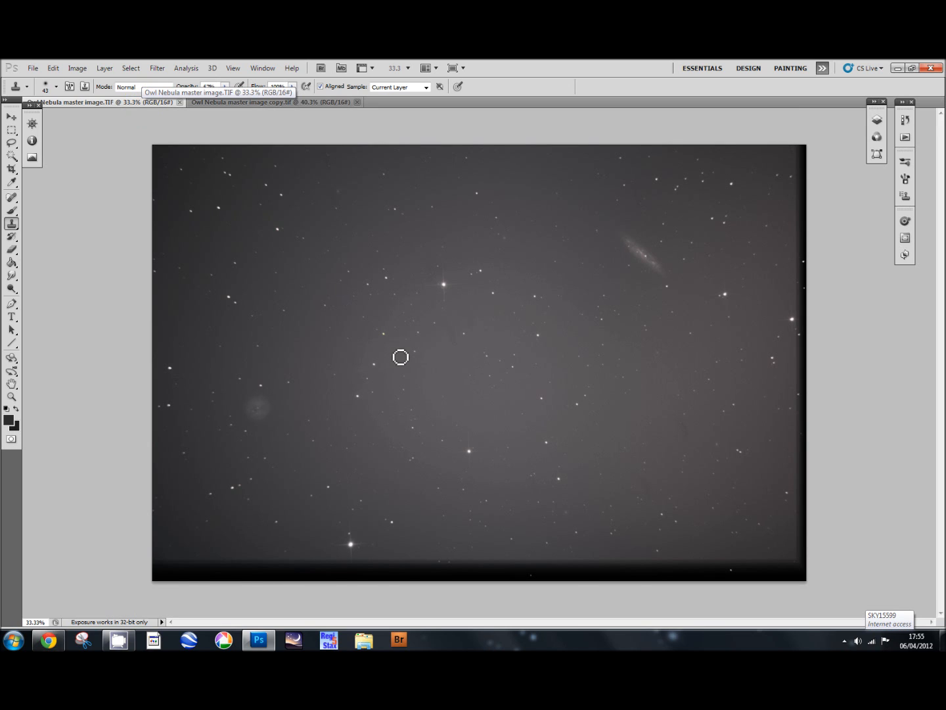
mouse_move(423, 387)
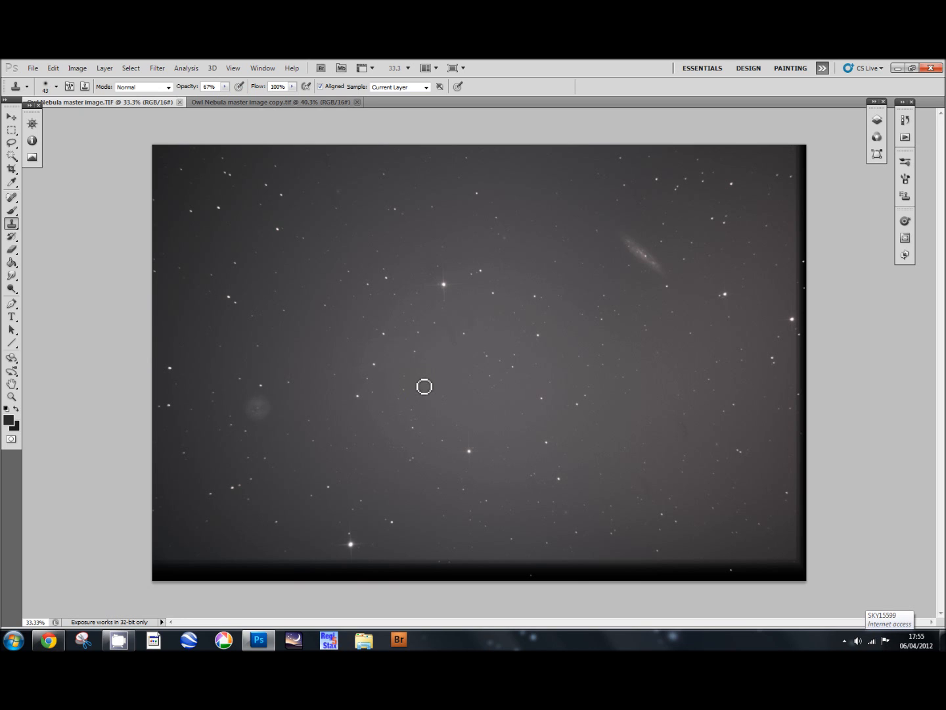
mouse_move(427, 384)
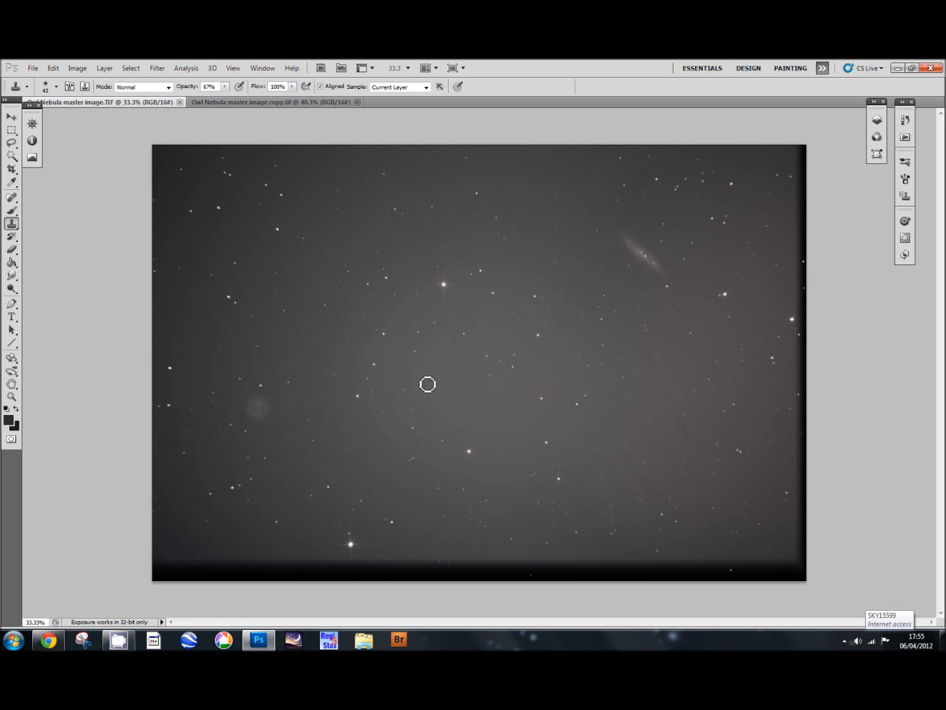
mouse_move(492, 265)
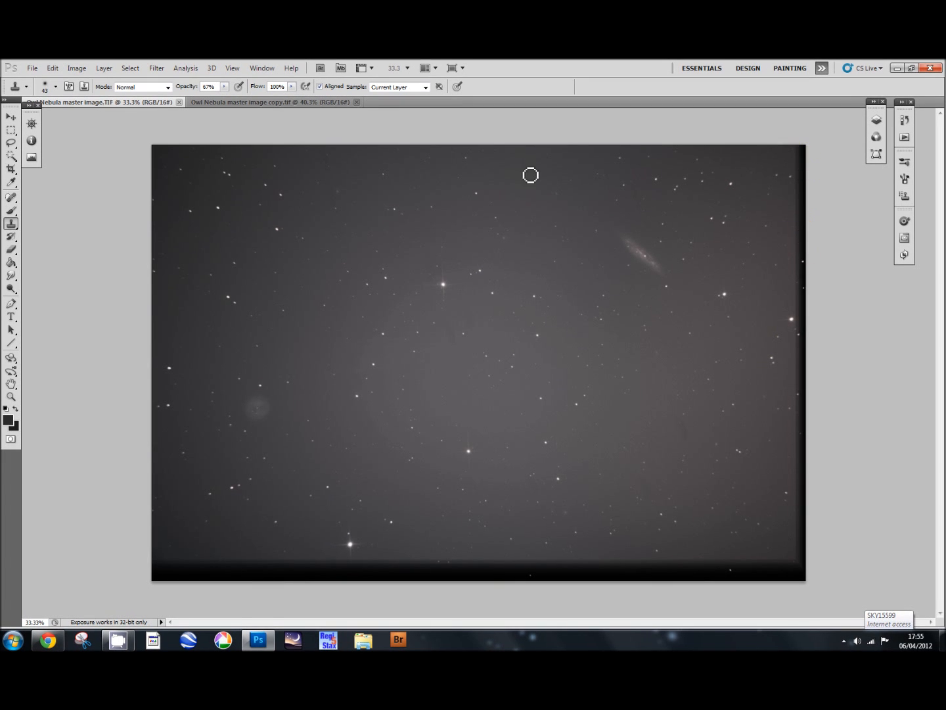
left_click(11, 117)
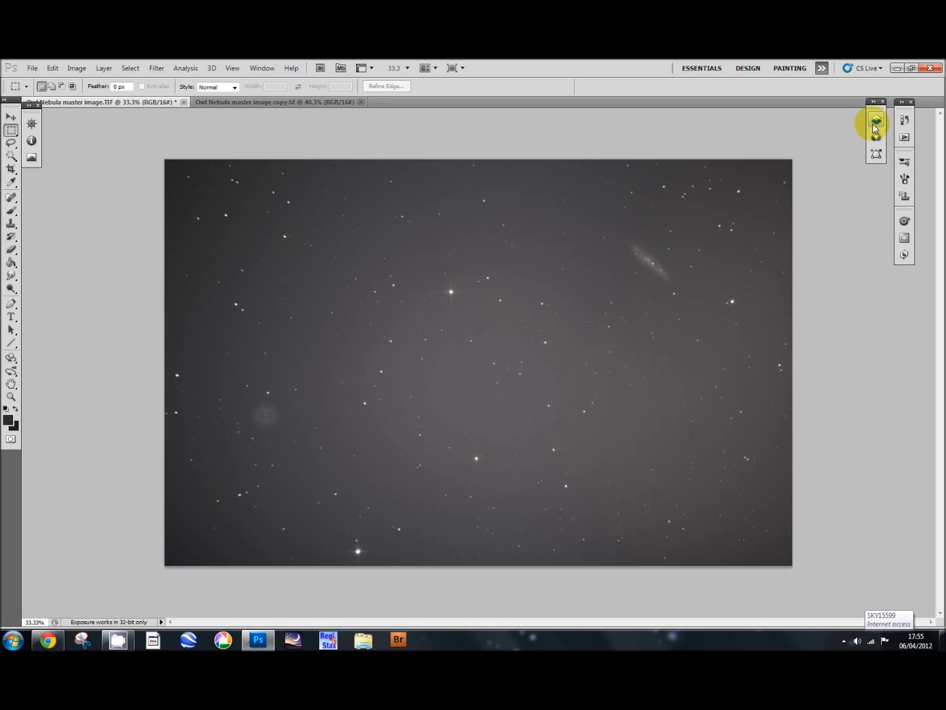
Step: Show the Layers panel and the Histogram panel with the cropped image's colour statistics
left_click(876, 120)
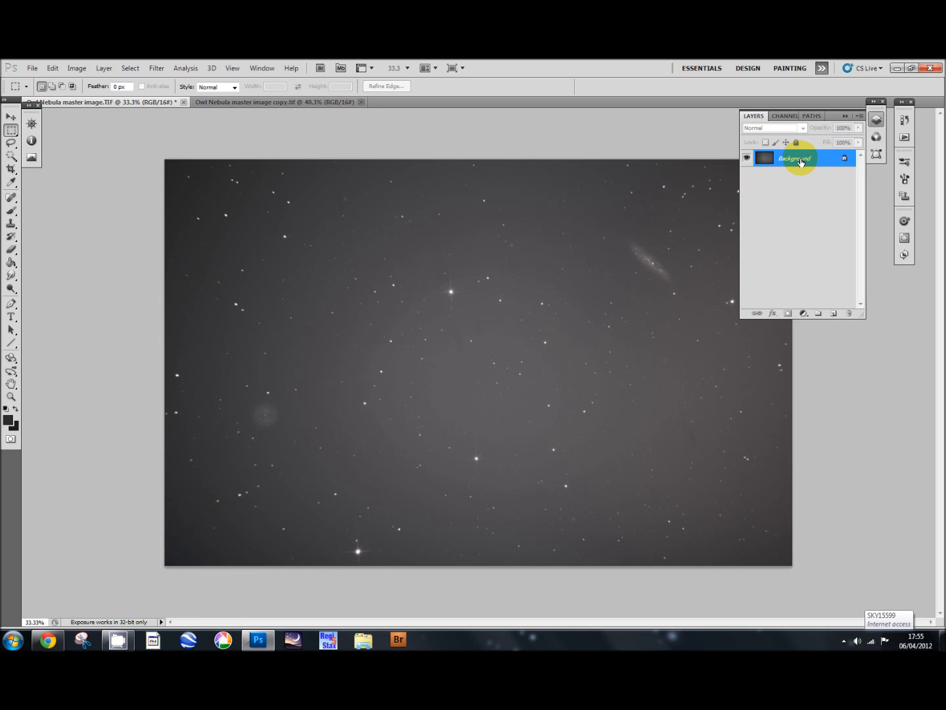
mouse_move(32, 158)
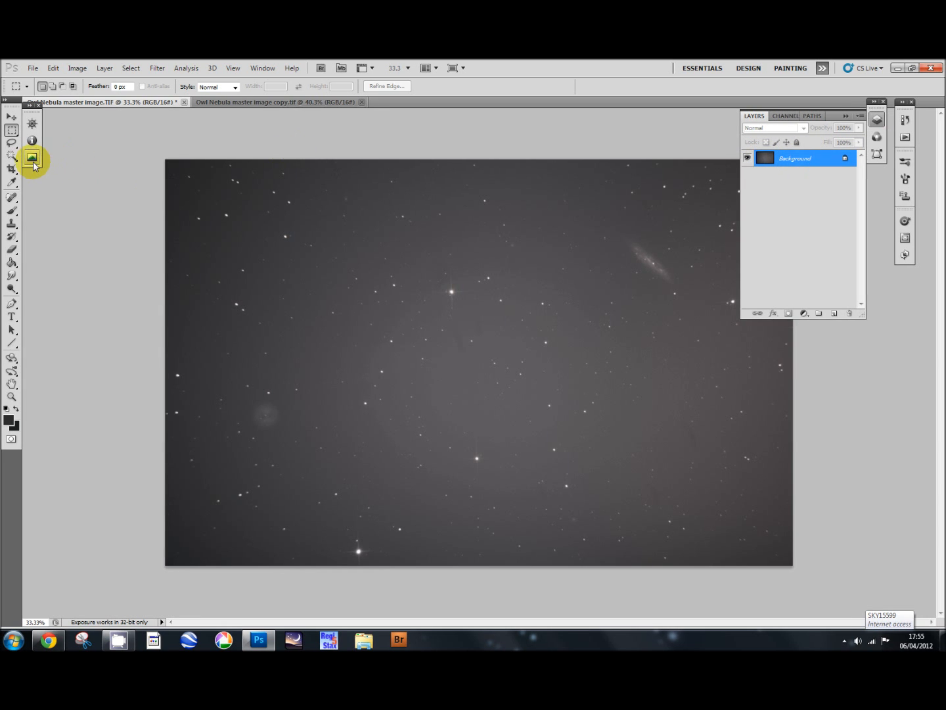
left_click(32, 158)
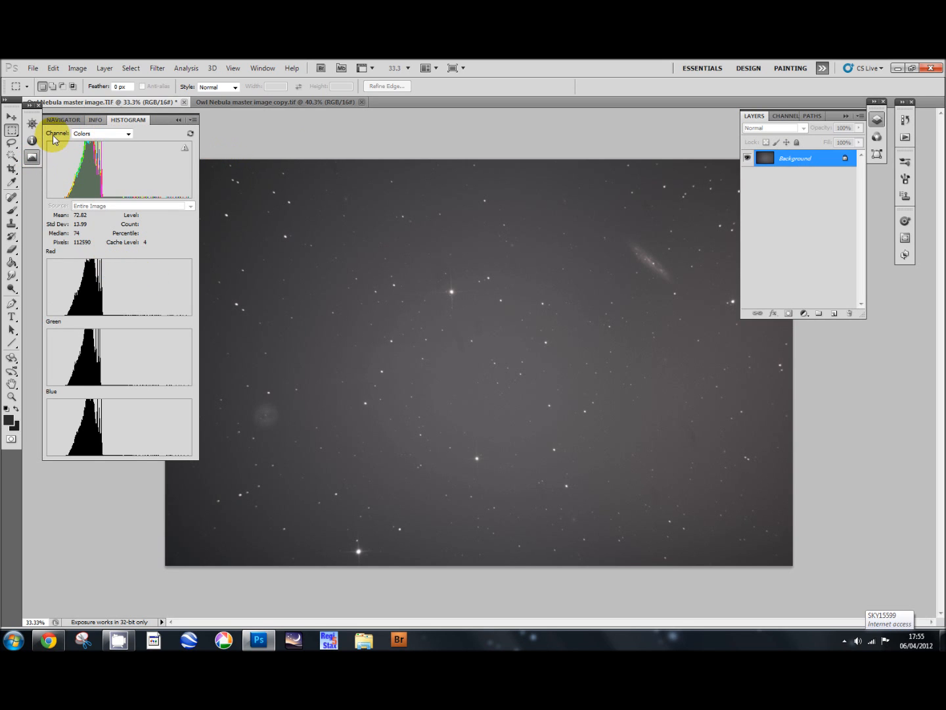
mouse_move(60, 166)
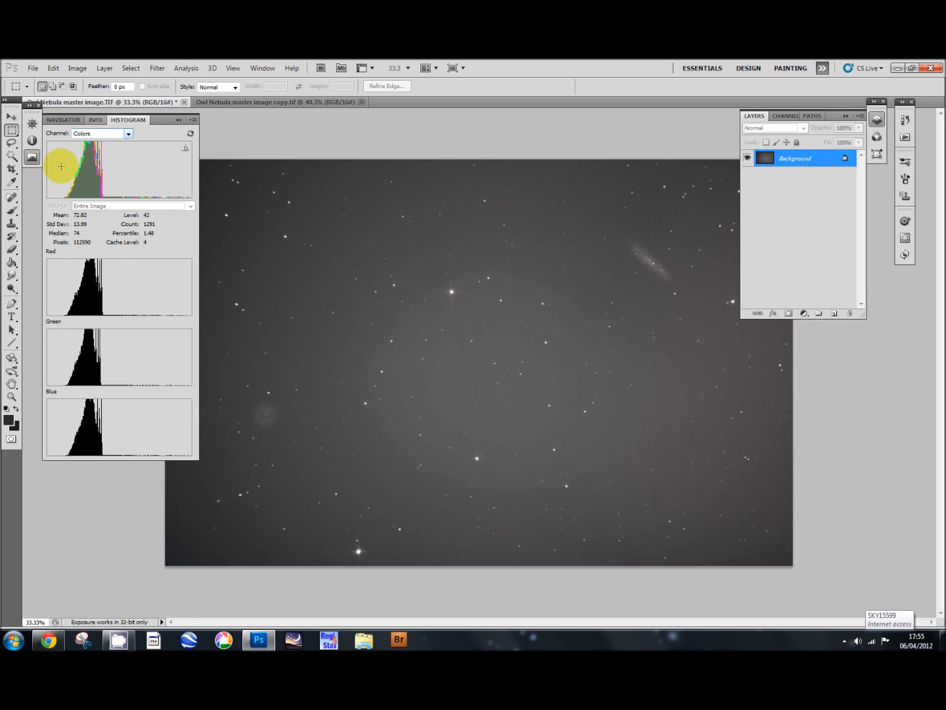
mouse_move(112, 236)
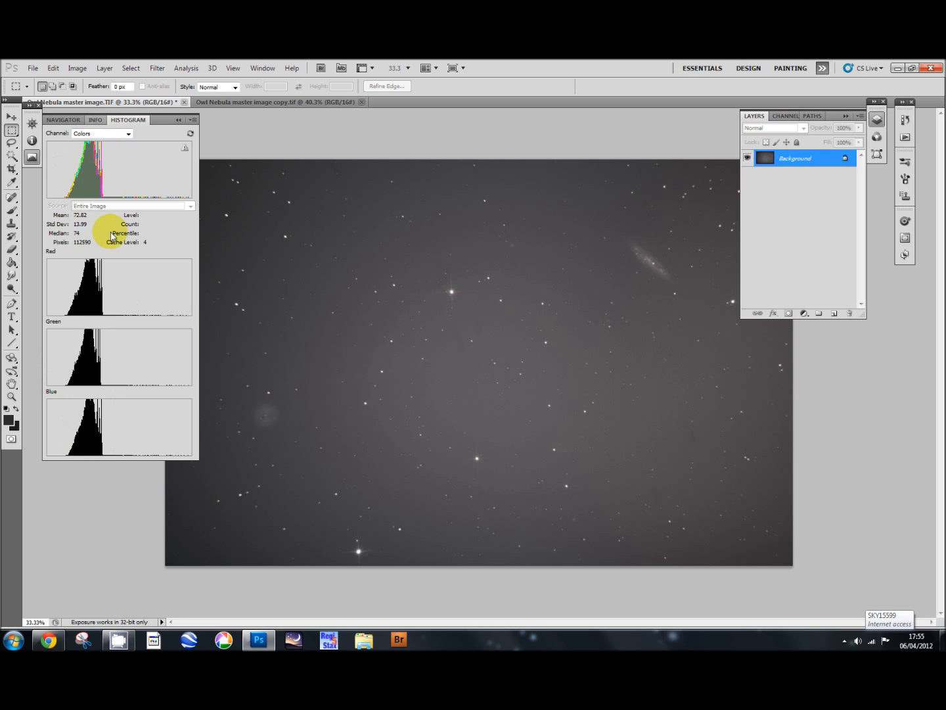
mouse_move(138, 427)
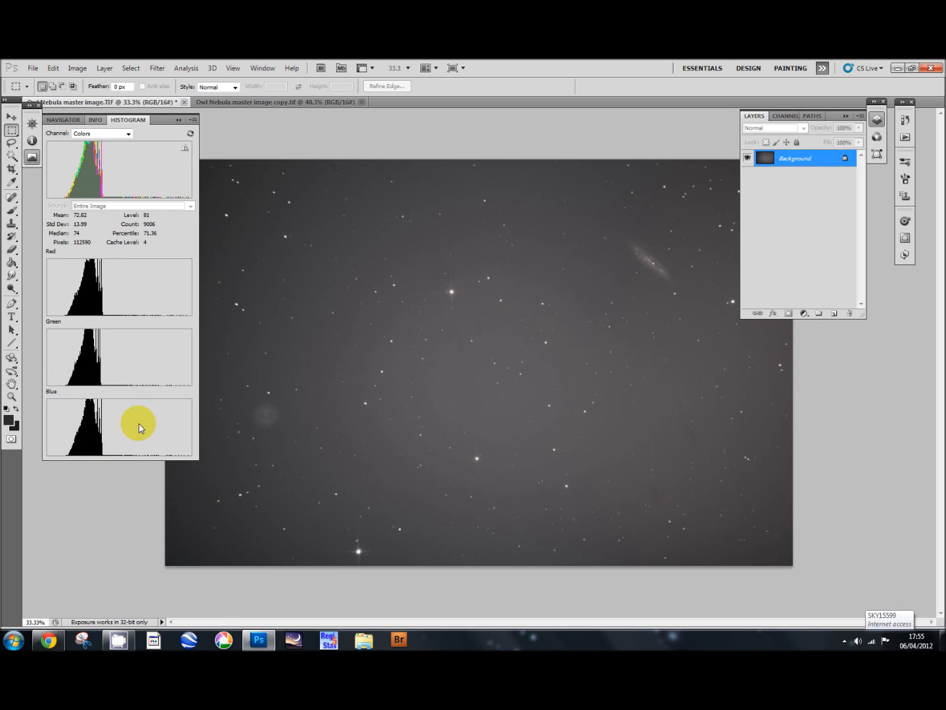
mouse_move(130, 409)
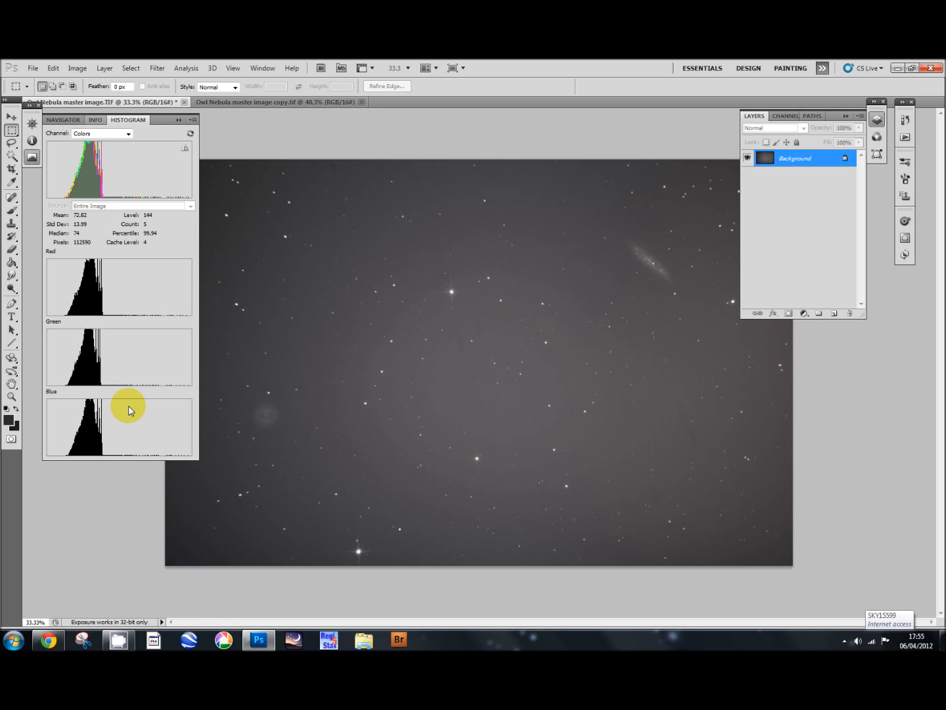
left_click(77, 67)
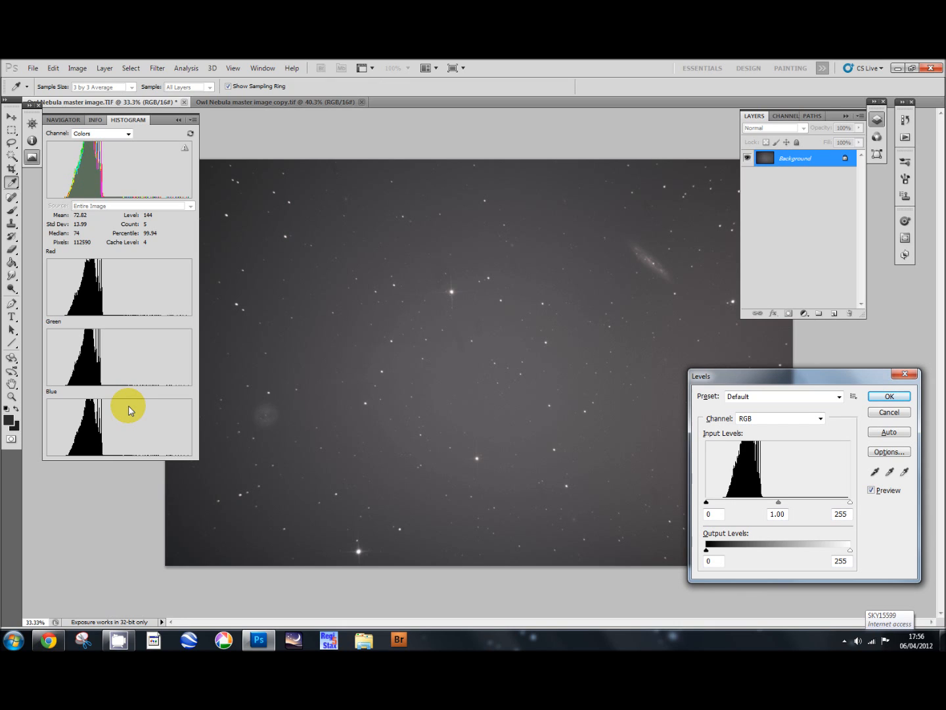
mouse_move(318, 440)
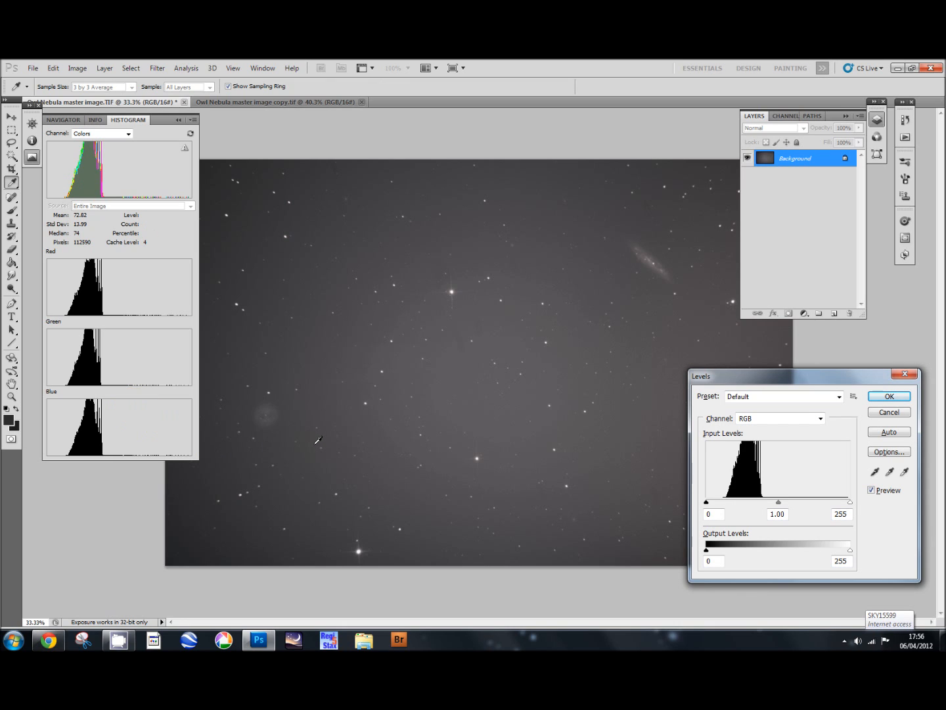
mouse_move(634, 438)
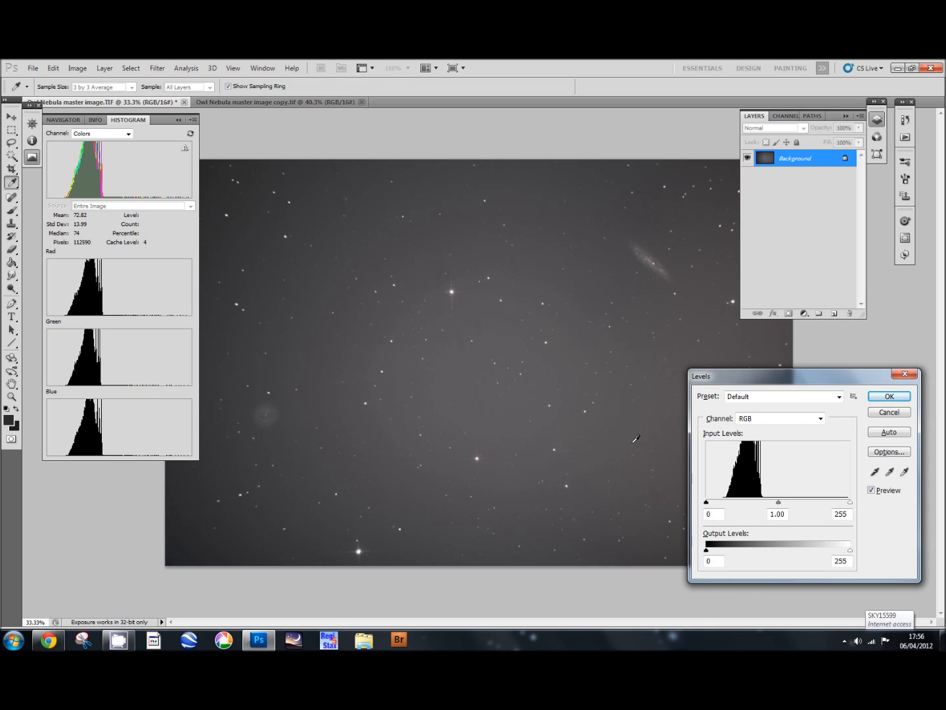
mouse_move(659, 466)
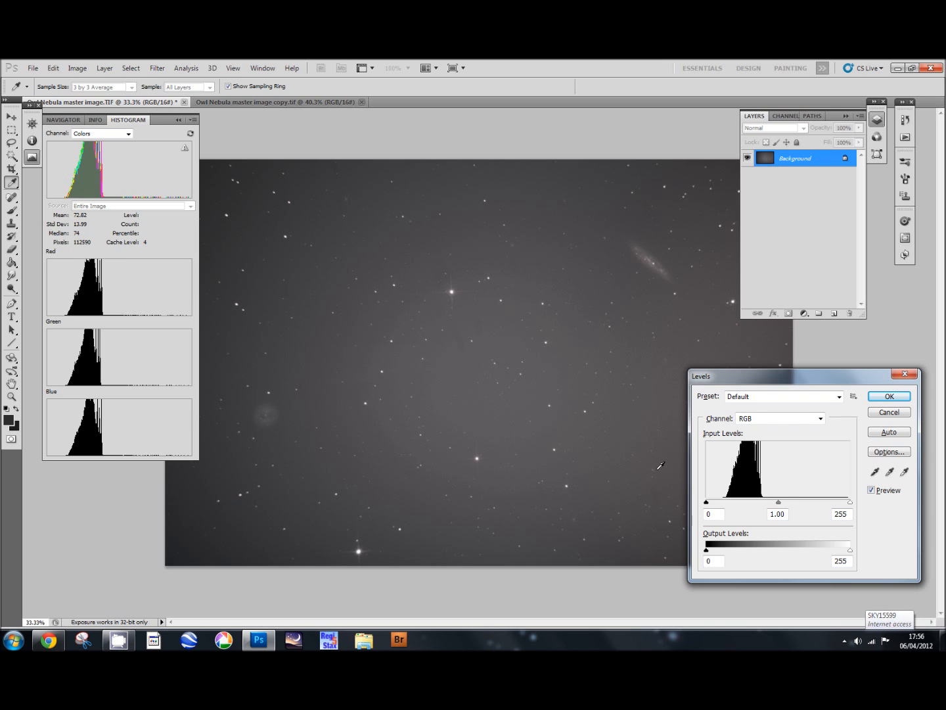
Step: Apply Levels with black input 26 and midtones 1.43 to darken the sky
left_click(707, 502)
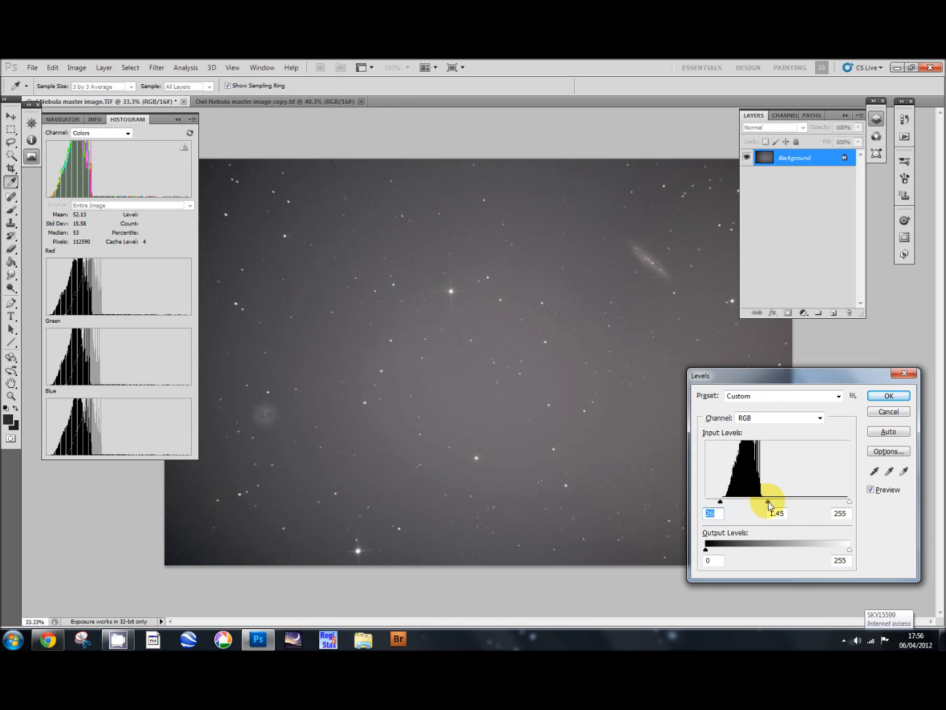
left_click(888, 431)
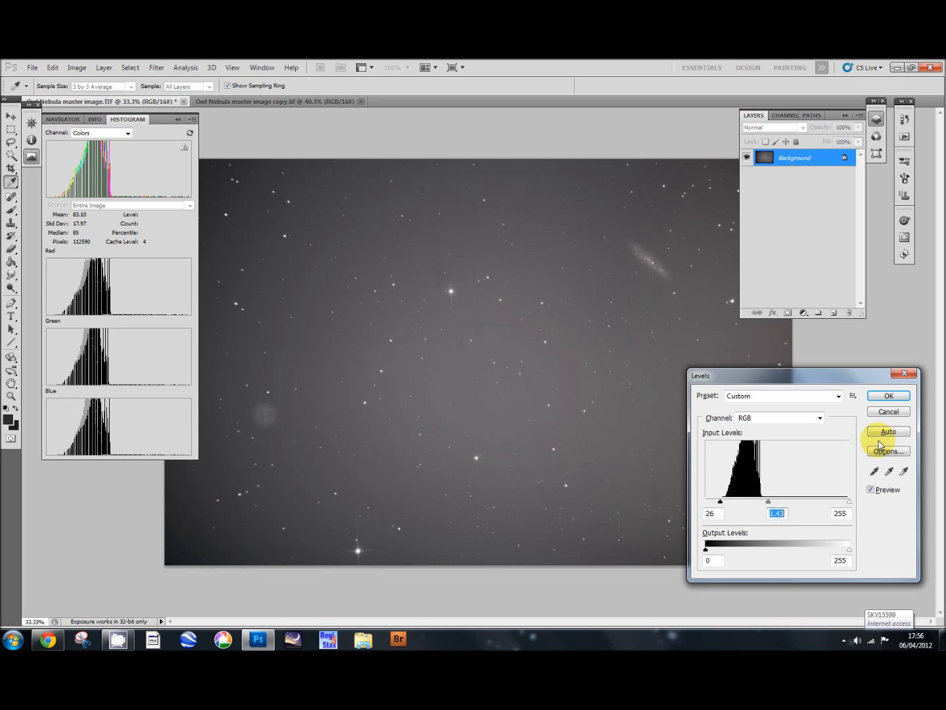
left_click(888, 395)
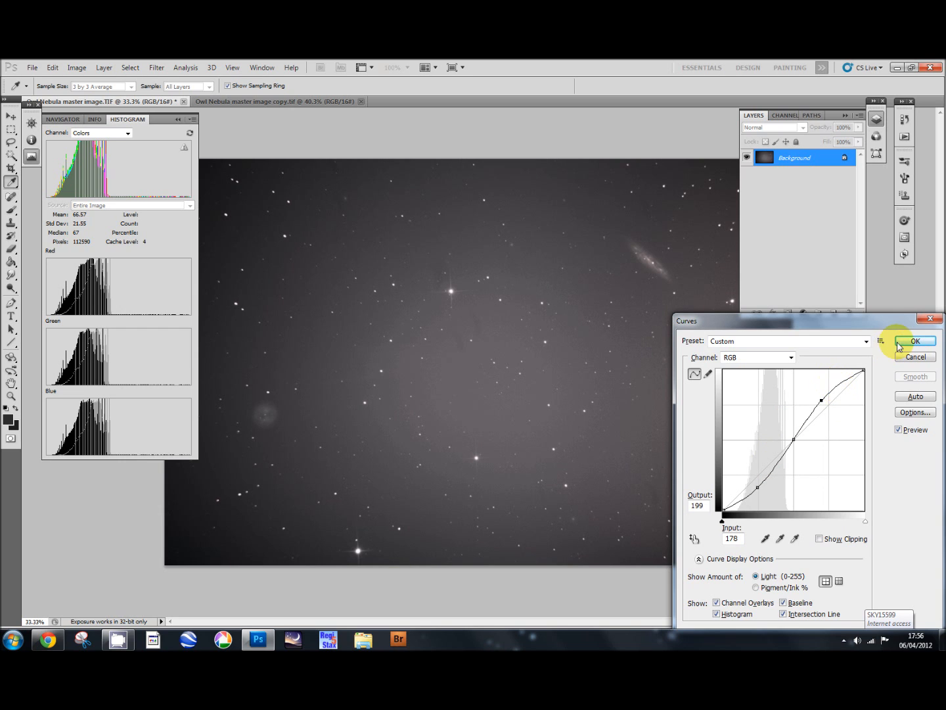
Step: Apply the custom S-curve in Curves to strengthen the star field's contrast
left_click(915, 341)
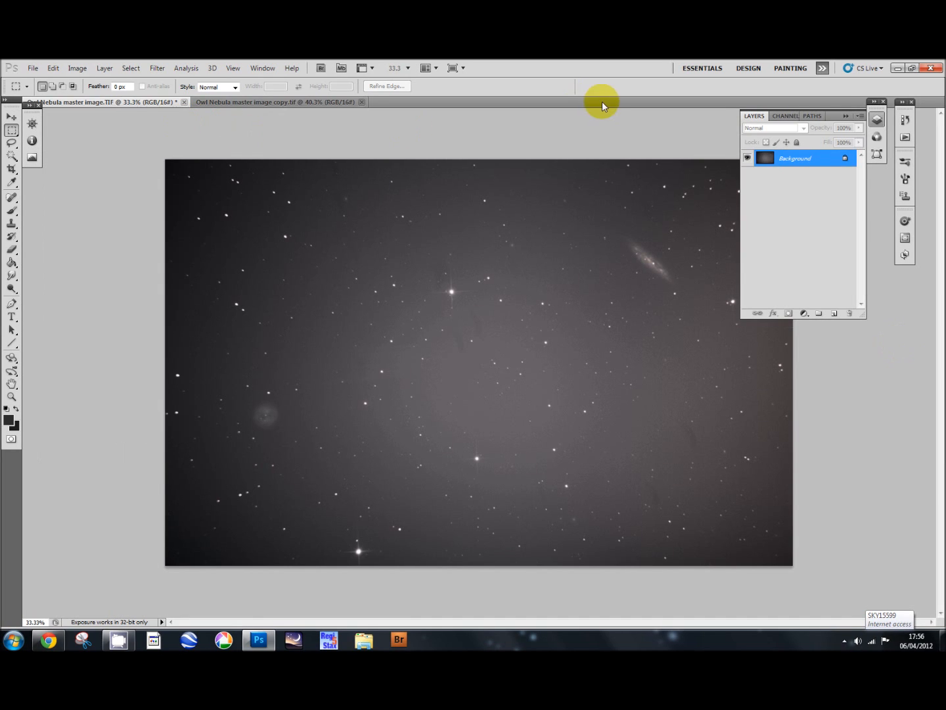
Step: Collapse the Layers panel so only the nebula image remains visible
left_click(875, 102)
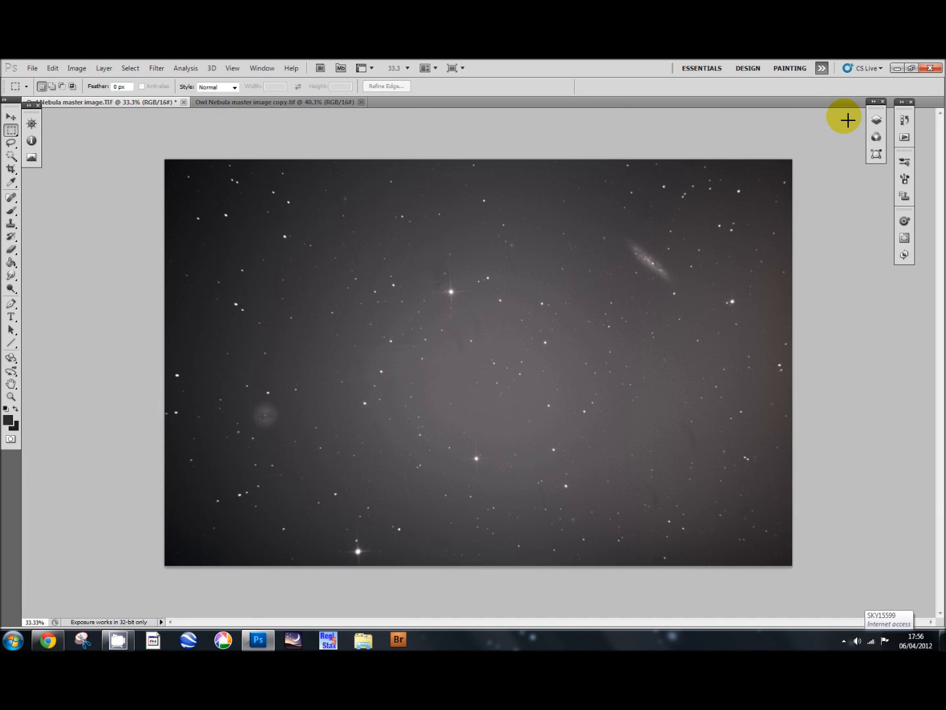
mouse_move(844, 183)
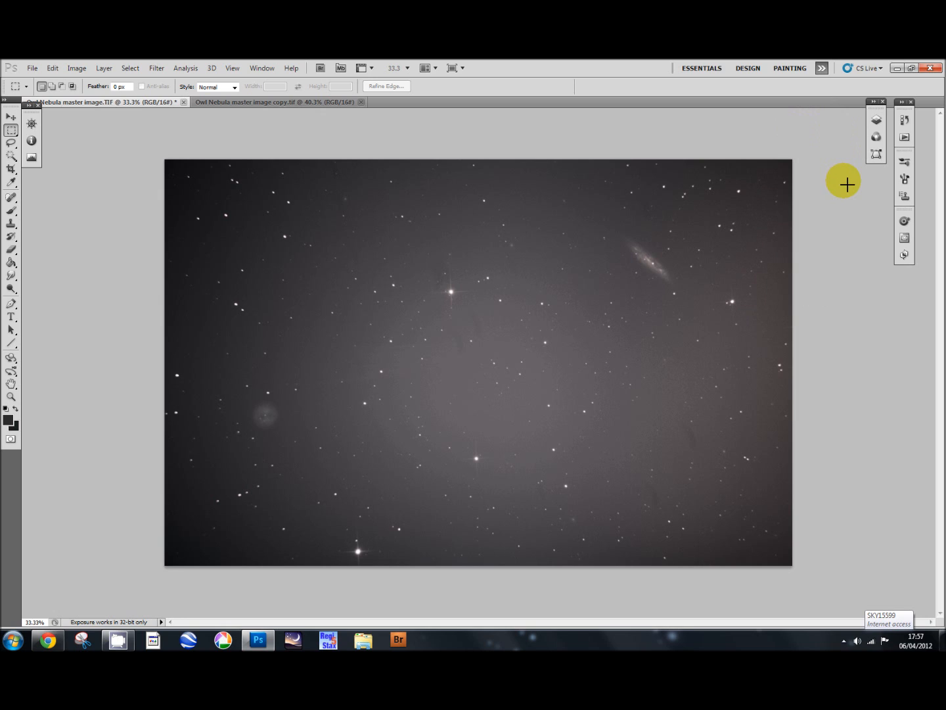
mouse_move(844, 186)
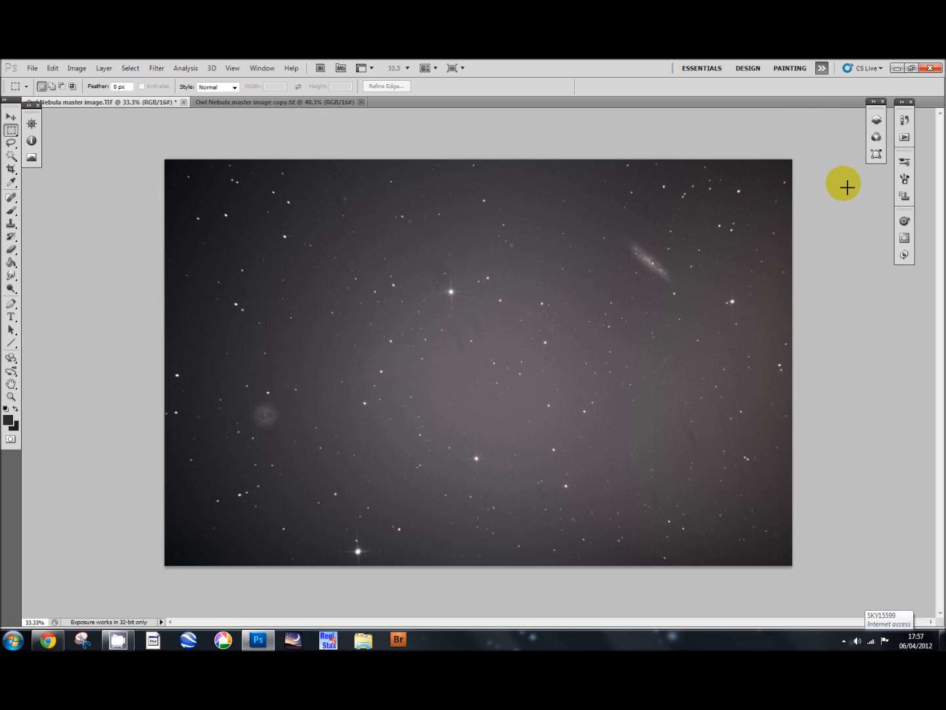
mouse_move(378, 338)
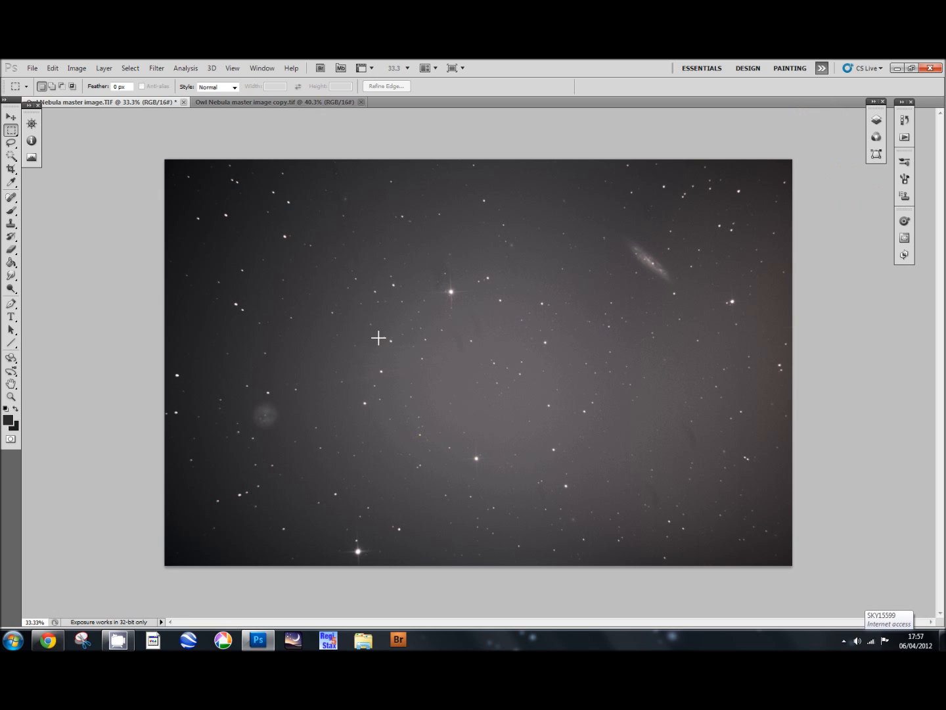
mouse_move(669, 529)
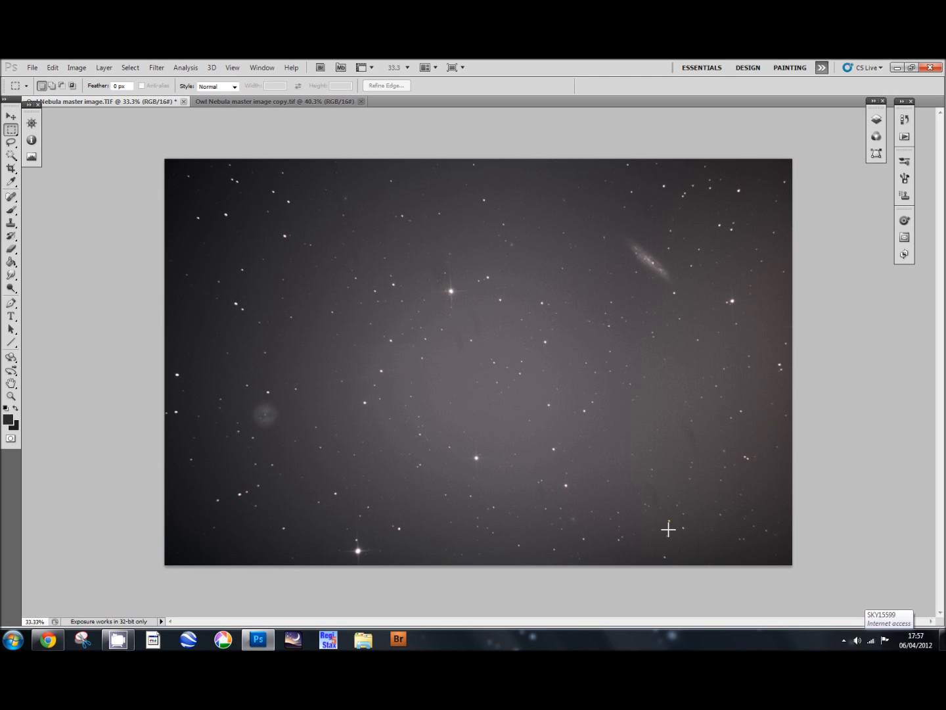
mouse_move(495, 372)
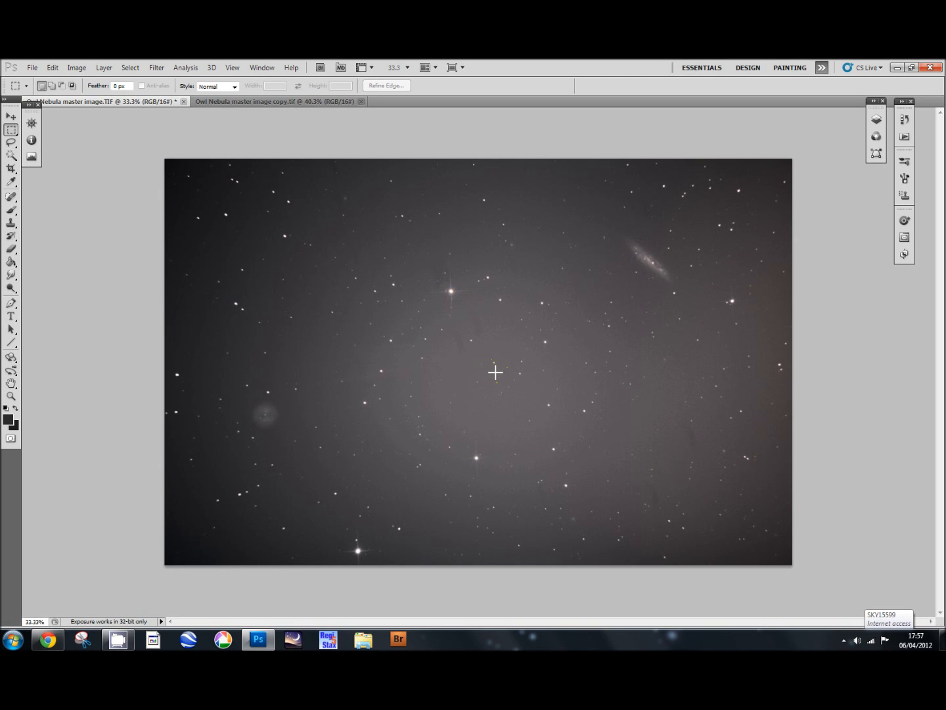
mouse_move(489, 363)
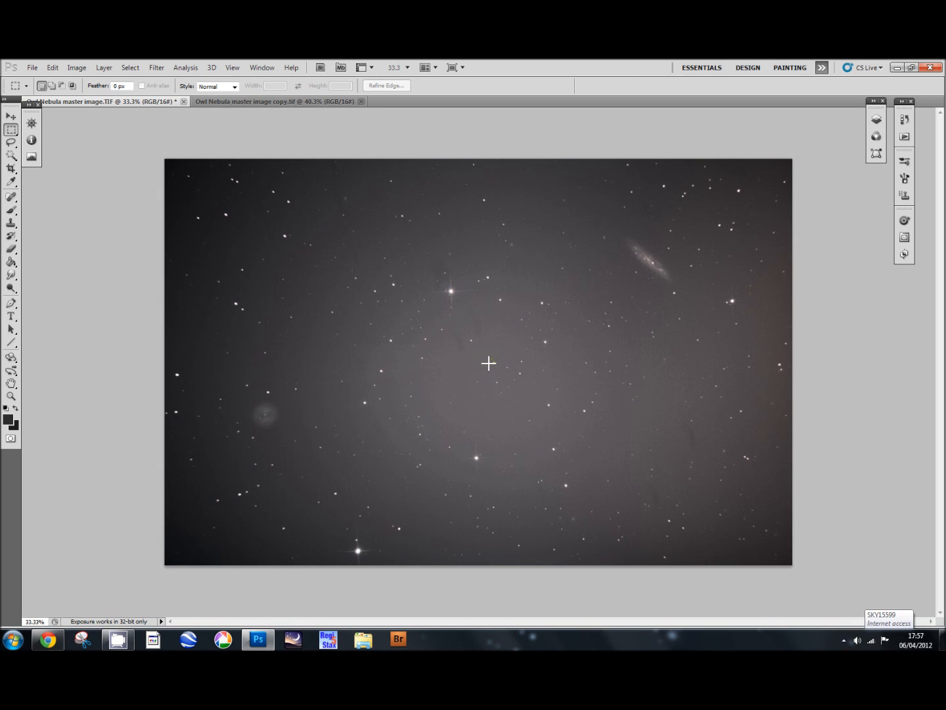
mouse_move(498, 355)
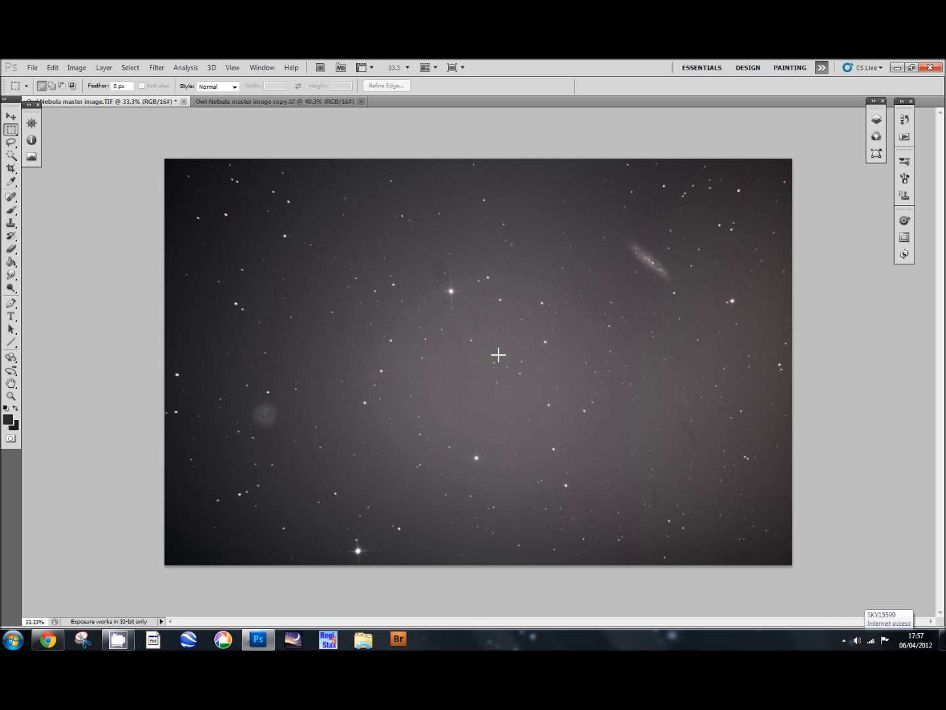
mouse_move(533, 332)
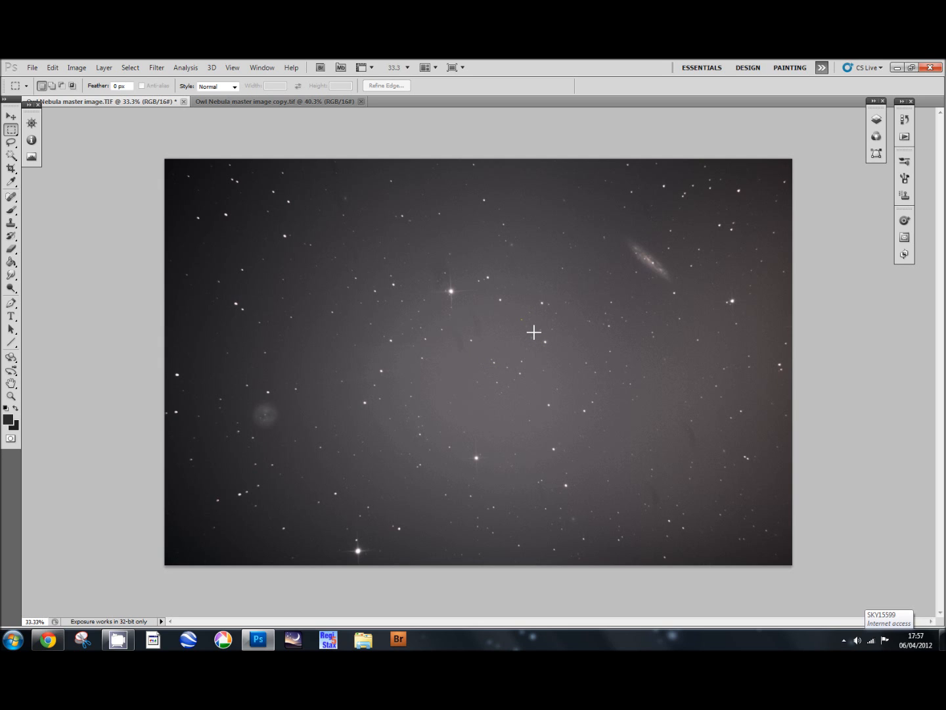
mouse_move(386, 250)
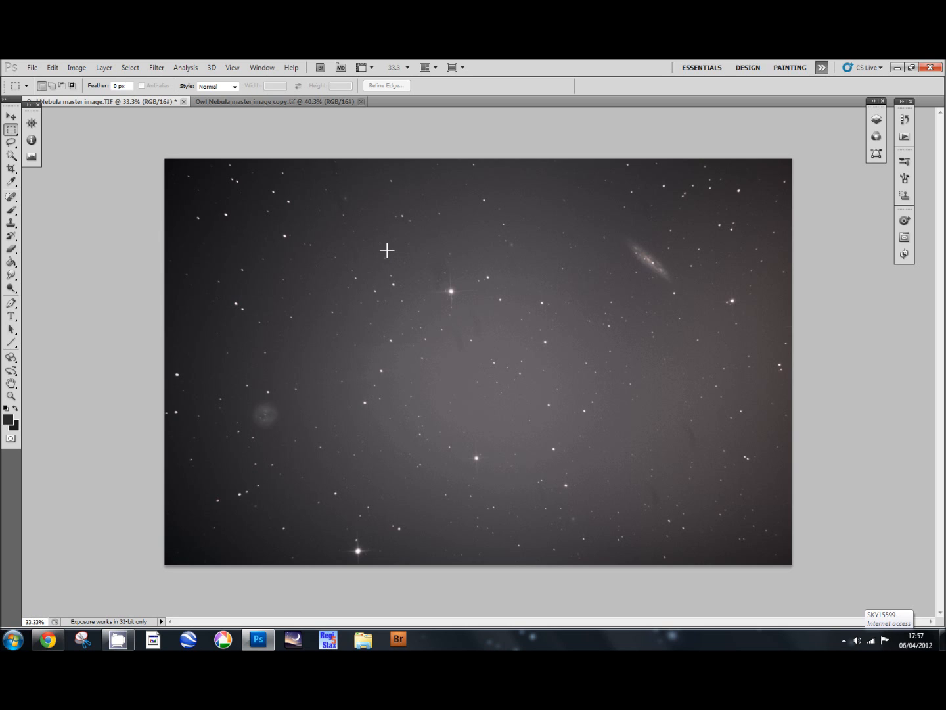
mouse_move(470, 334)
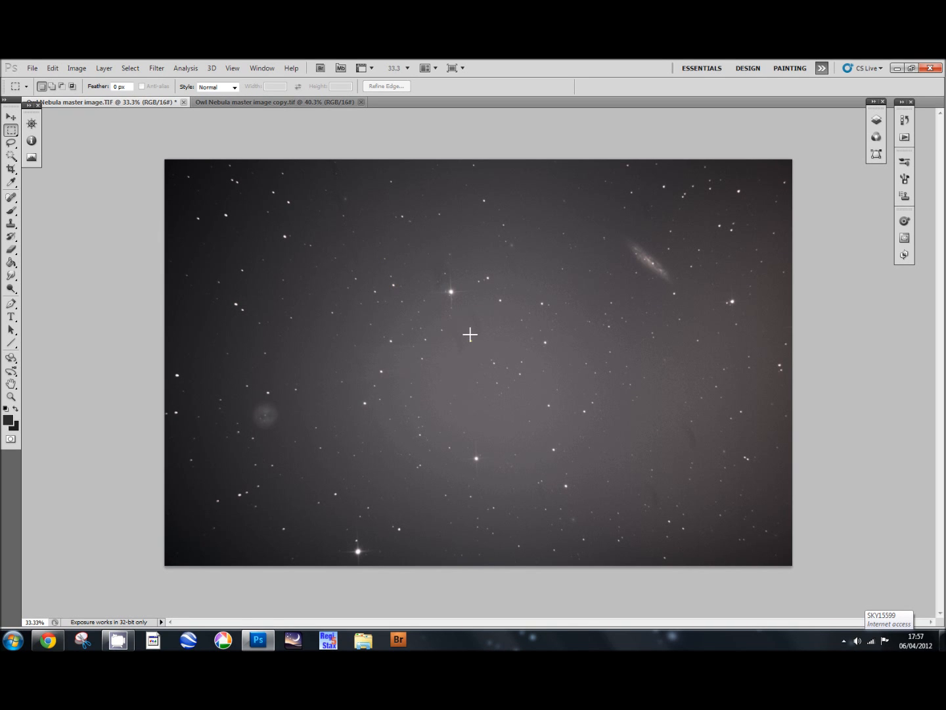
mouse_move(442, 324)
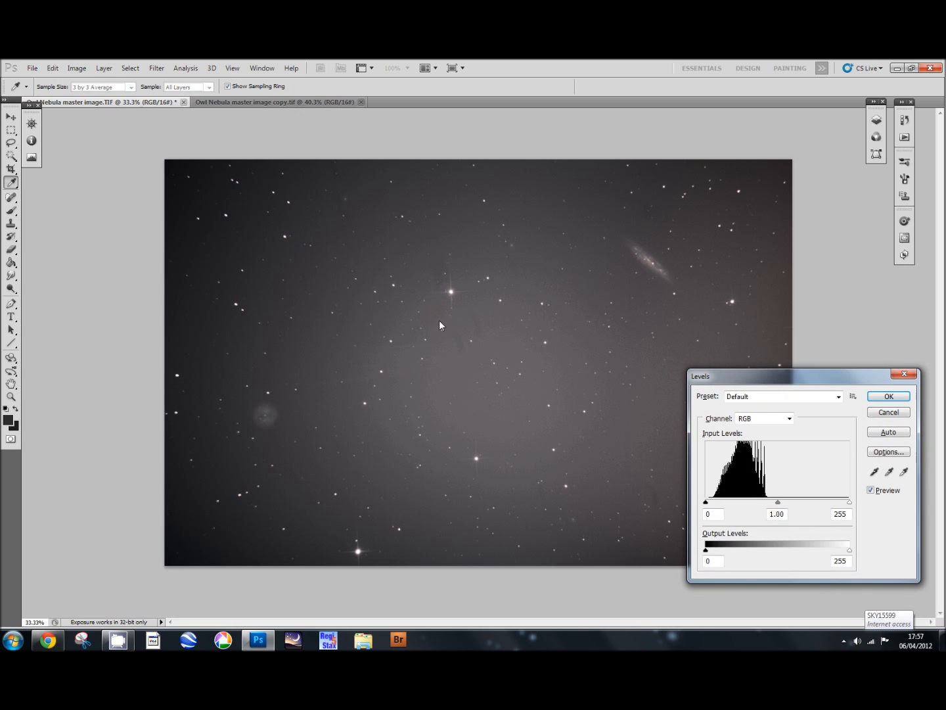
mouse_move(683, 475)
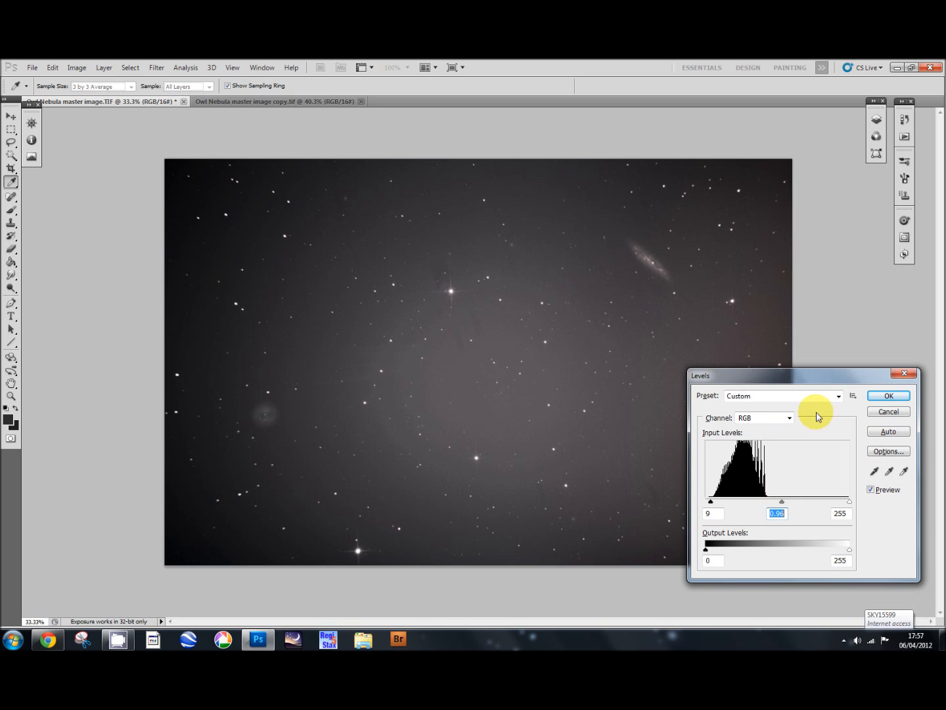
Step: Apply a second Levels pass with black input 9 and midtones 0.96
left_click(888, 395)
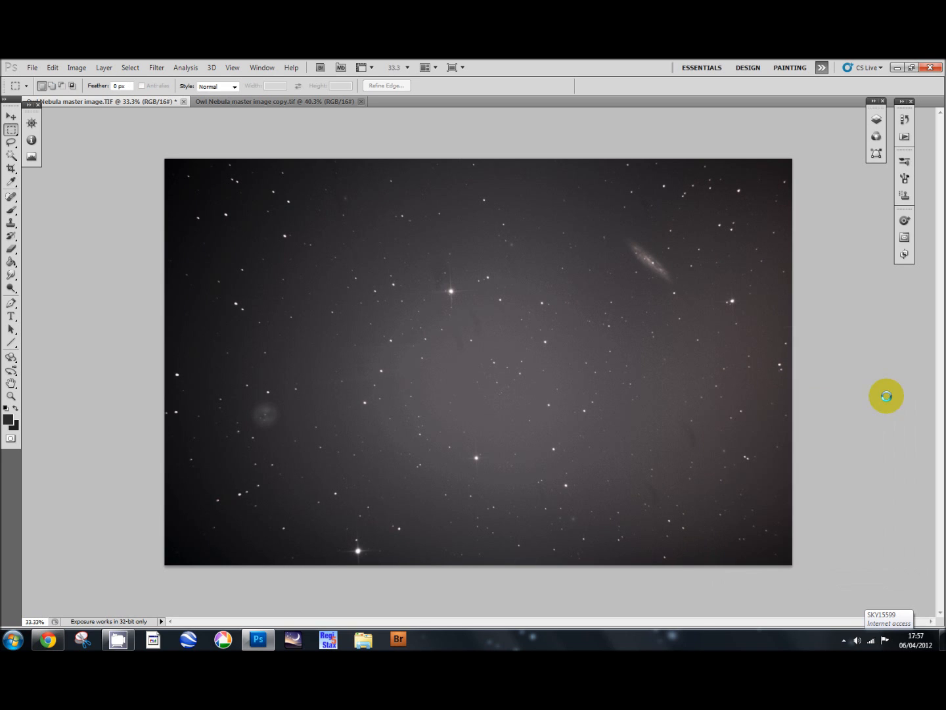
mouse_move(597, 311)
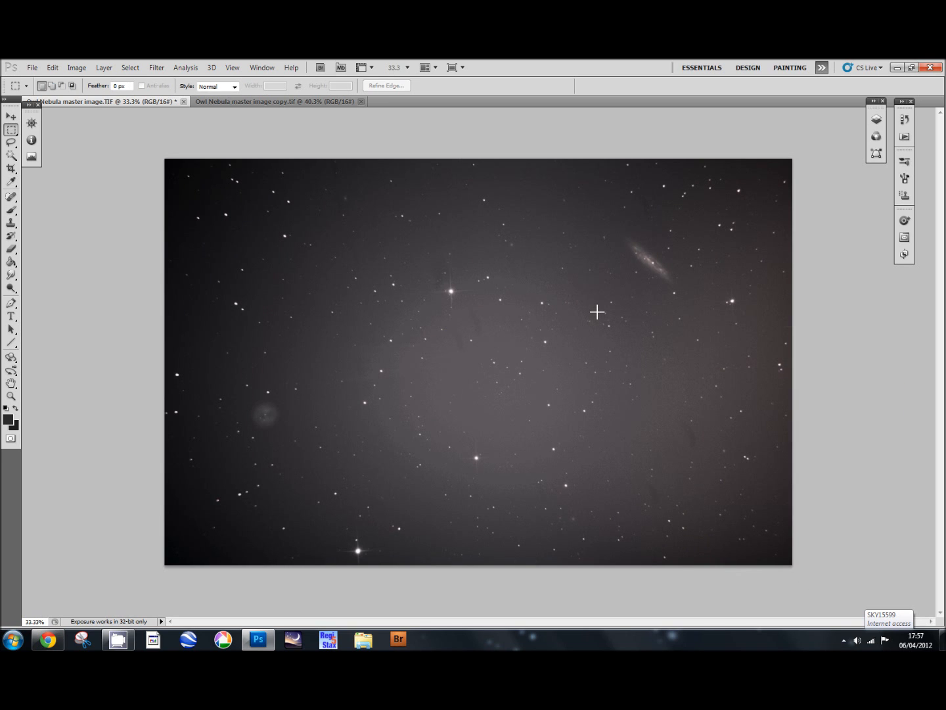
mouse_move(334, 218)
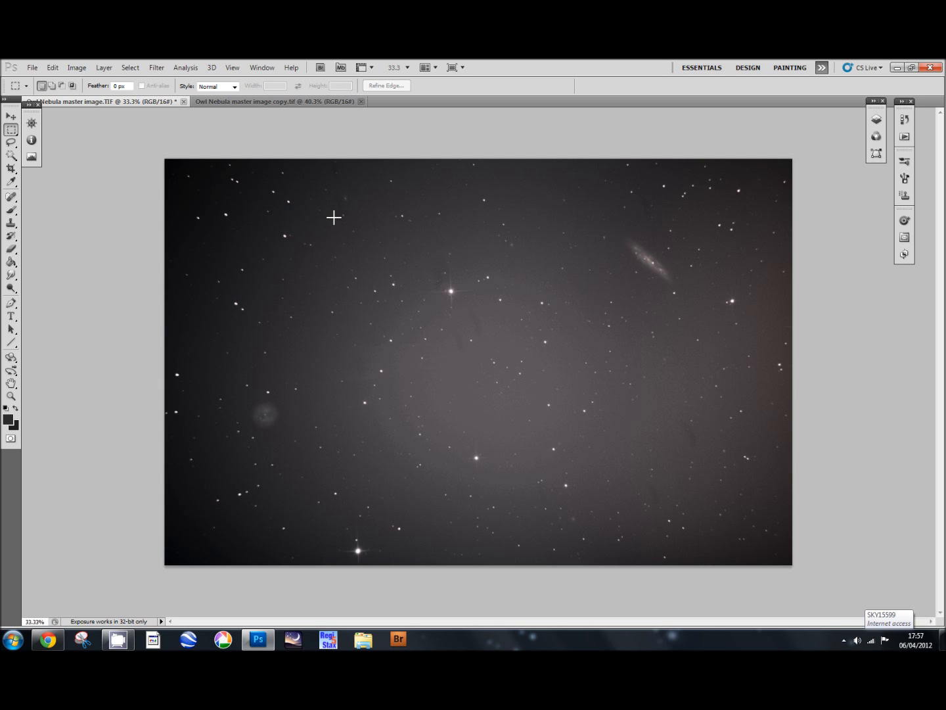
mouse_move(668, 431)
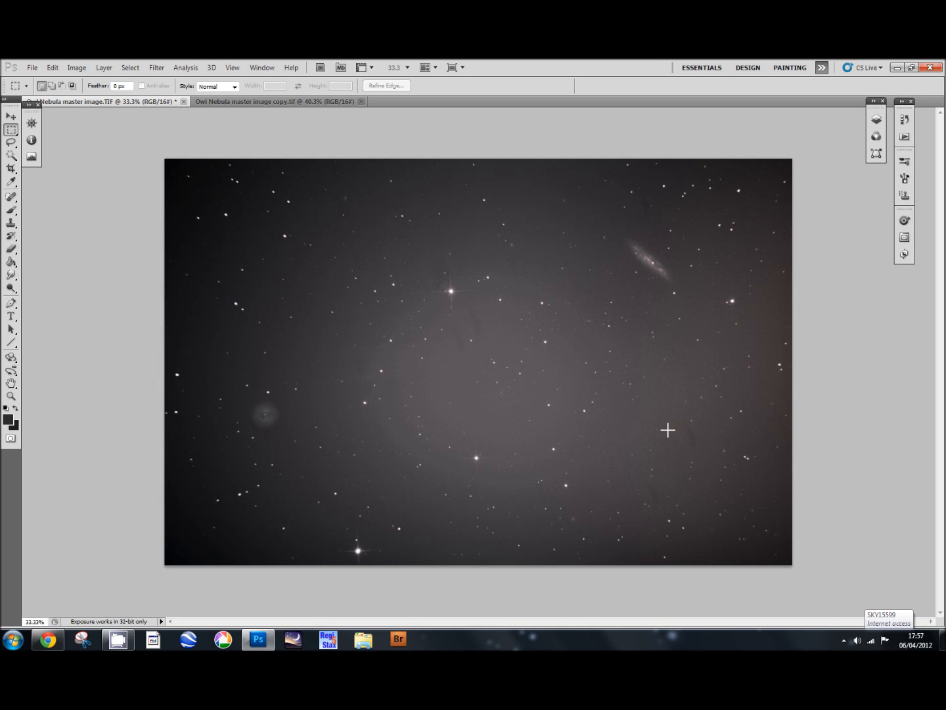
mouse_move(537, 438)
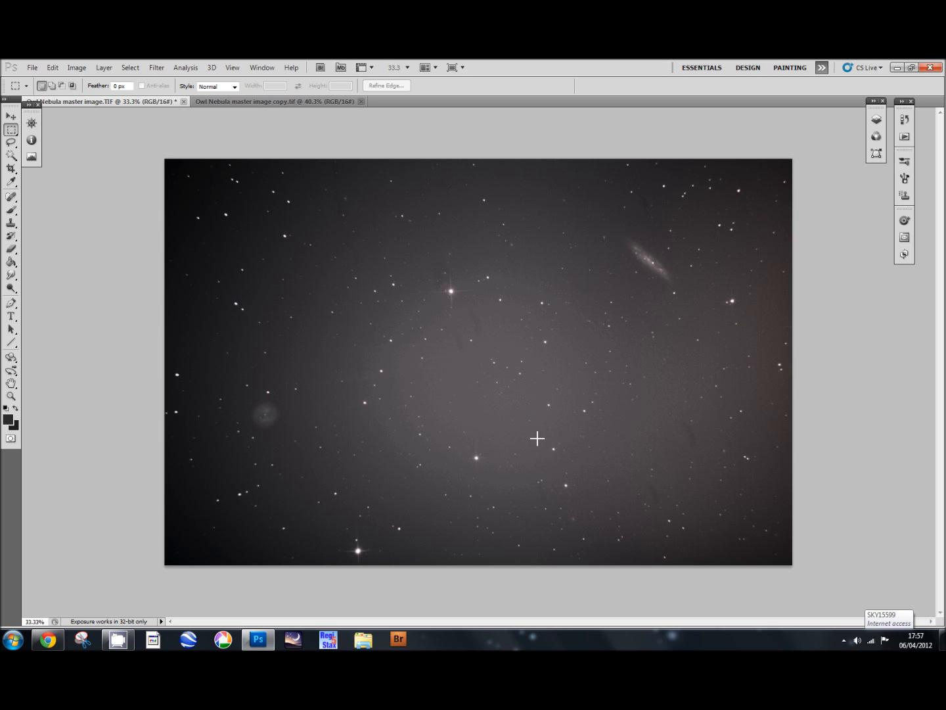
mouse_move(527, 414)
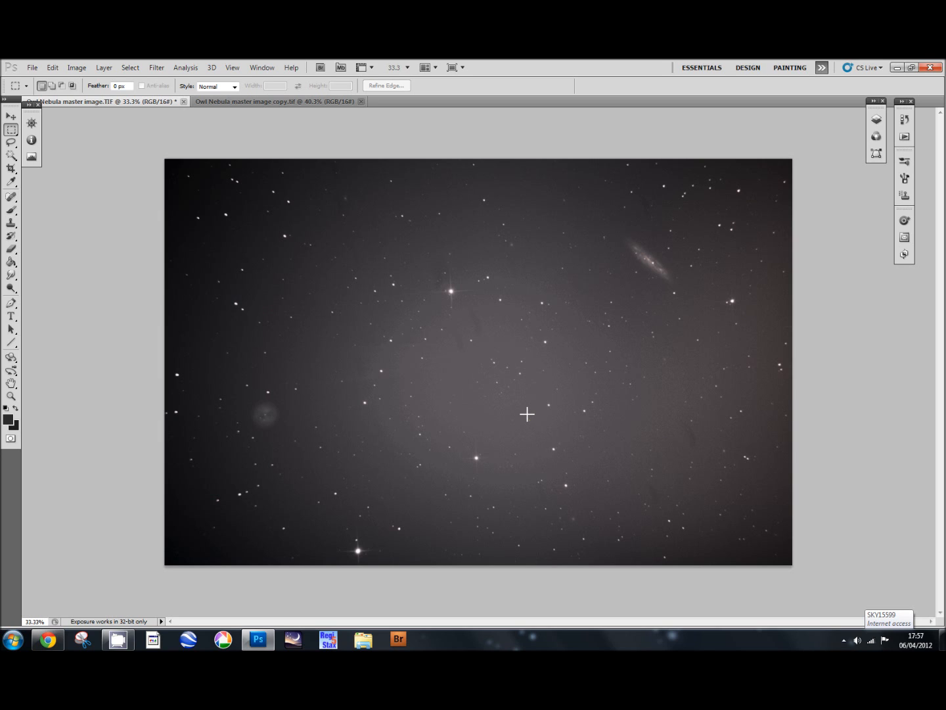
mouse_move(526, 408)
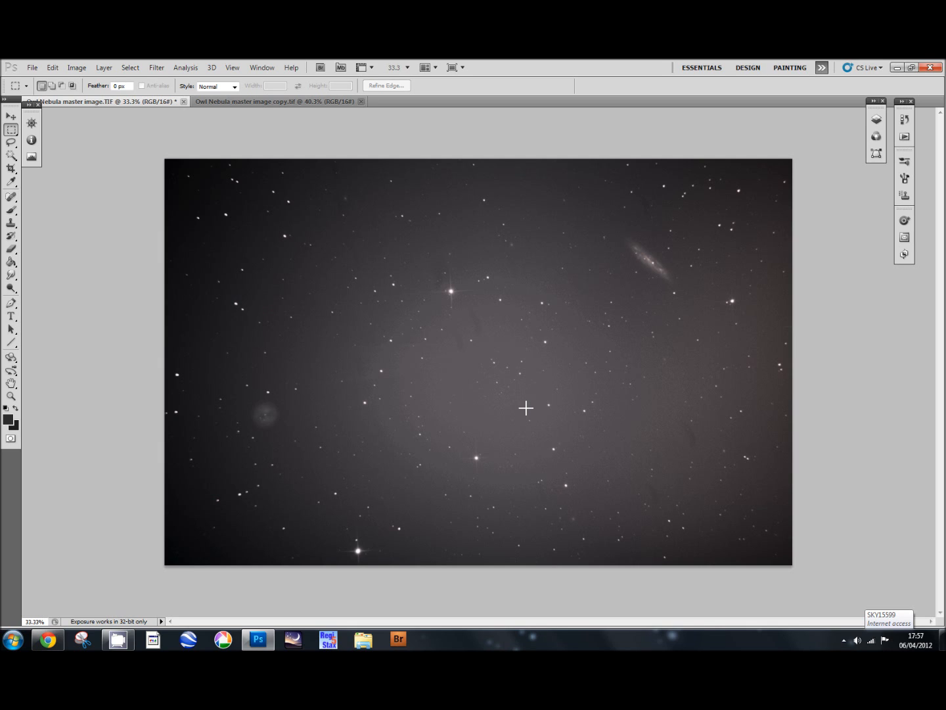
mouse_move(641, 268)
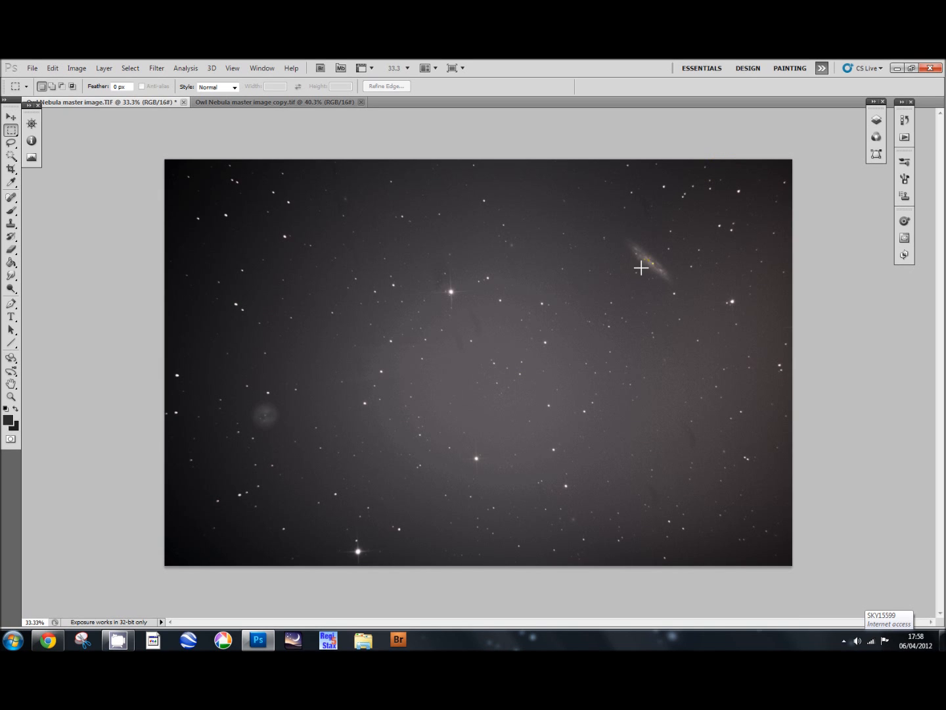
mouse_move(265, 414)
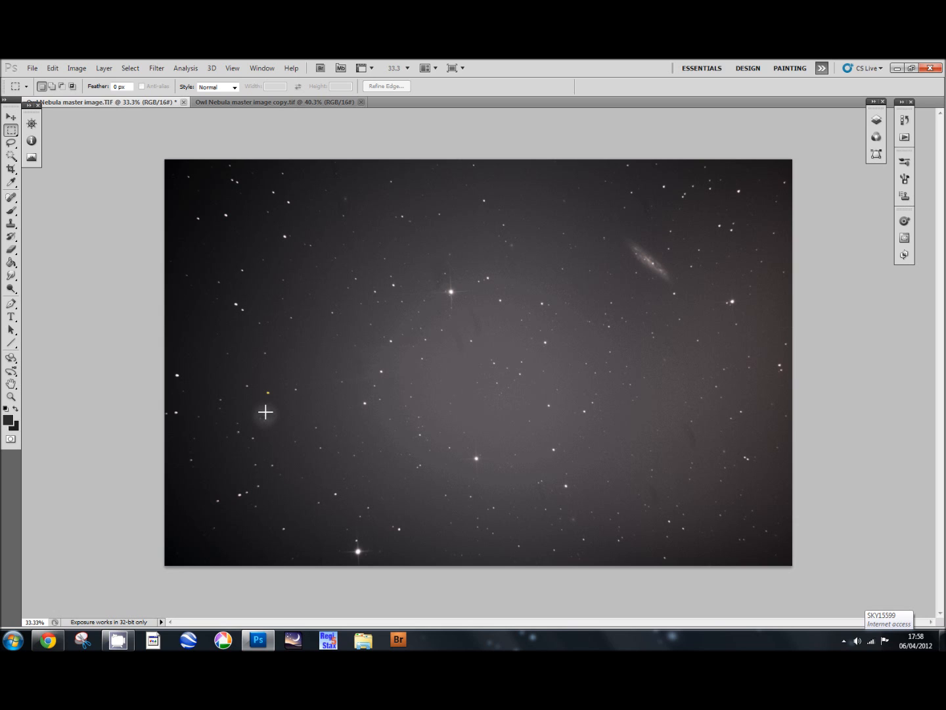
mouse_move(608, 430)
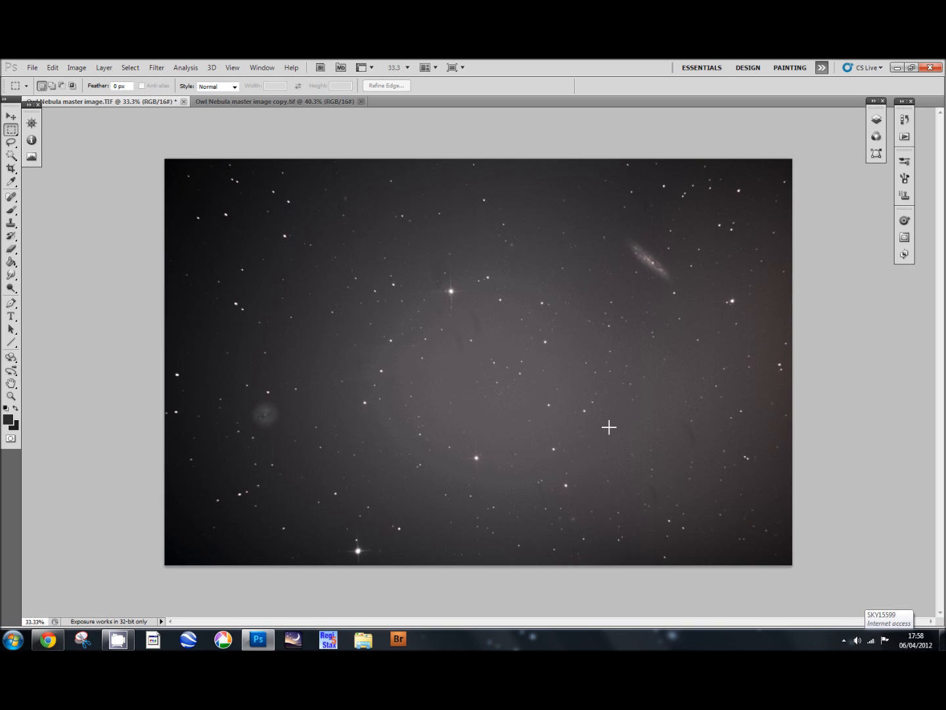
mouse_move(773, 392)
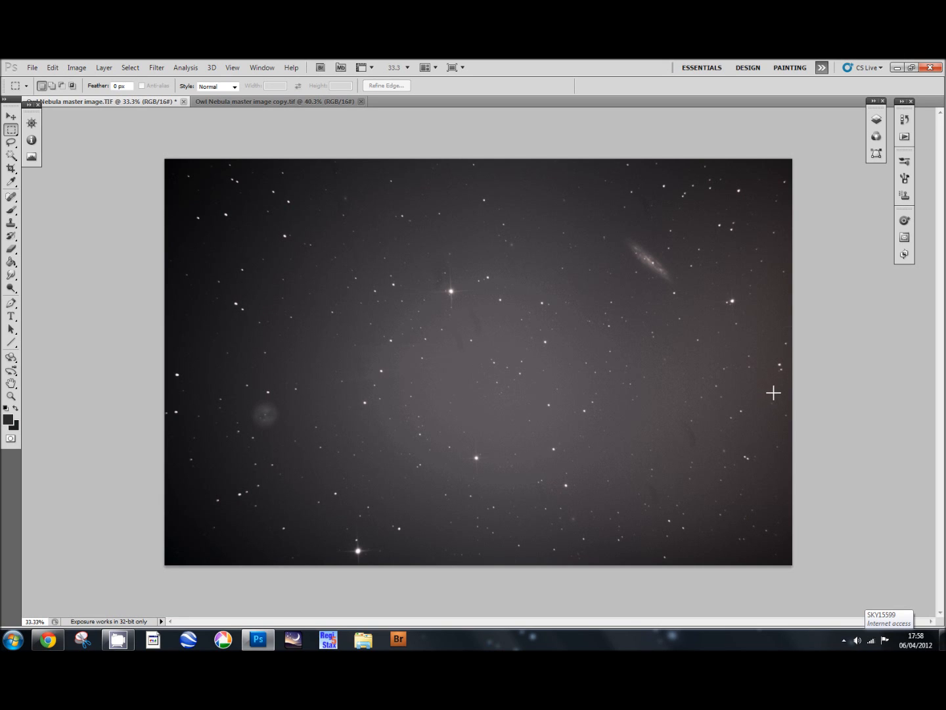
mouse_move(722, 381)
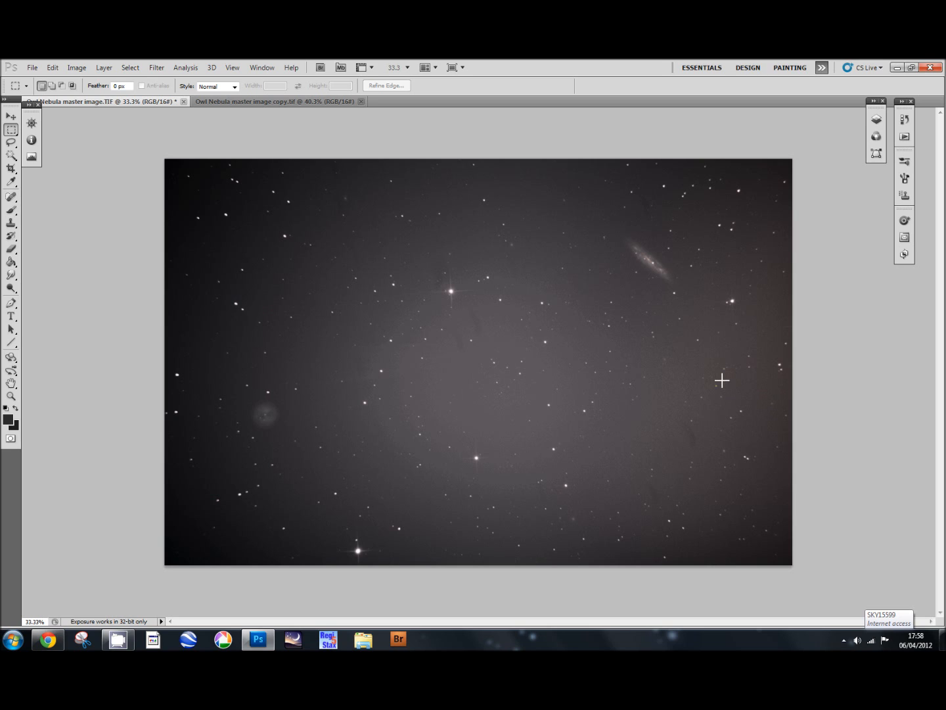
mouse_move(684, 375)
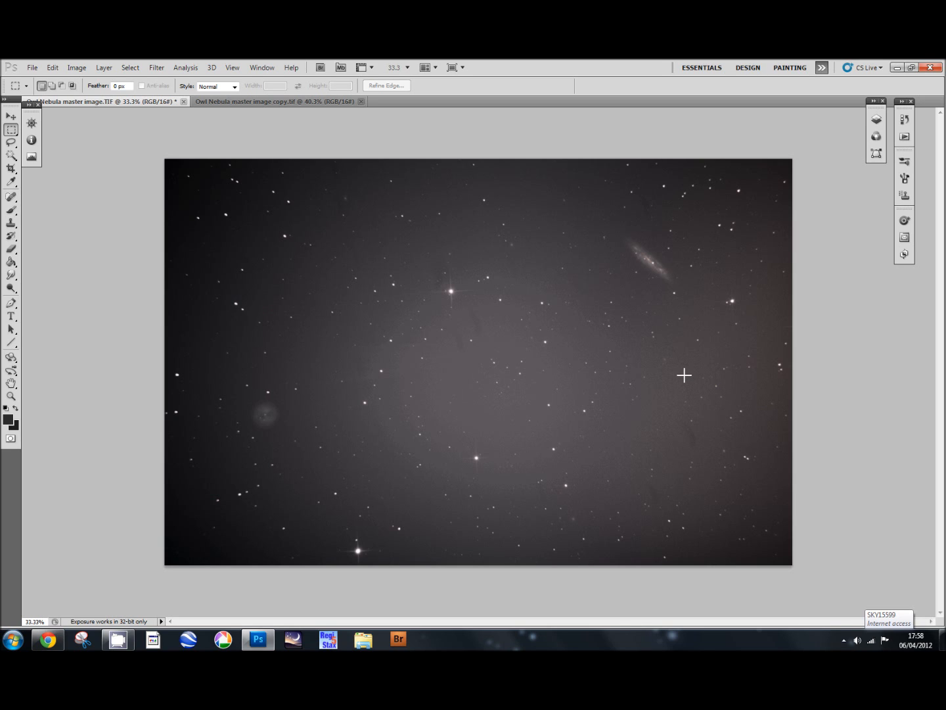
mouse_move(654, 363)
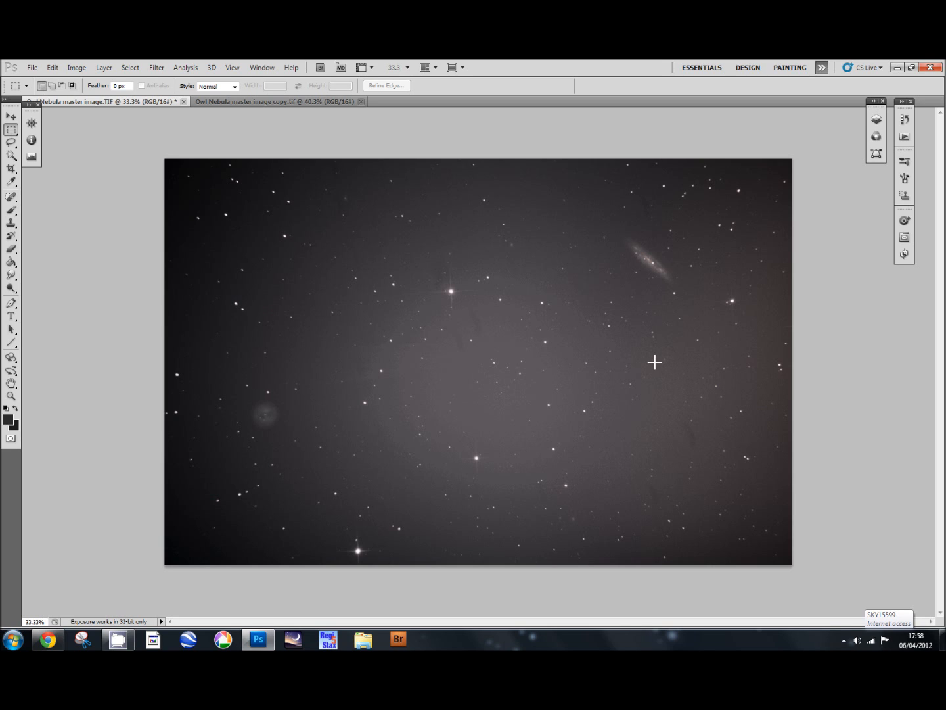
mouse_move(651, 359)
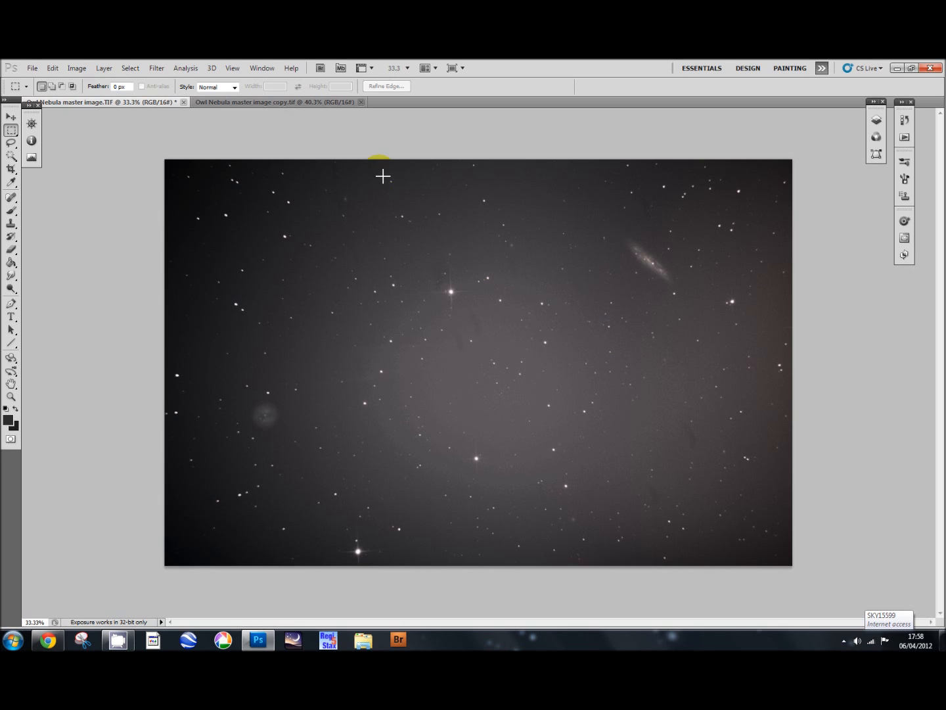
mouse_move(364, 152)
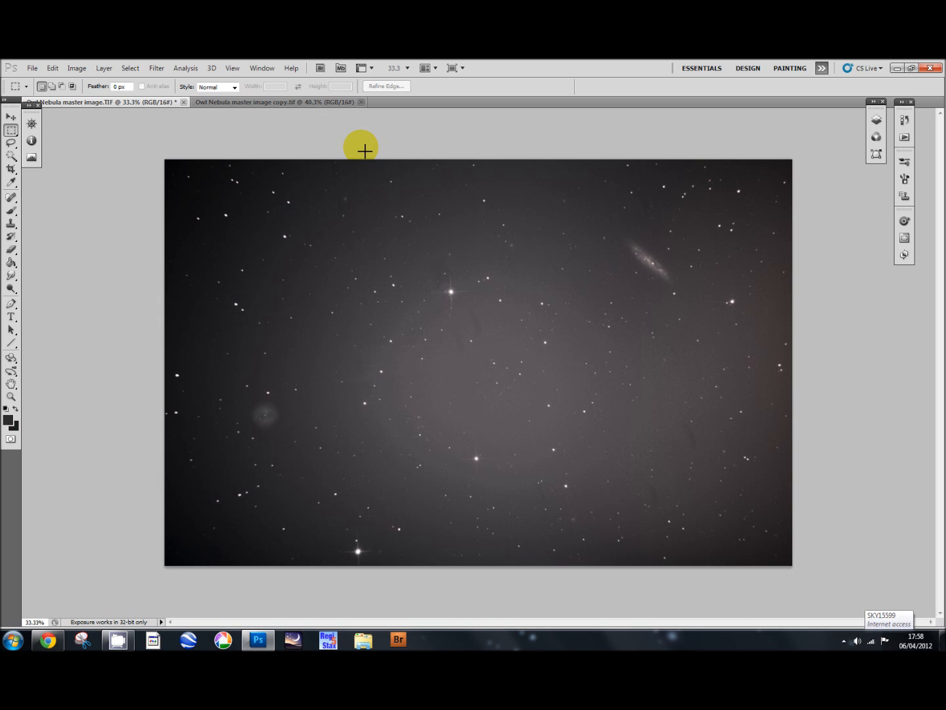
mouse_move(355, 152)
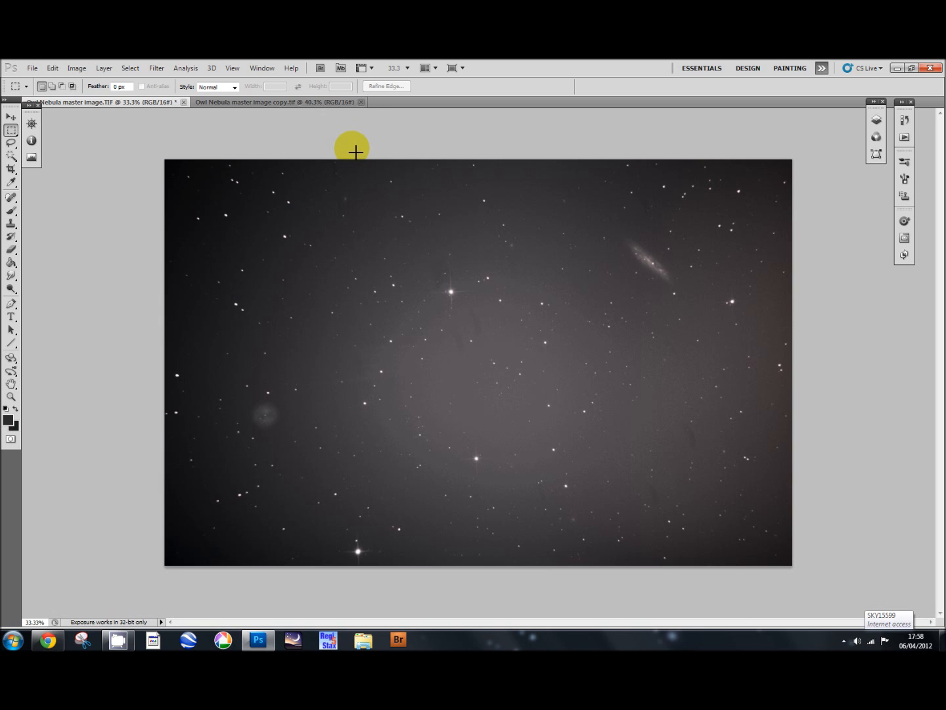
mouse_move(258, 128)
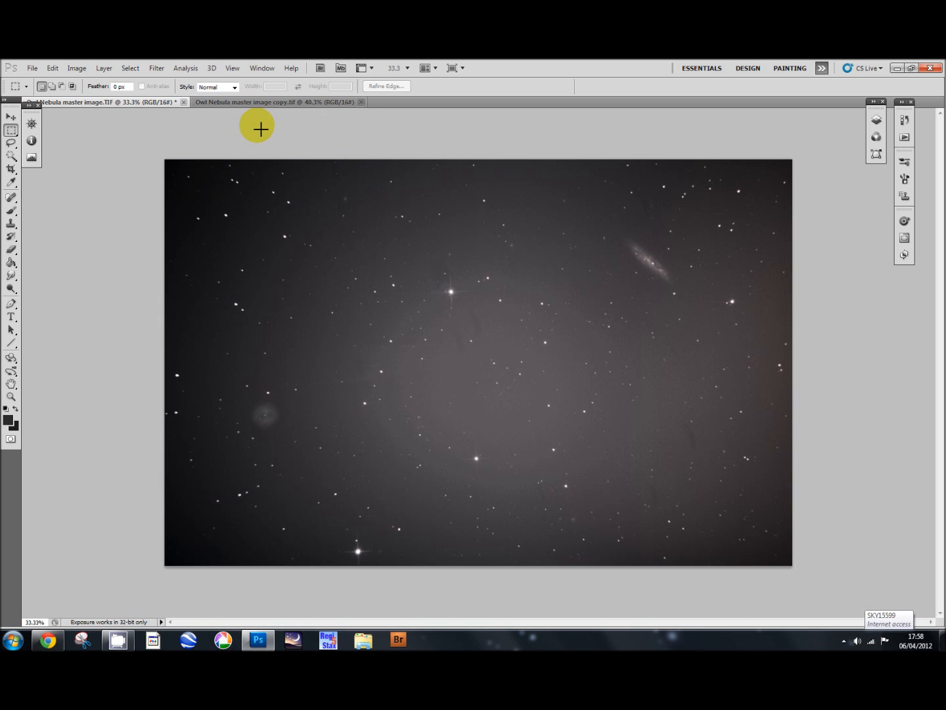
Step: Run GradientXTerminator with Coarse detail, High aggressiveness and Balance background color on
left_click(157, 67)
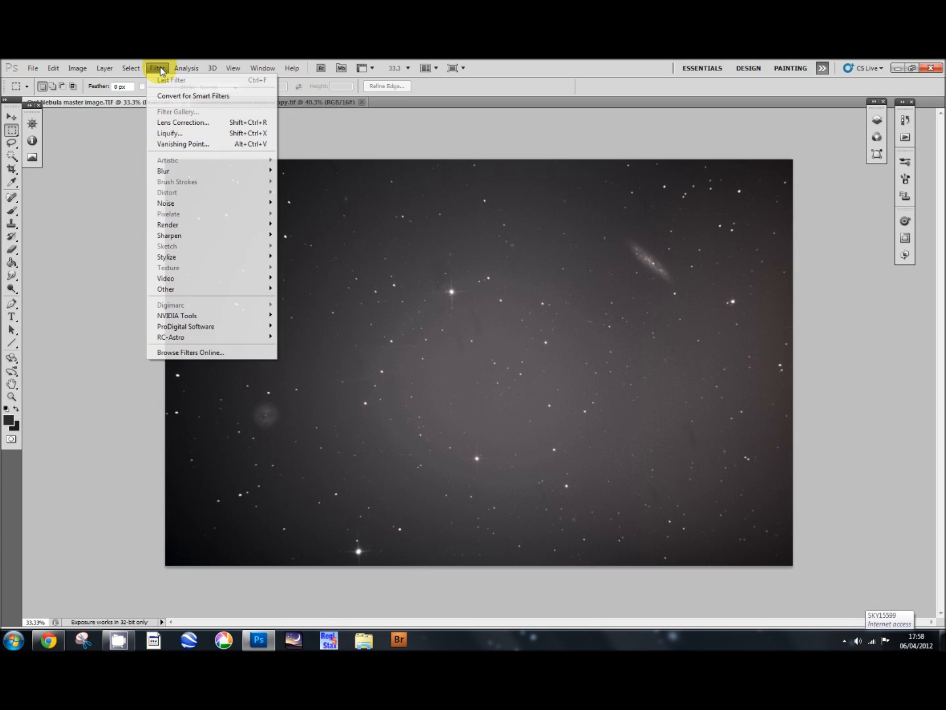
mouse_move(177, 315)
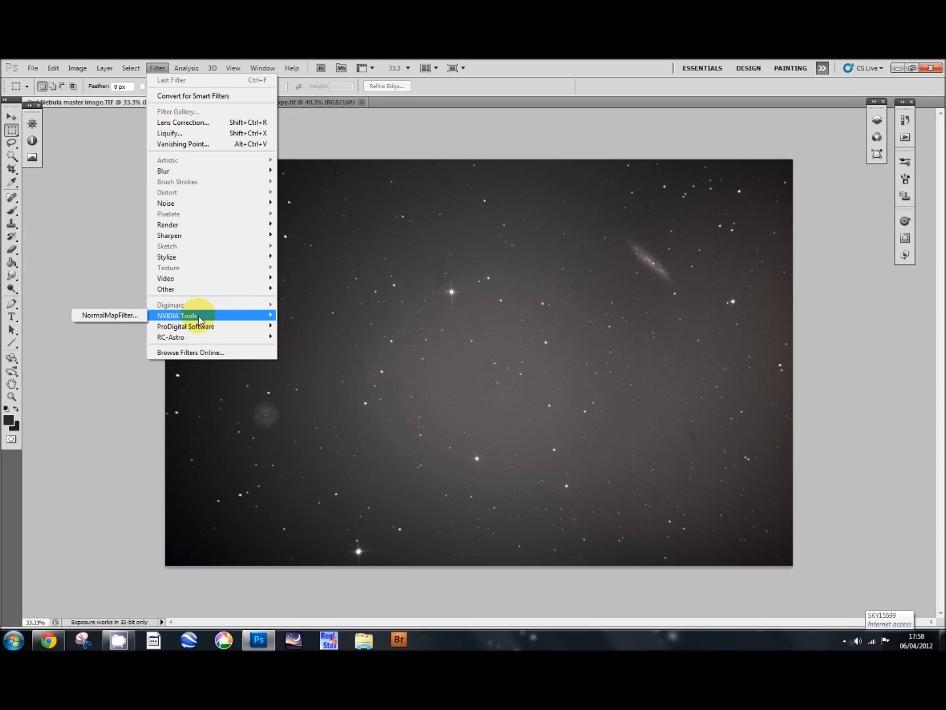
mouse_move(201, 337)
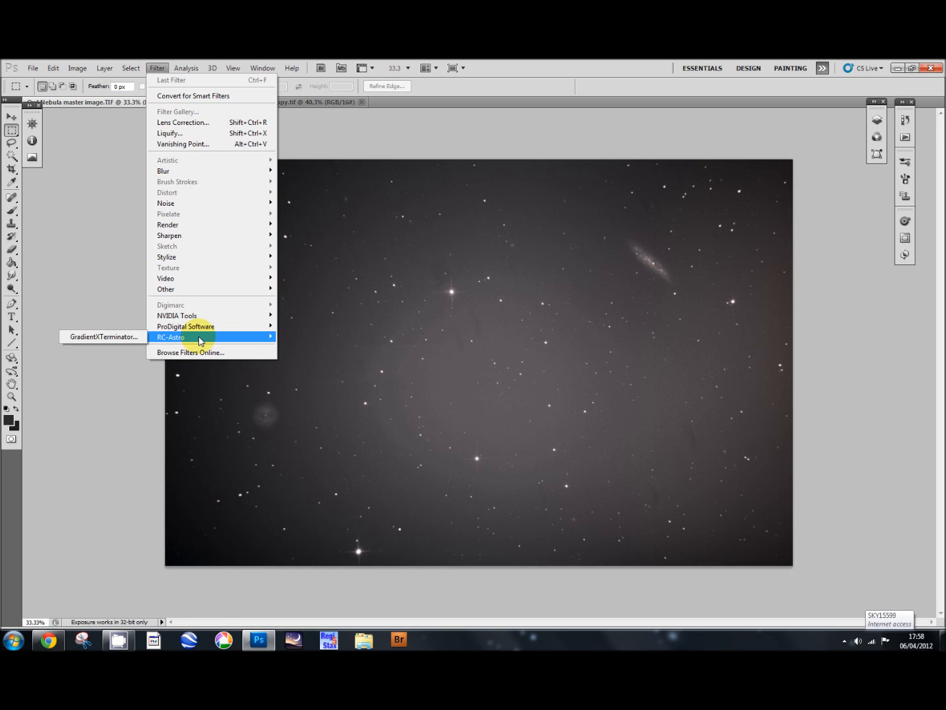
left_click(103, 337)
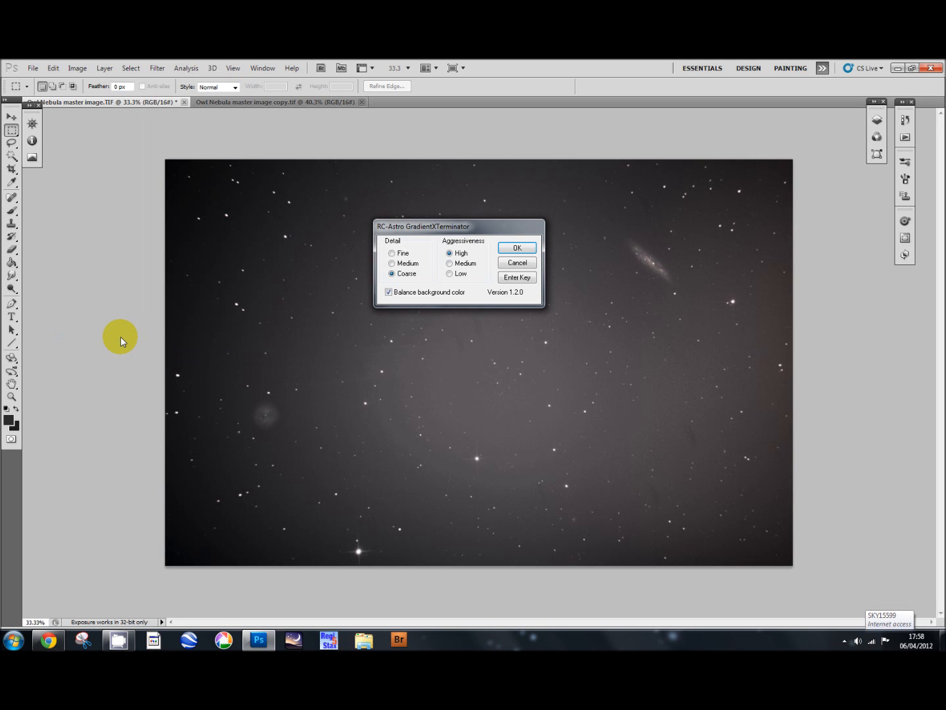
mouse_move(534, 274)
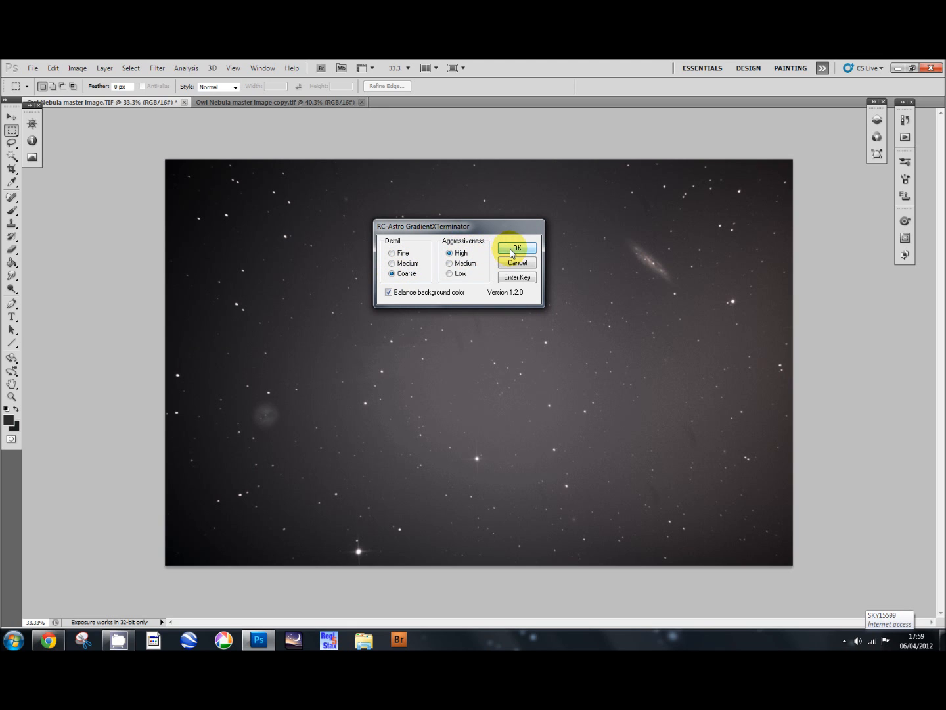
left_click(516, 248)
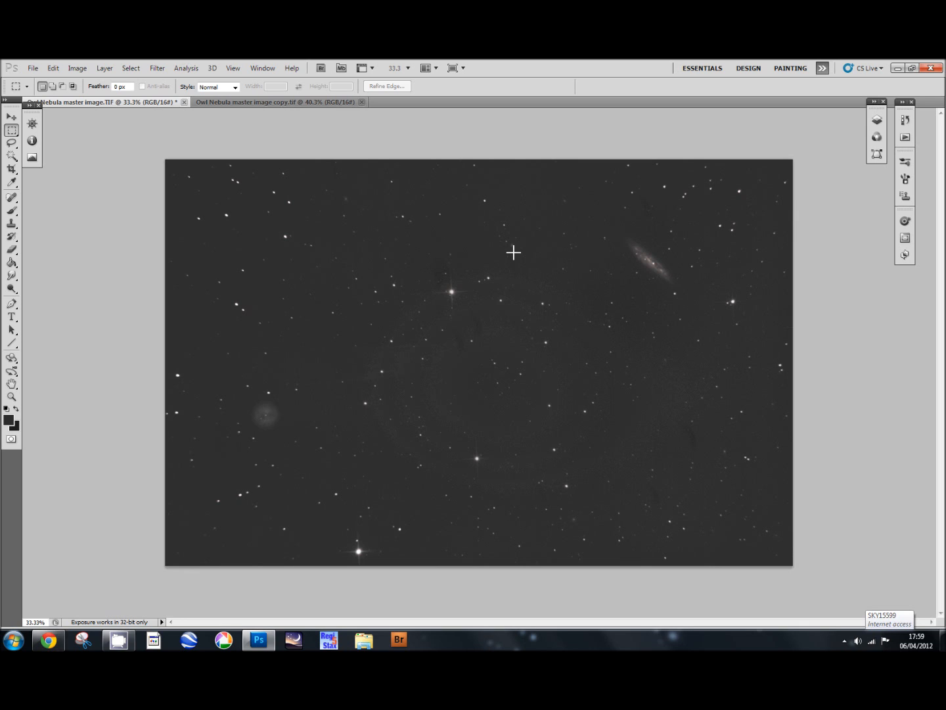
mouse_move(604, 300)
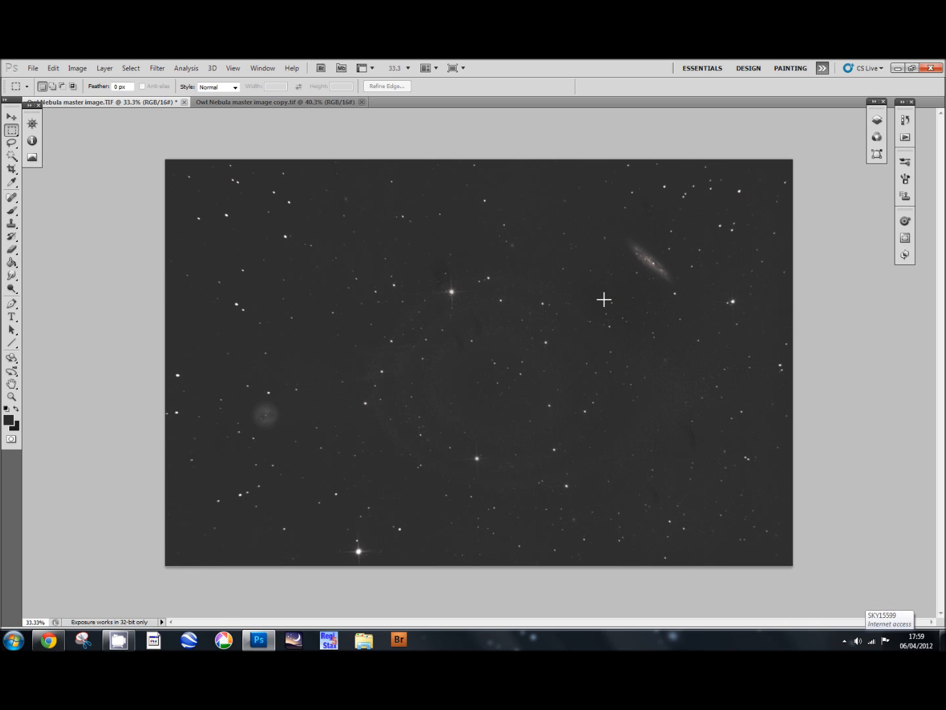
mouse_move(596, 292)
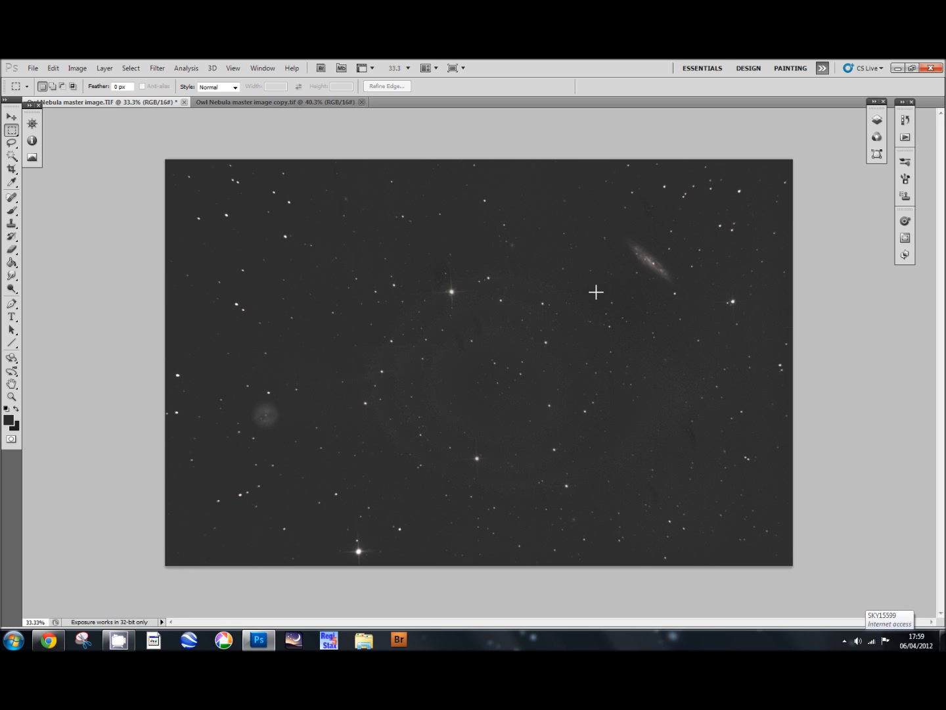
mouse_move(600, 329)
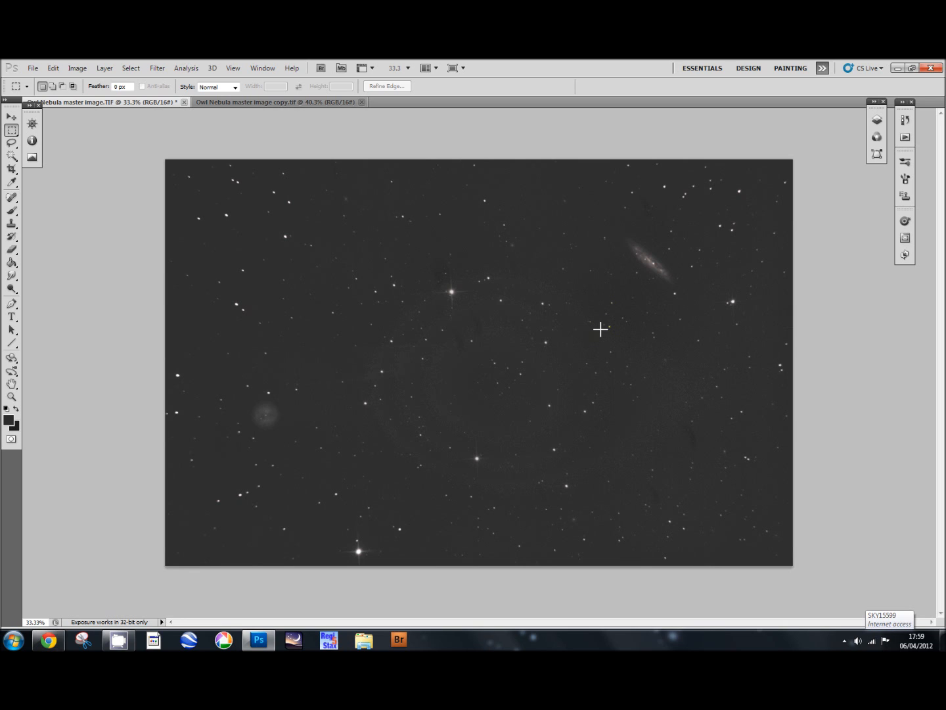
mouse_move(606, 339)
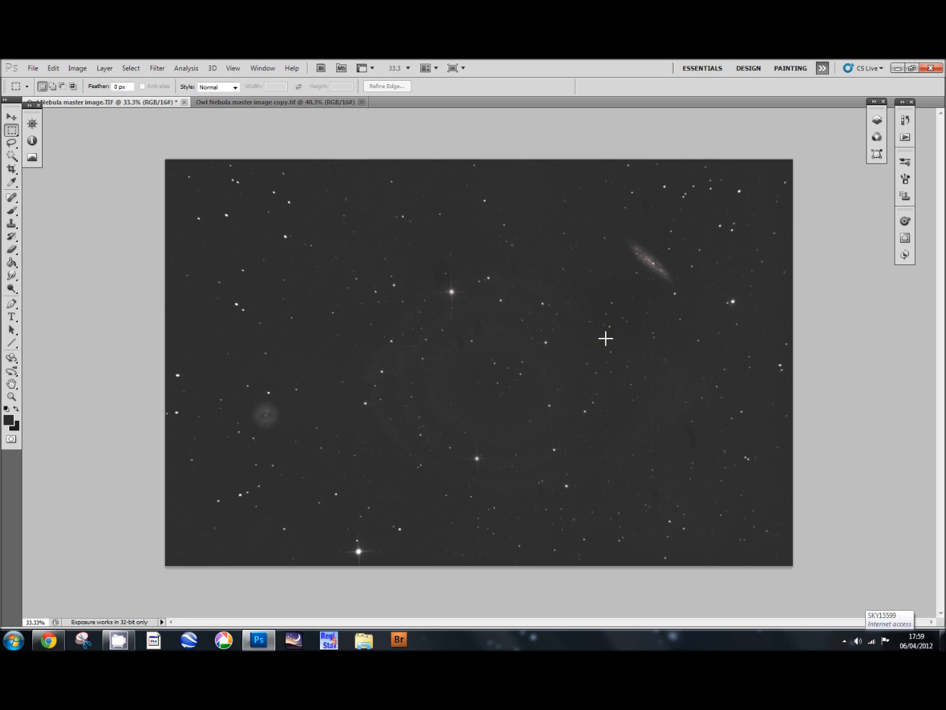
mouse_move(609, 346)
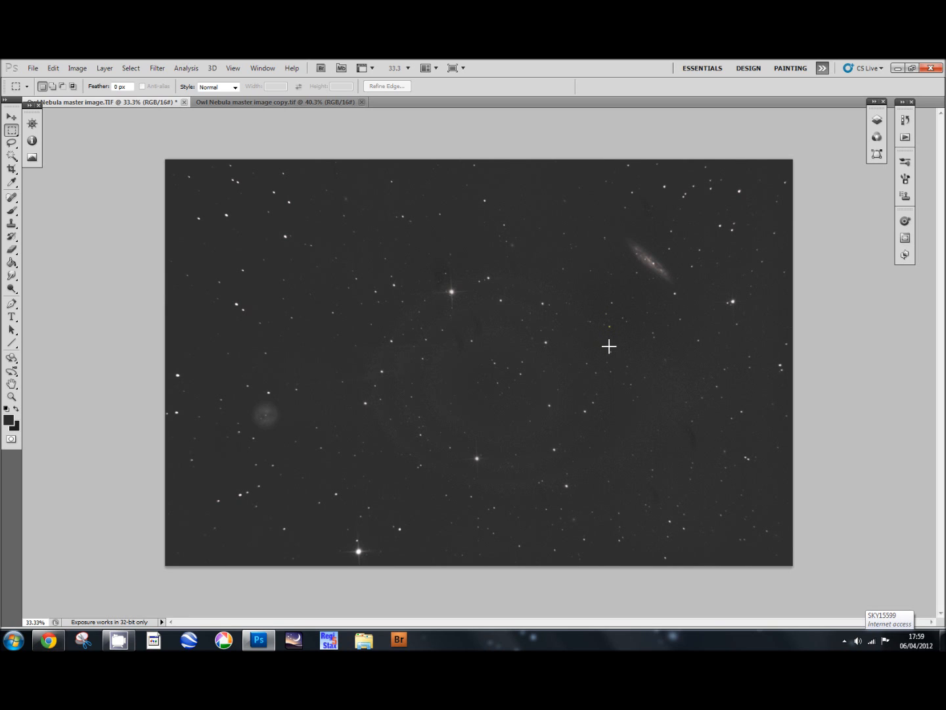
mouse_move(617, 357)
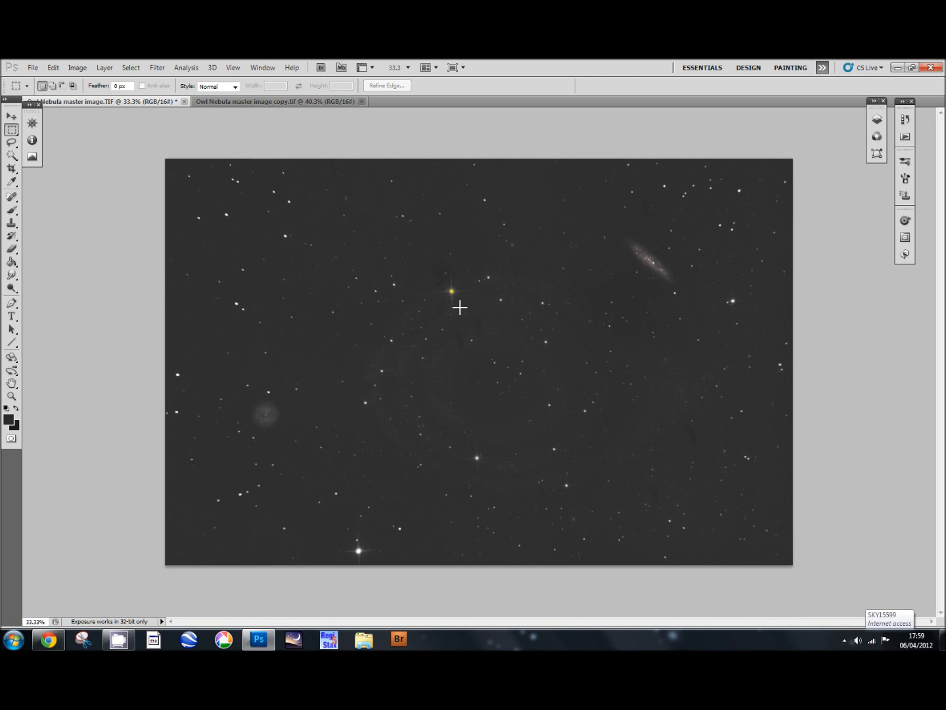
mouse_move(524, 331)
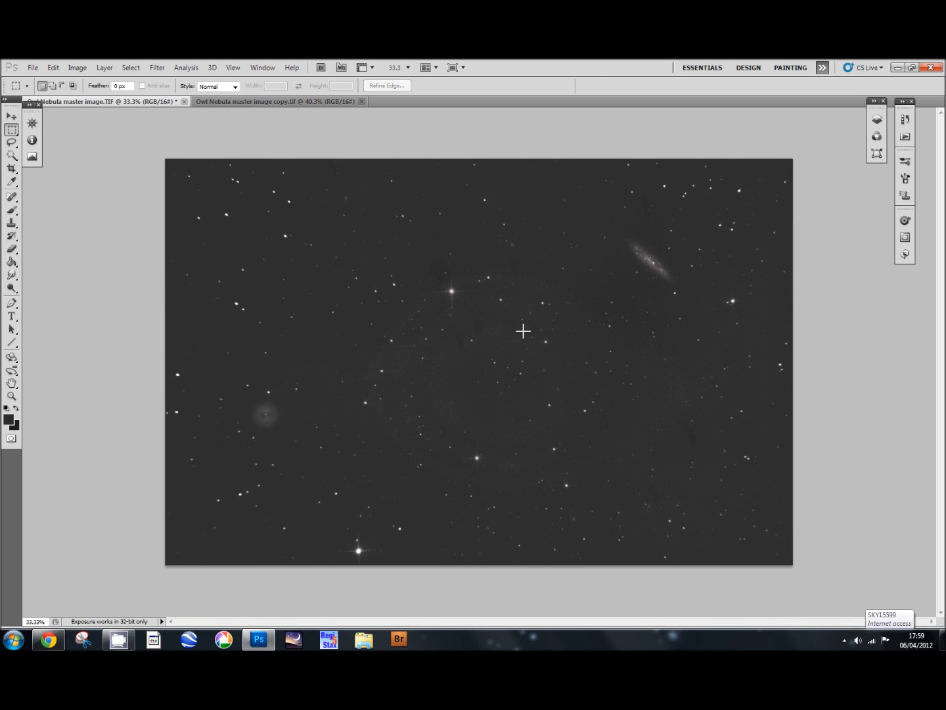
mouse_move(209, 258)
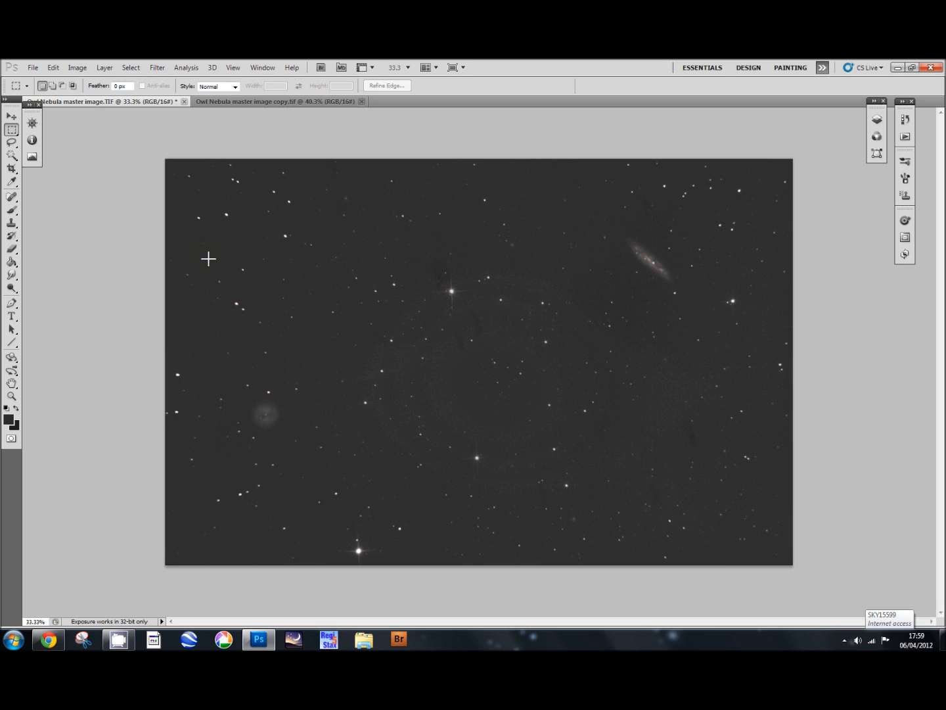
mouse_move(679, 443)
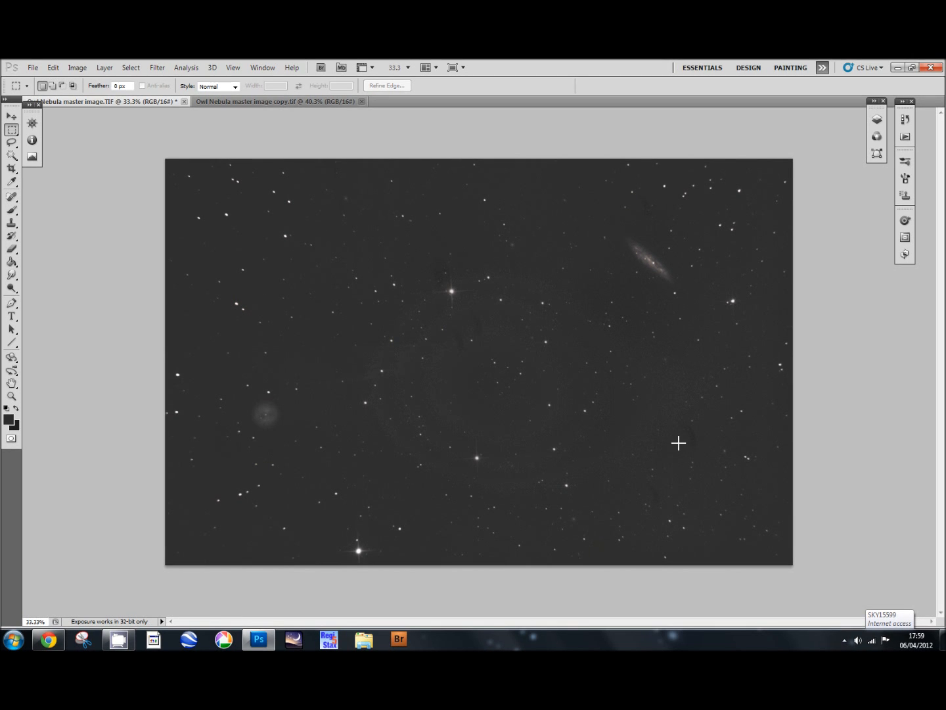
mouse_move(559, 360)
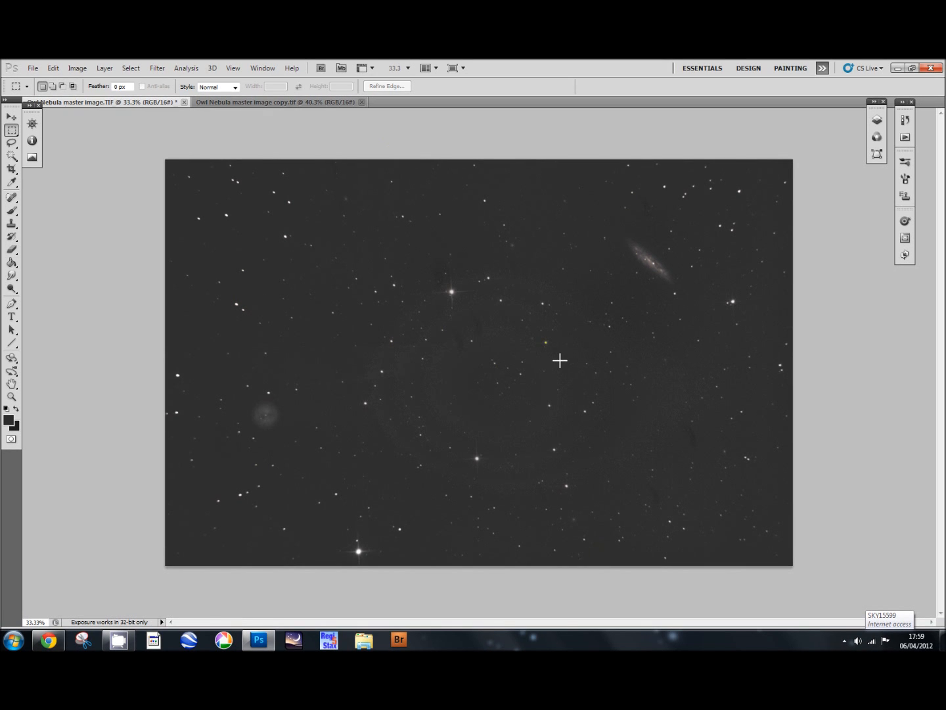
mouse_move(566, 349)
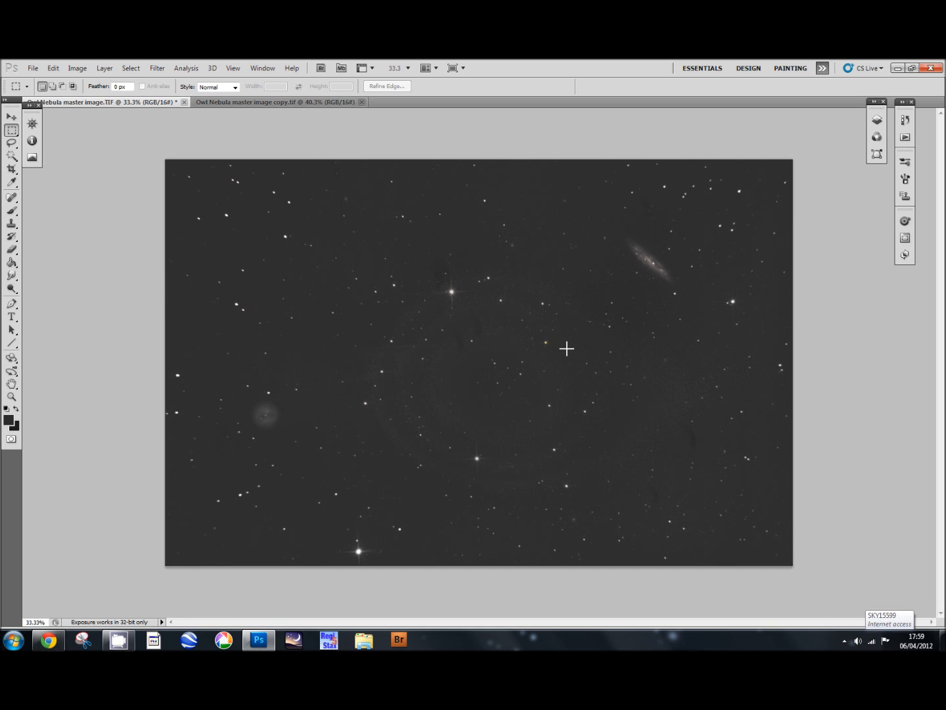
mouse_move(455, 272)
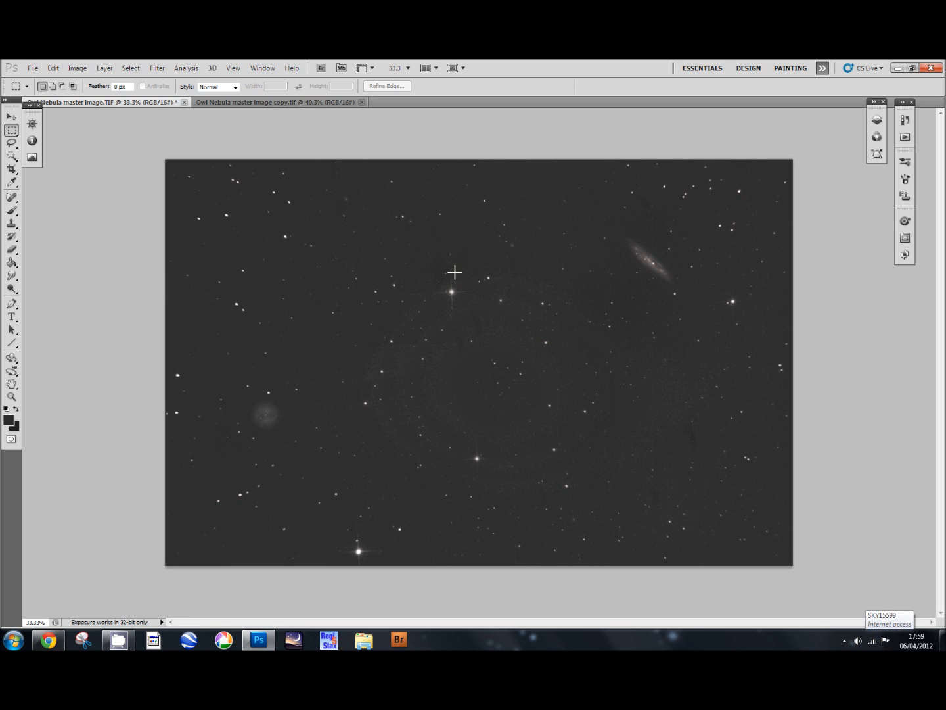
mouse_move(453, 270)
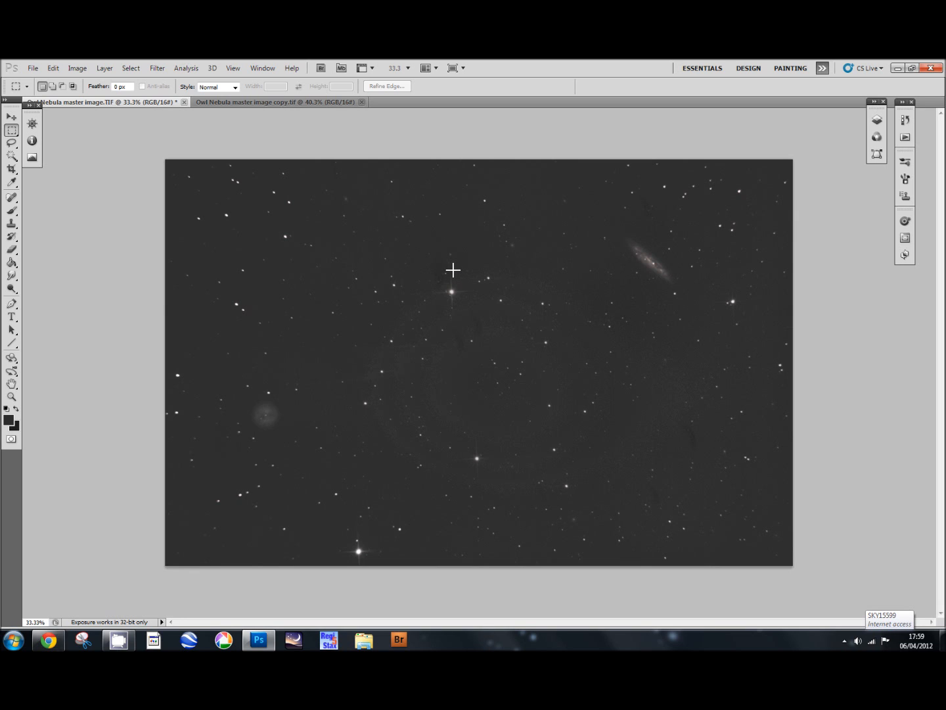
mouse_move(459, 264)
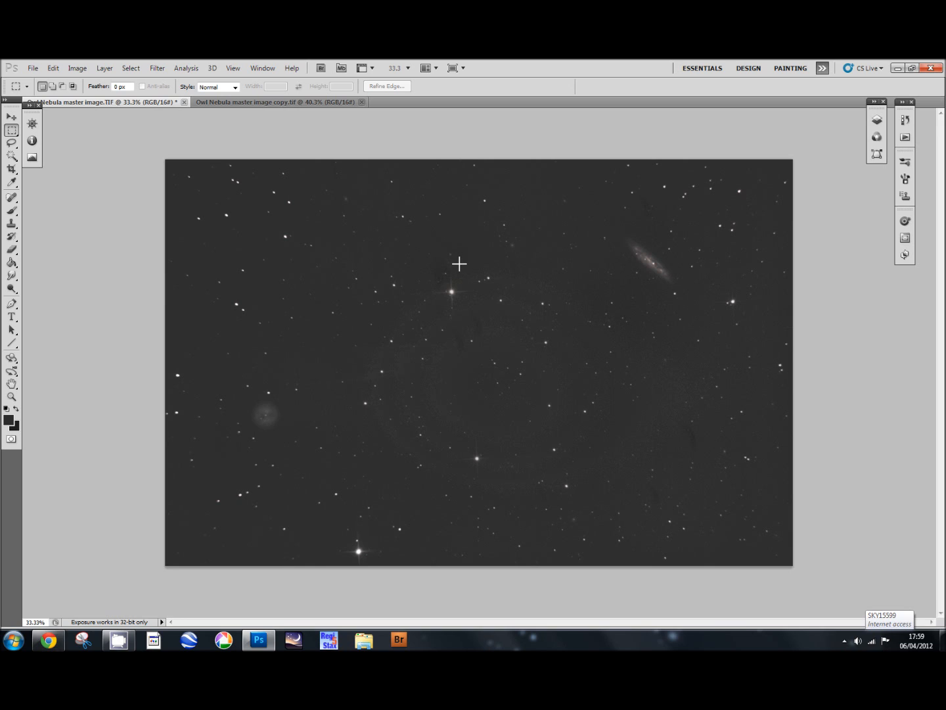
mouse_move(450, 206)
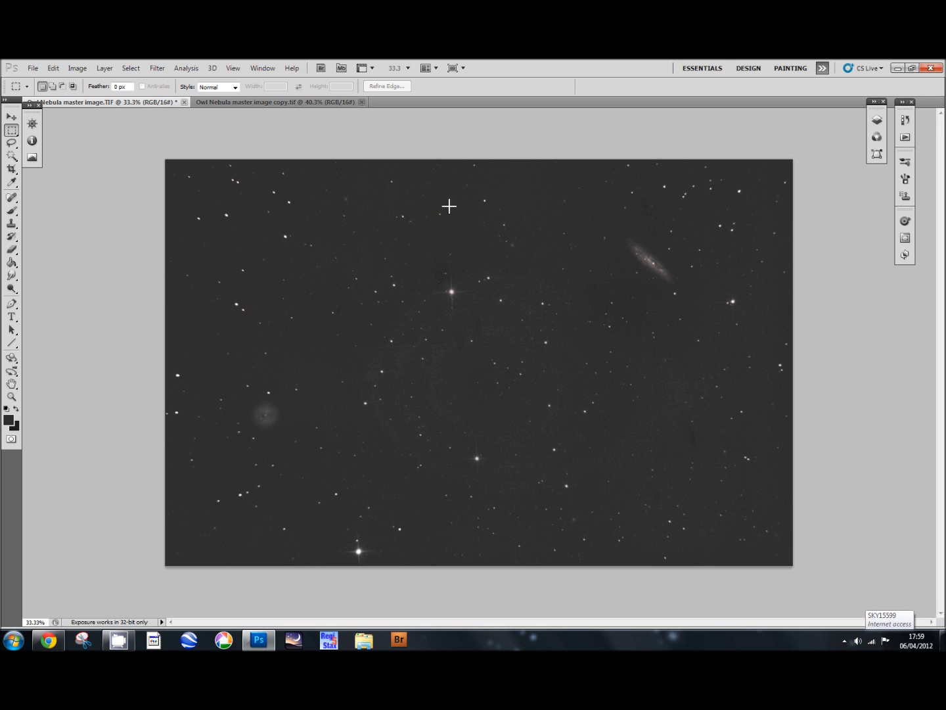
mouse_move(305, 120)
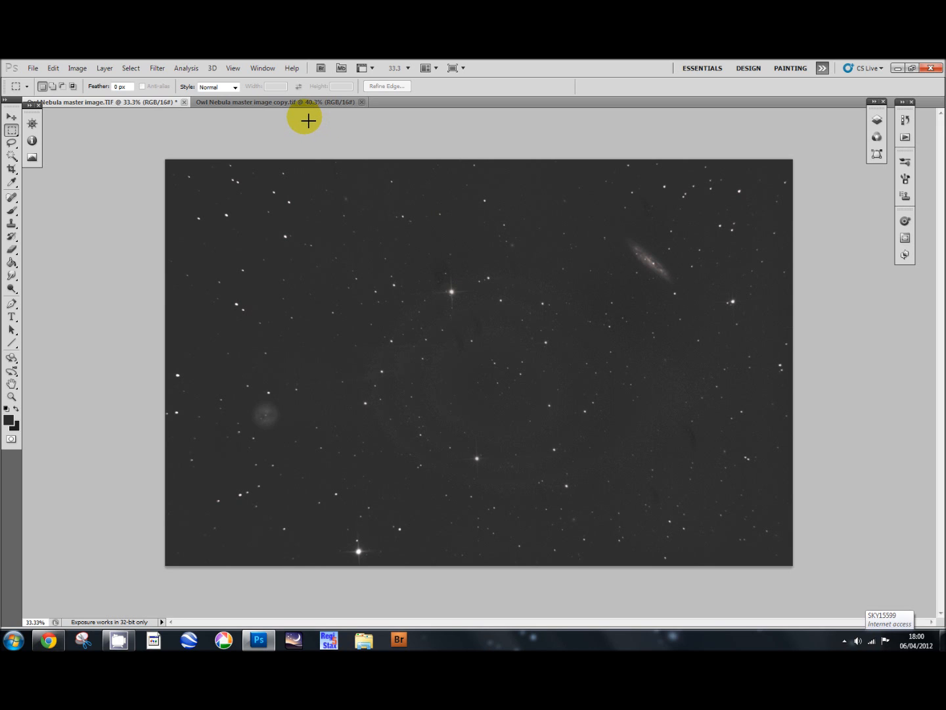
mouse_move(300, 119)
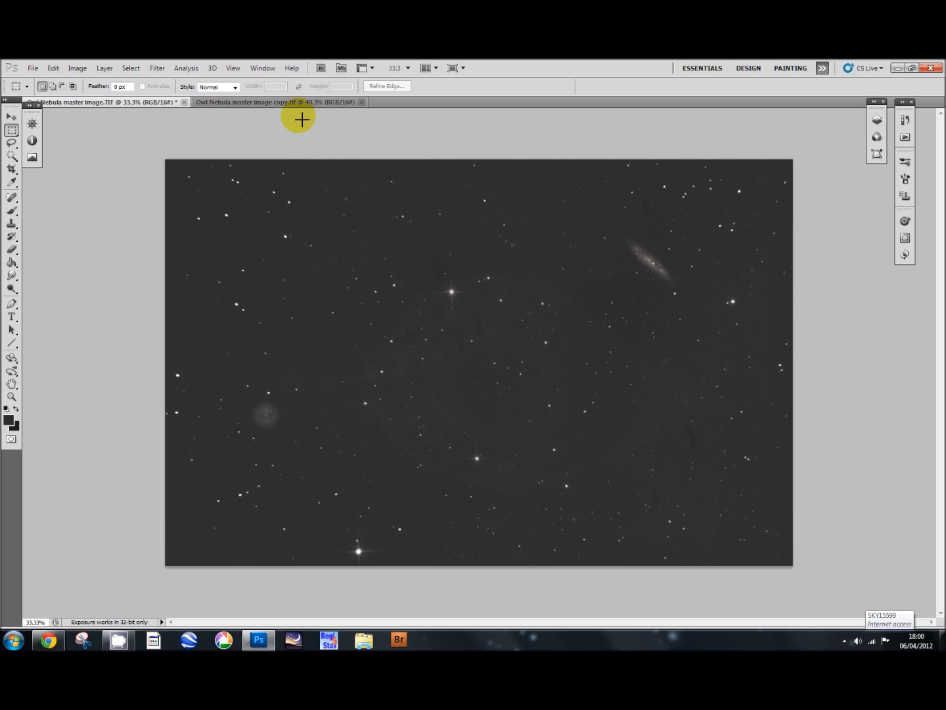
Step: Show the Actions panel and play 'SelectStars - RGB Image' from the Select Stars set
left_click(262, 68)
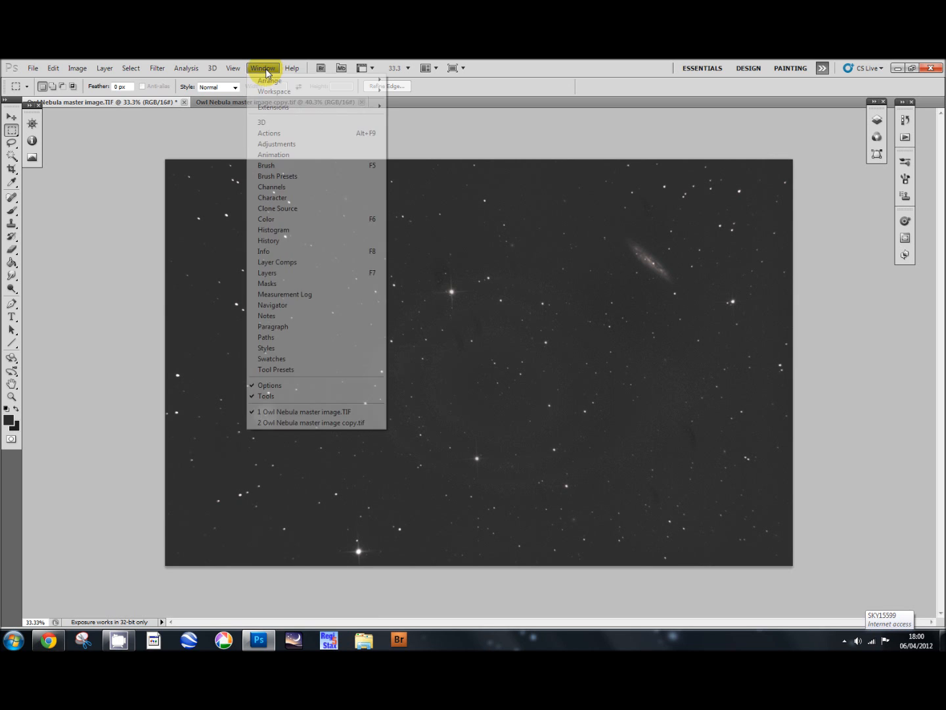
mouse_move(270, 133)
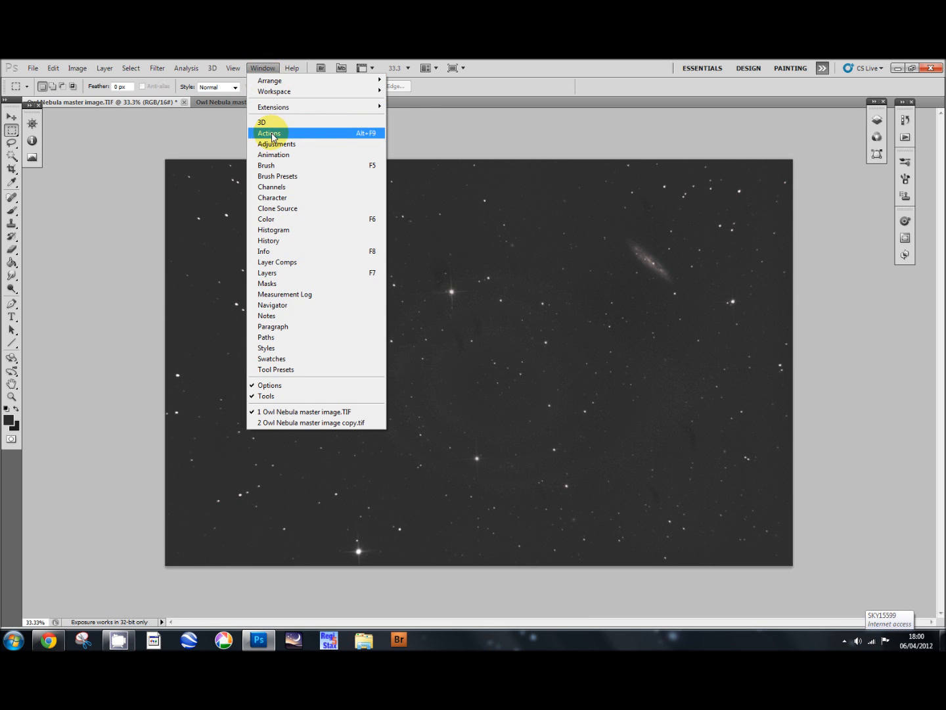
left_click(269, 133)
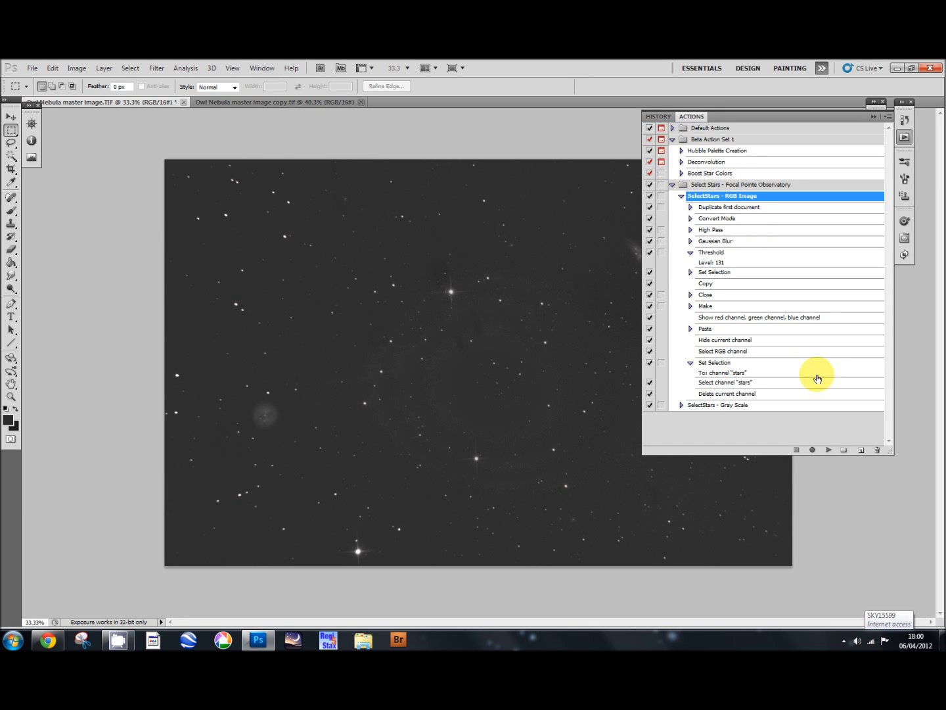
left_click(712, 229)
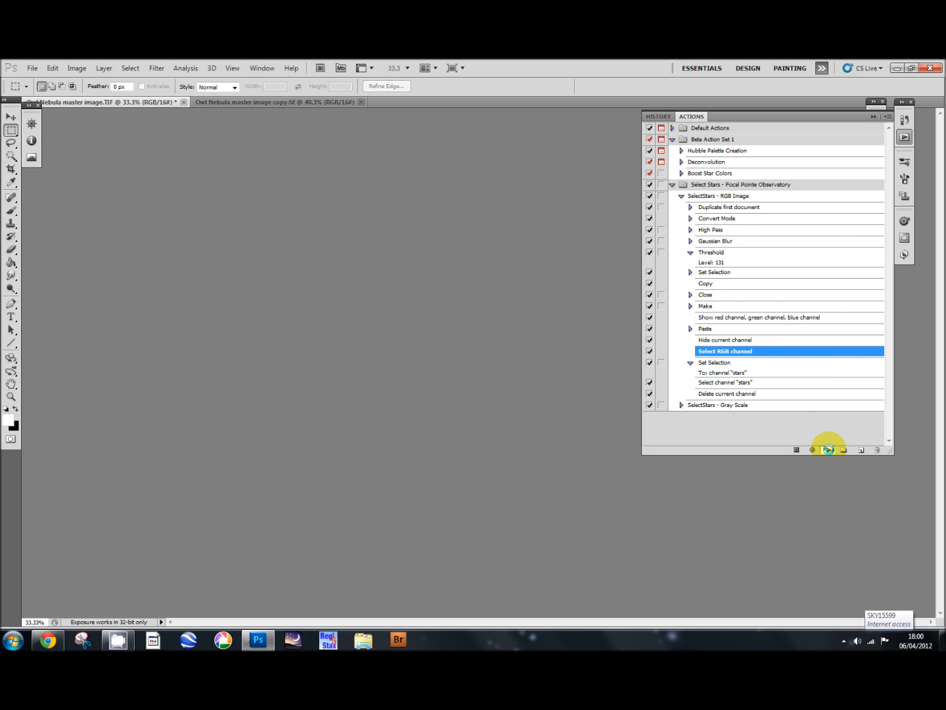
left_click(829, 450)
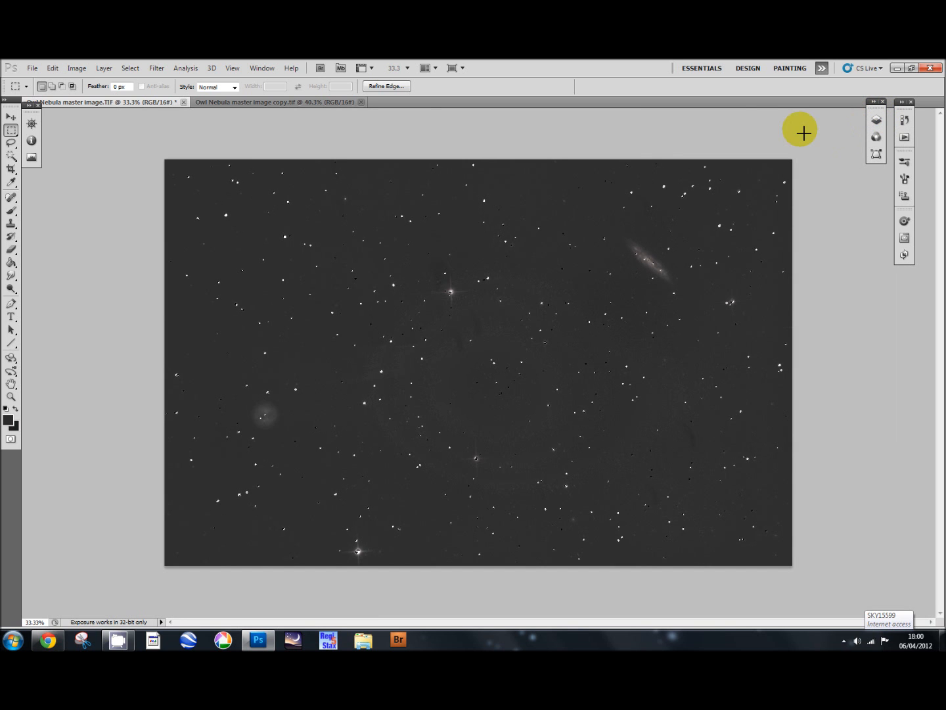
mouse_move(105, 67)
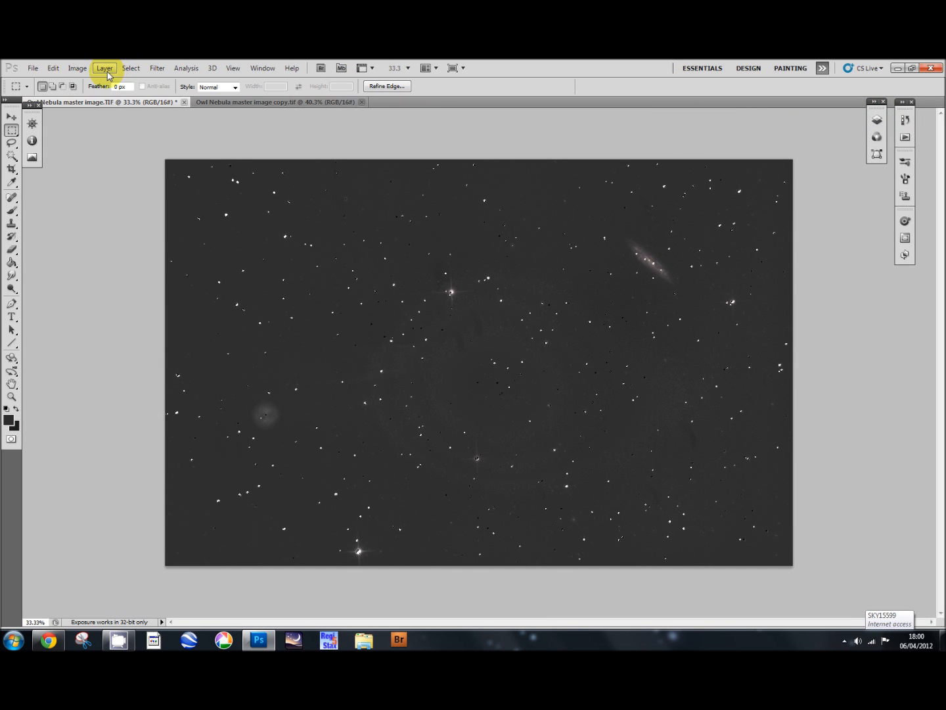
mouse_move(131, 67)
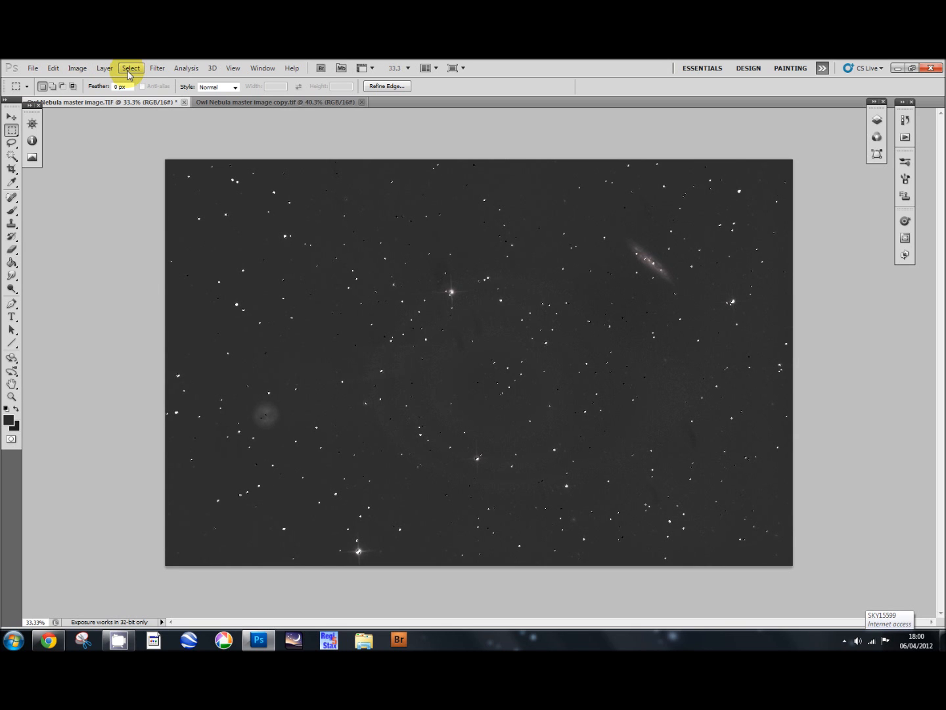
Step: Expand the star selection with Select > Modify > Expand, then feather it by 2 pixels
left_click(130, 68)
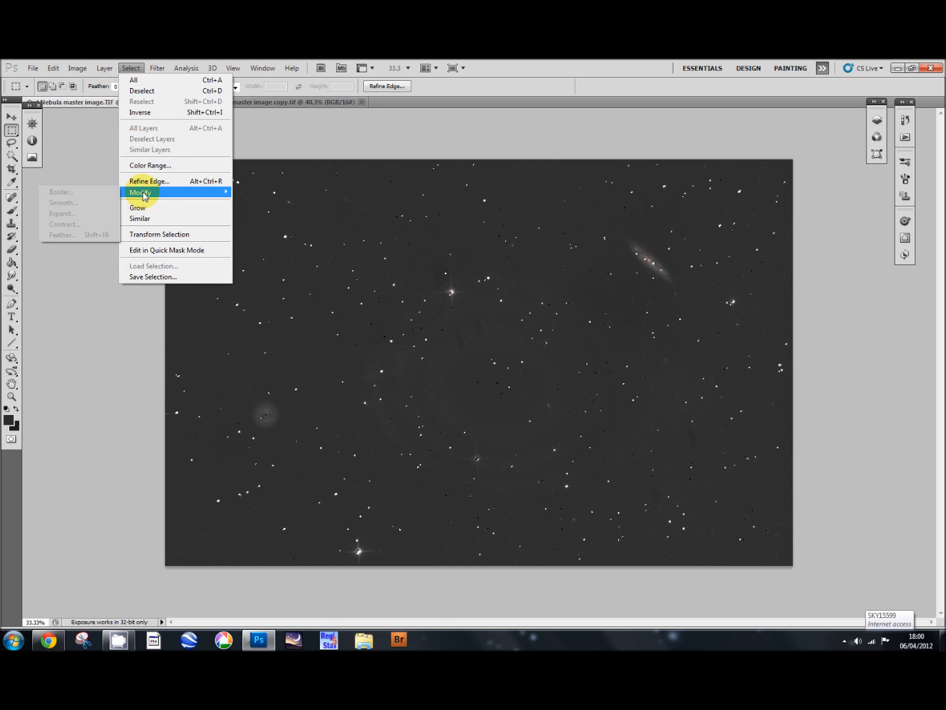
mouse_move(86, 212)
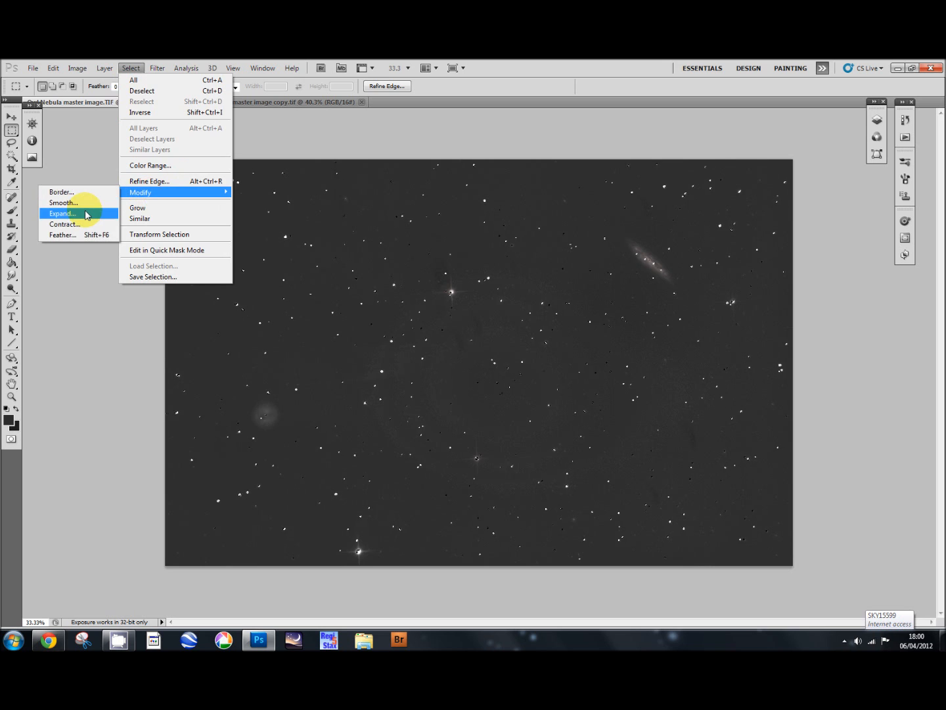
left_click(63, 213)
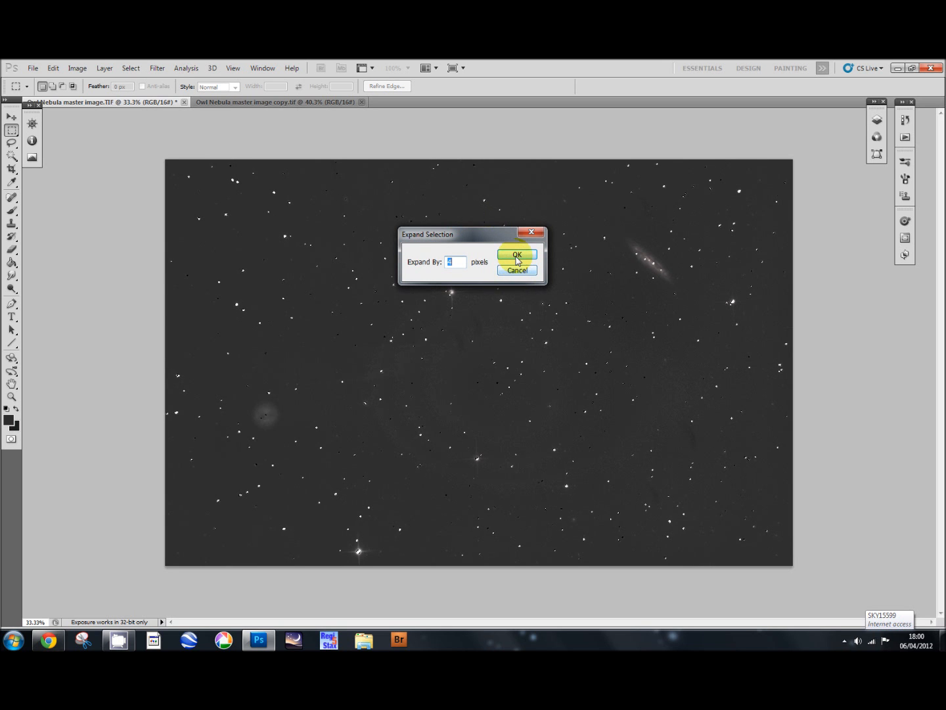
left_click(516, 254)
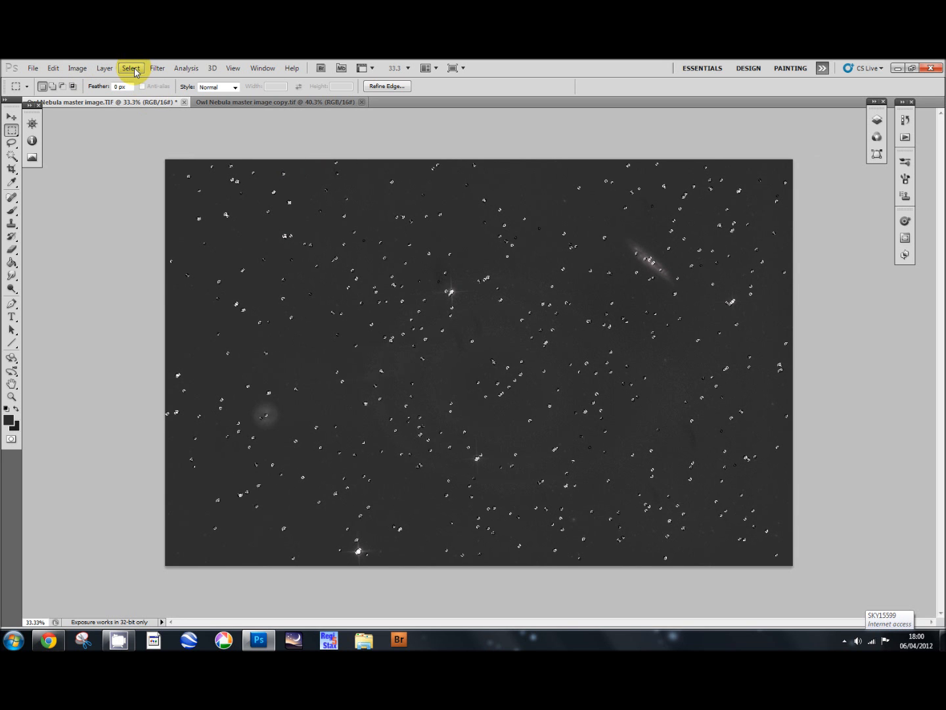
left_click(130, 68)
type("2")
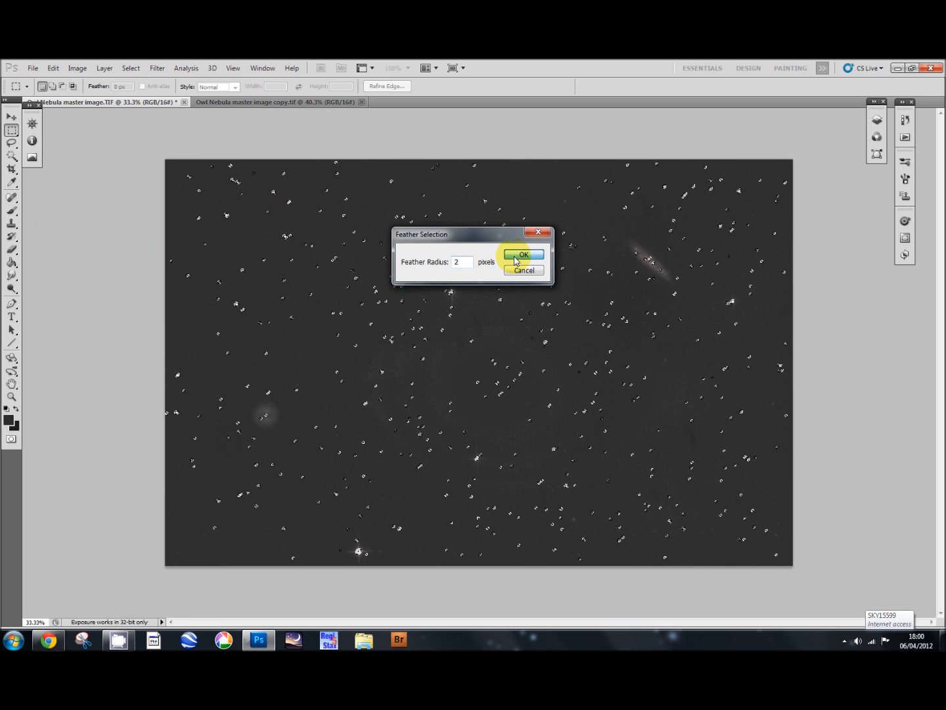
left_click(523, 255)
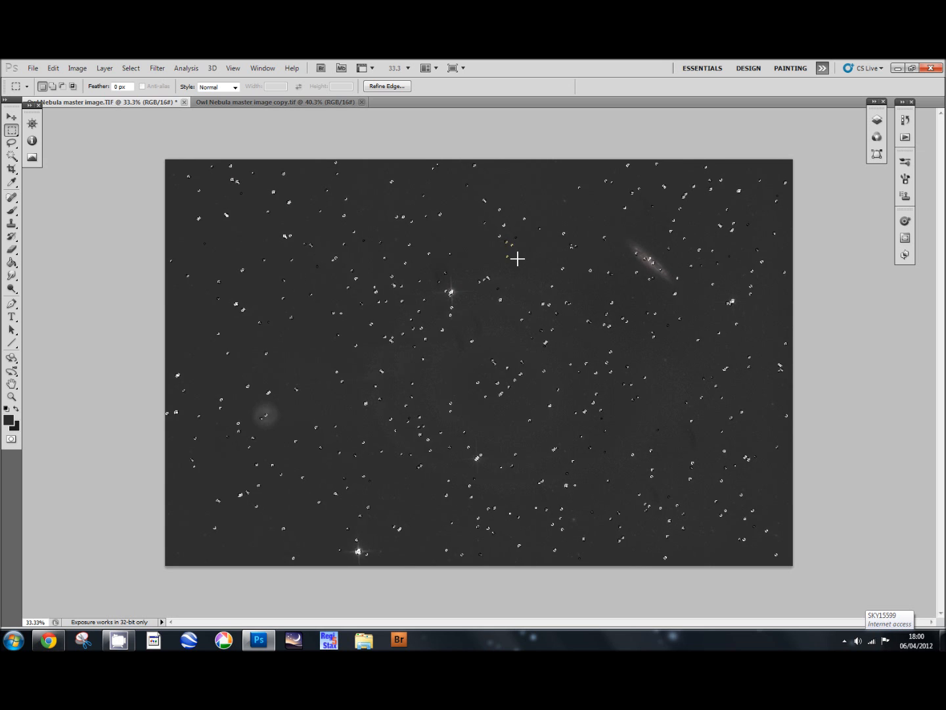
mouse_move(512, 236)
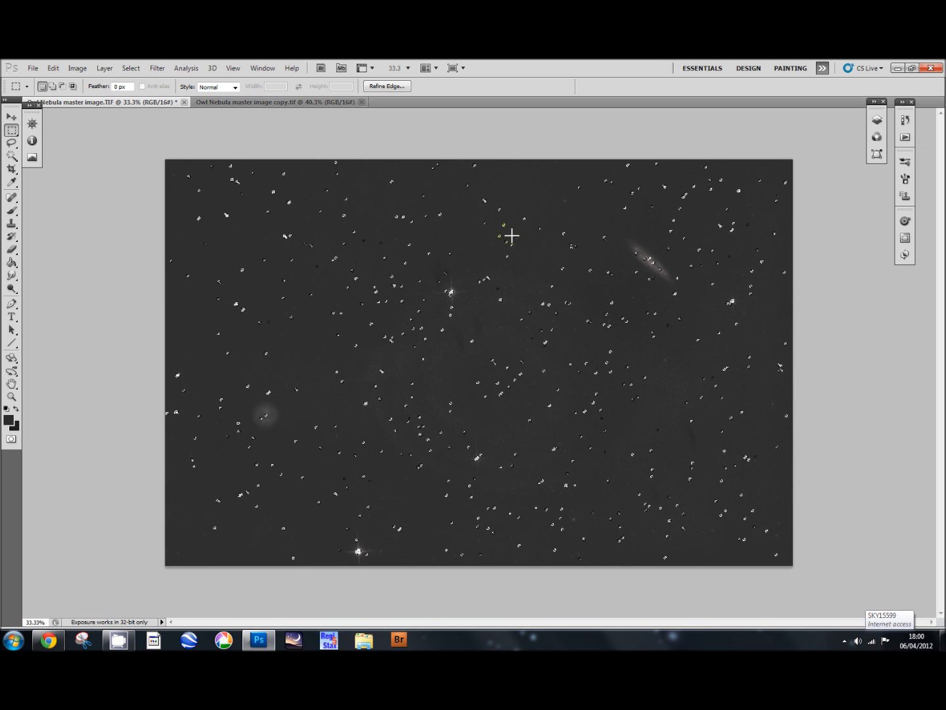
mouse_move(492, 303)
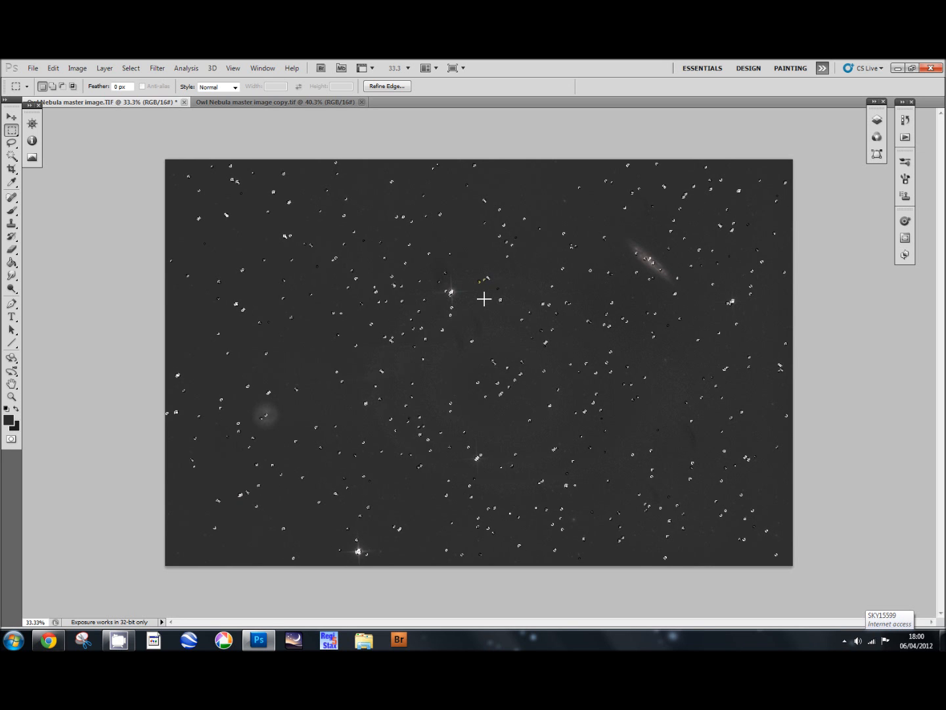
Step: Raise the selected stars' saturation to +61 with a Hue/Saturation adjustment
left_click(77, 68)
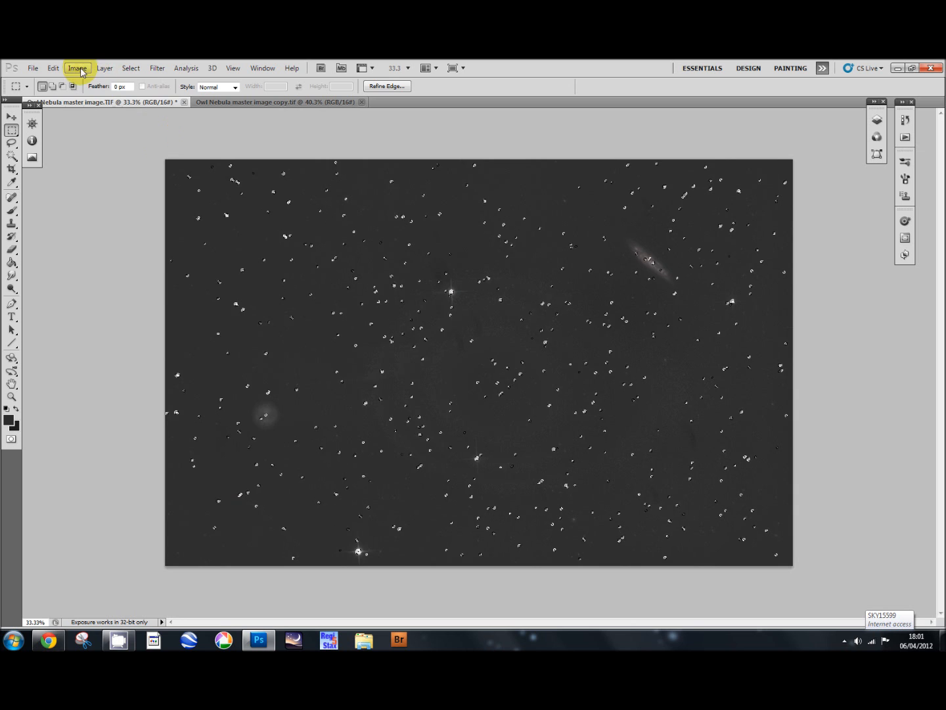
left_click(76, 67)
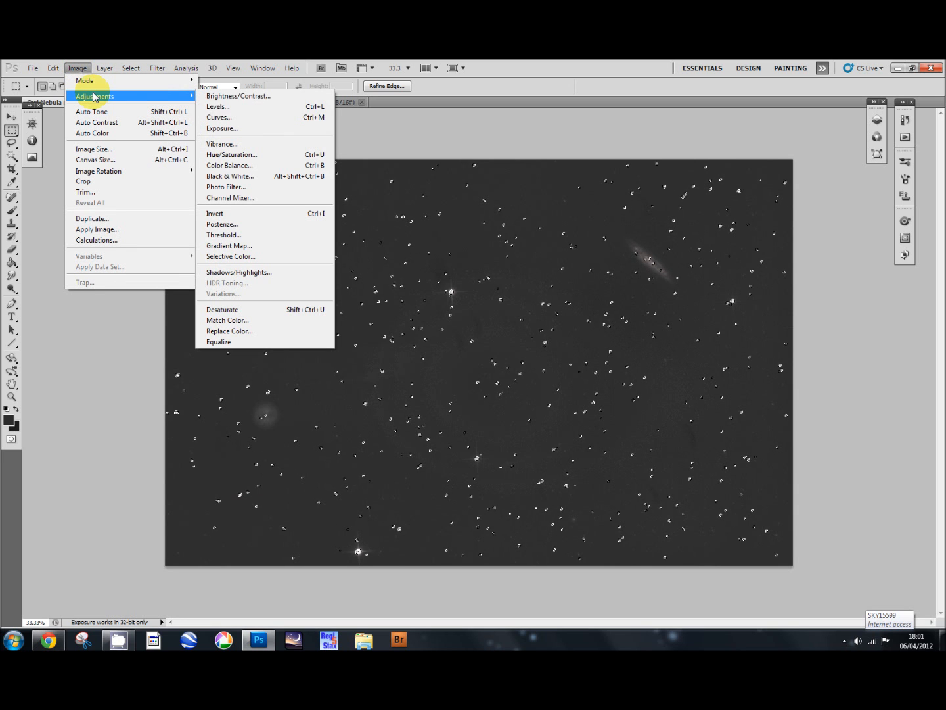
left_click(232, 154)
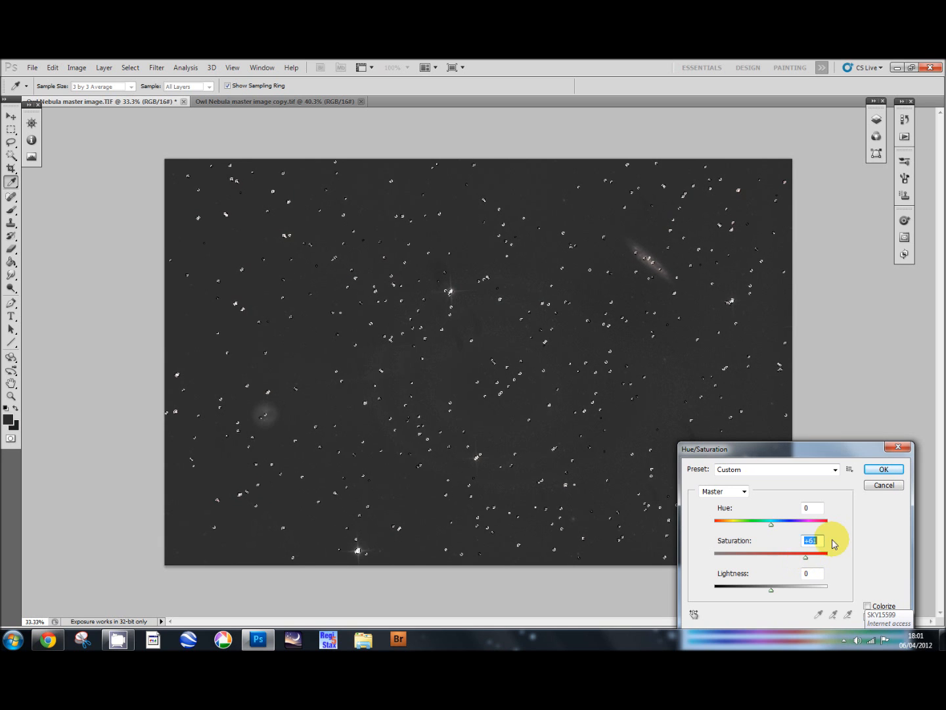
left_click(883, 468)
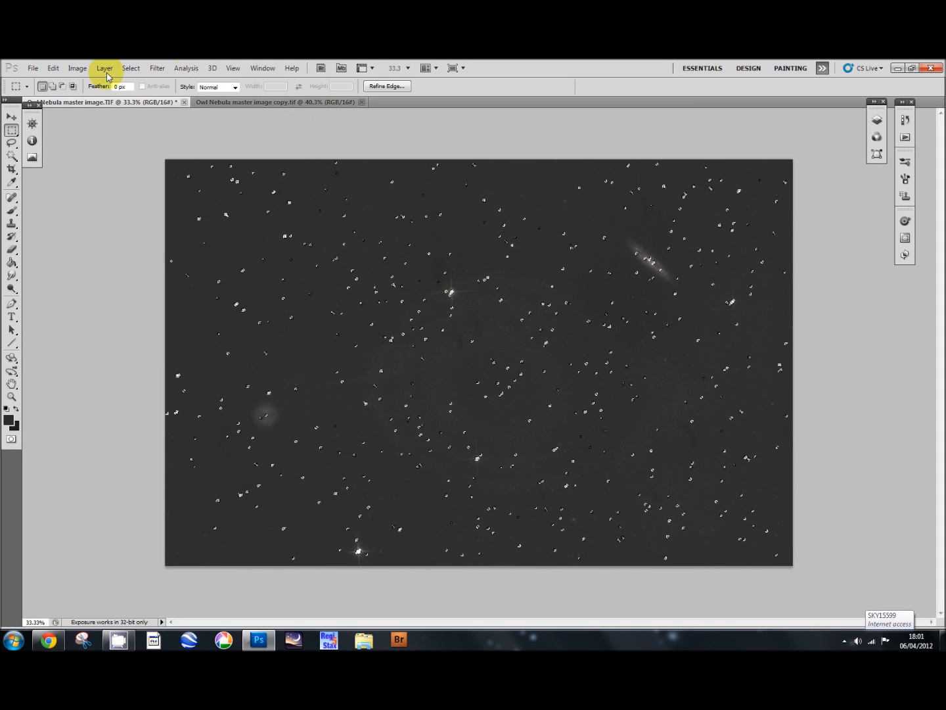
mouse_move(77, 67)
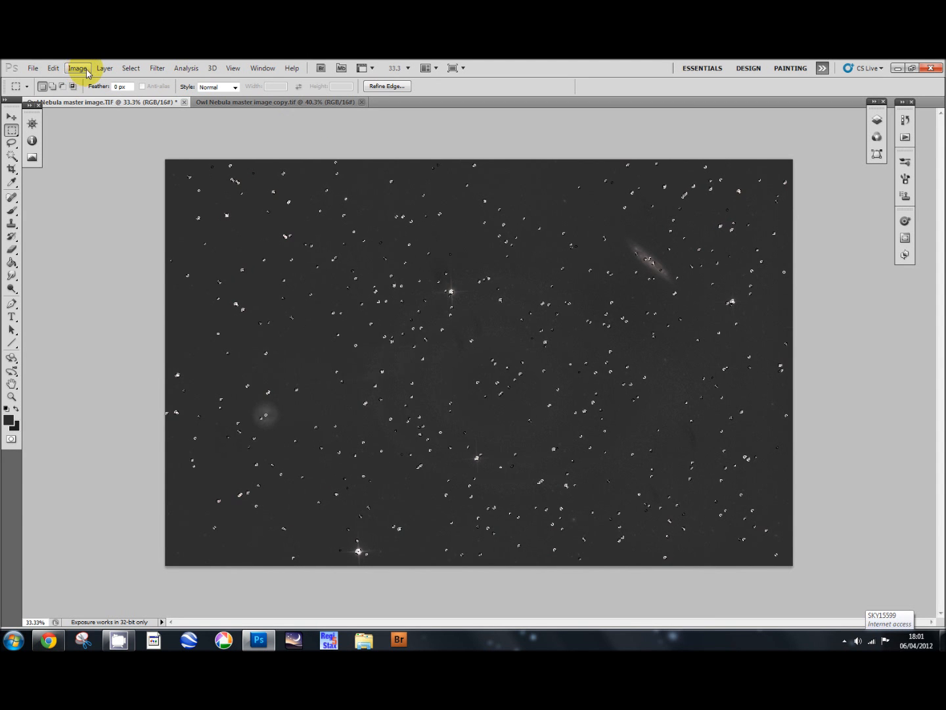
Step: Open Refine Edge from the Select menu for the current star selection
left_click(130, 68)
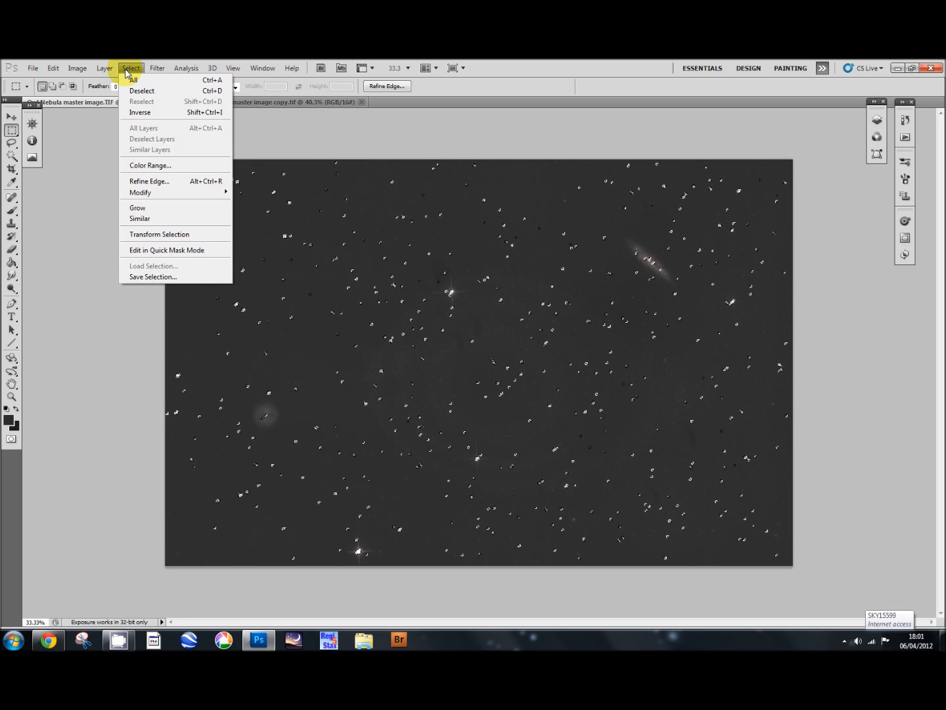
mouse_move(149, 181)
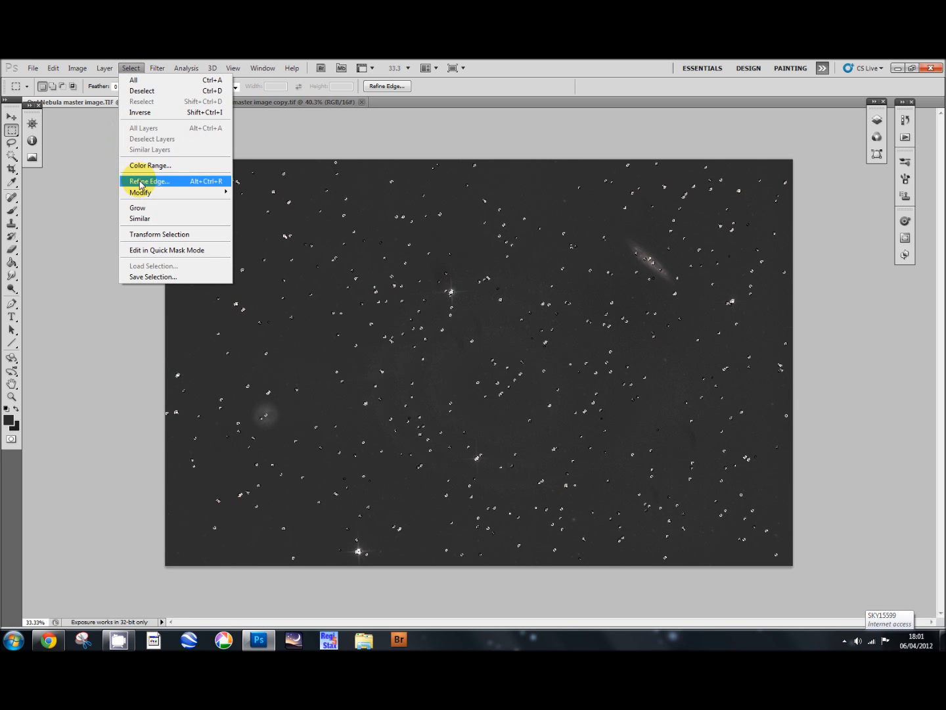
left_click(149, 181)
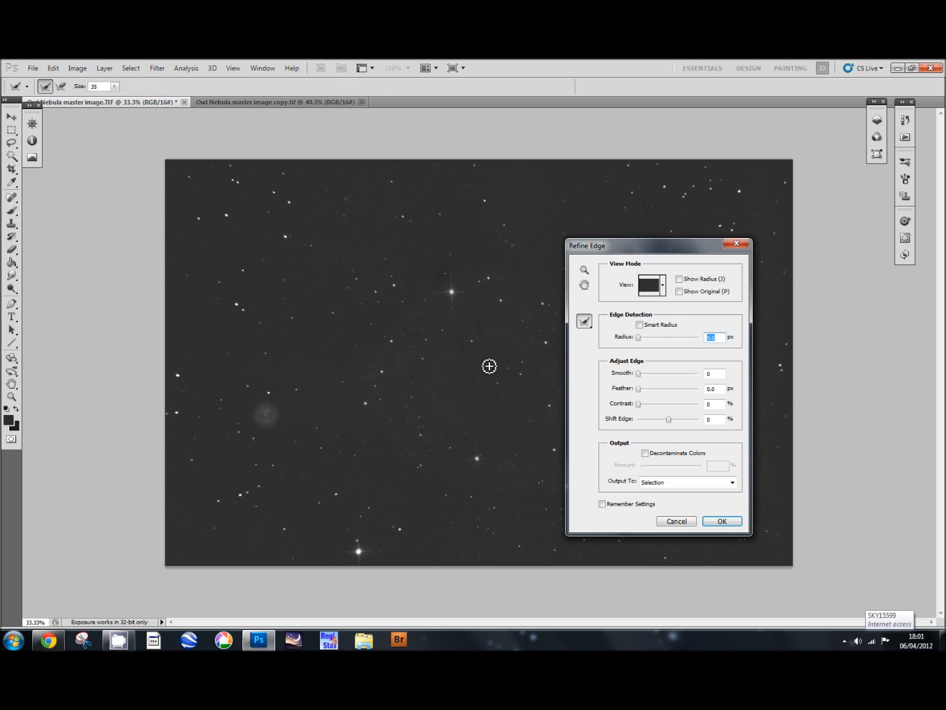